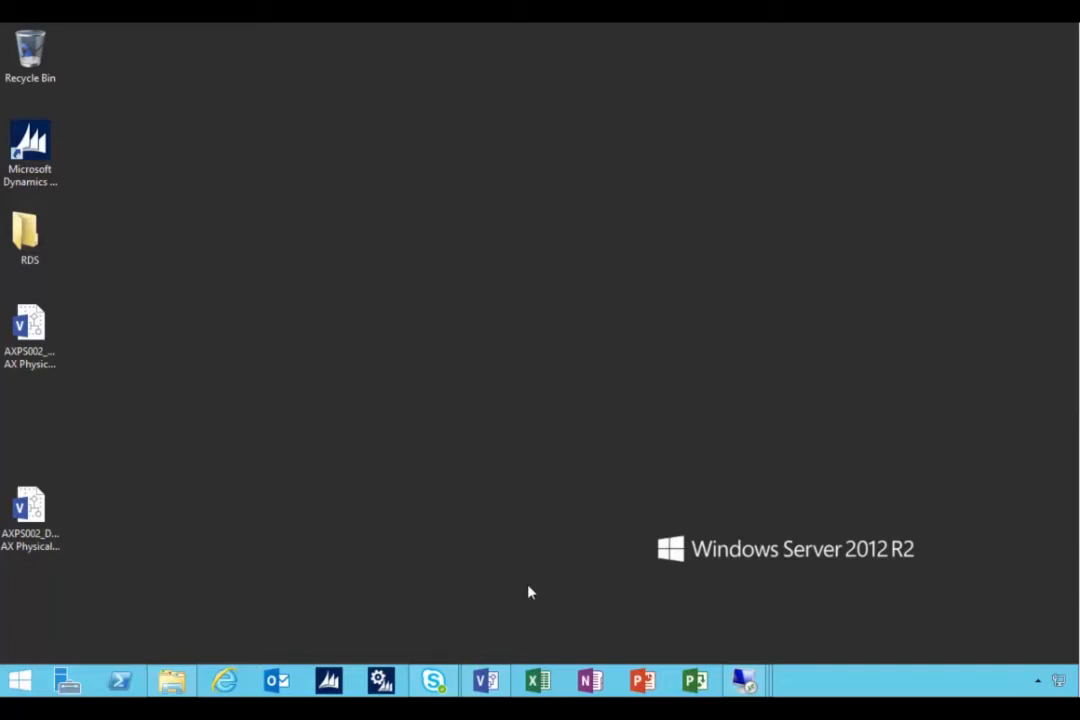
pyautogui.moveTo(530, 592)
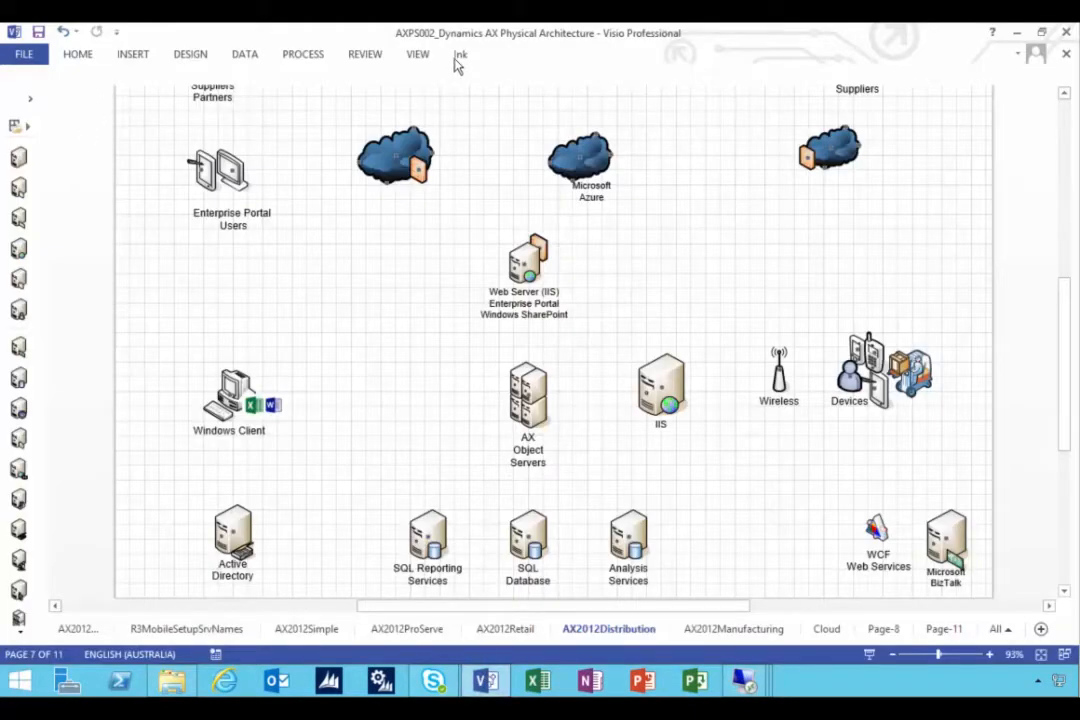
# View the AXPS002 physical architecture drawing on its AX2012Distribution page, glancing at the Ink tools.
pyautogui.click(460, 54)
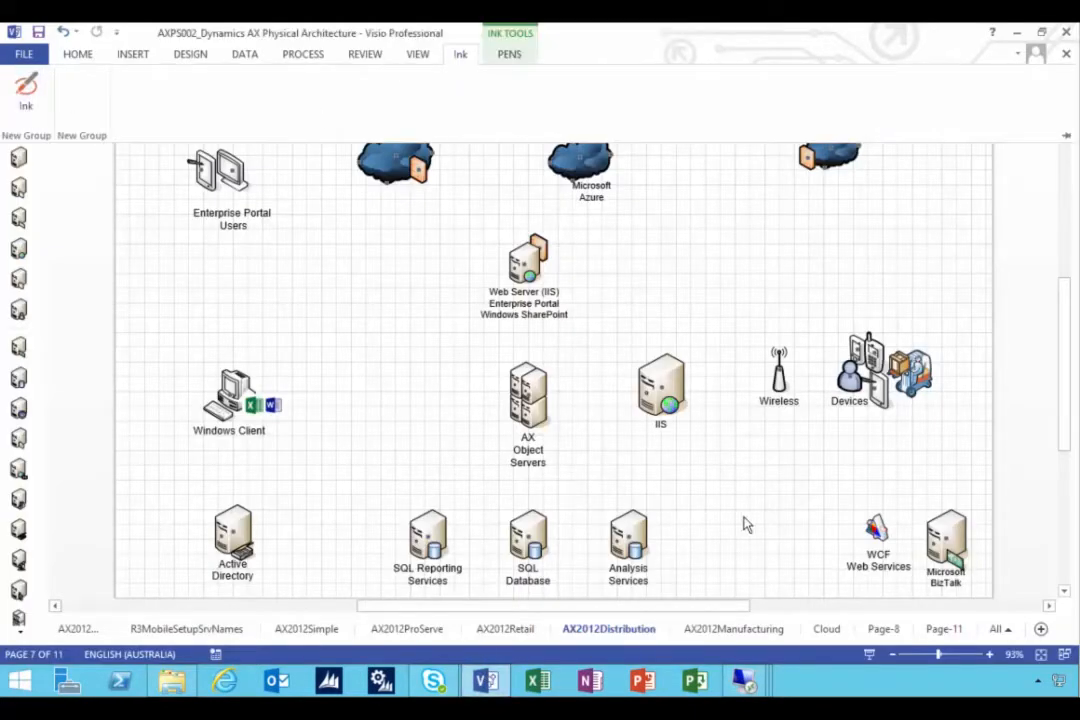
pyautogui.scroll(3)
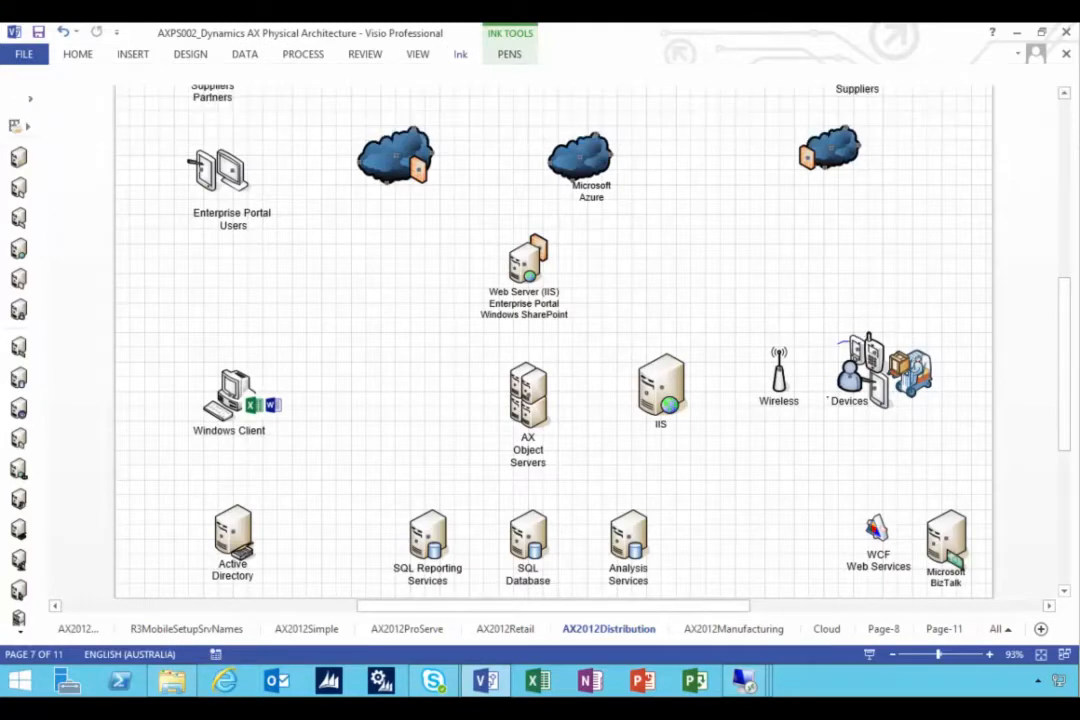
pyautogui.click(850, 376)
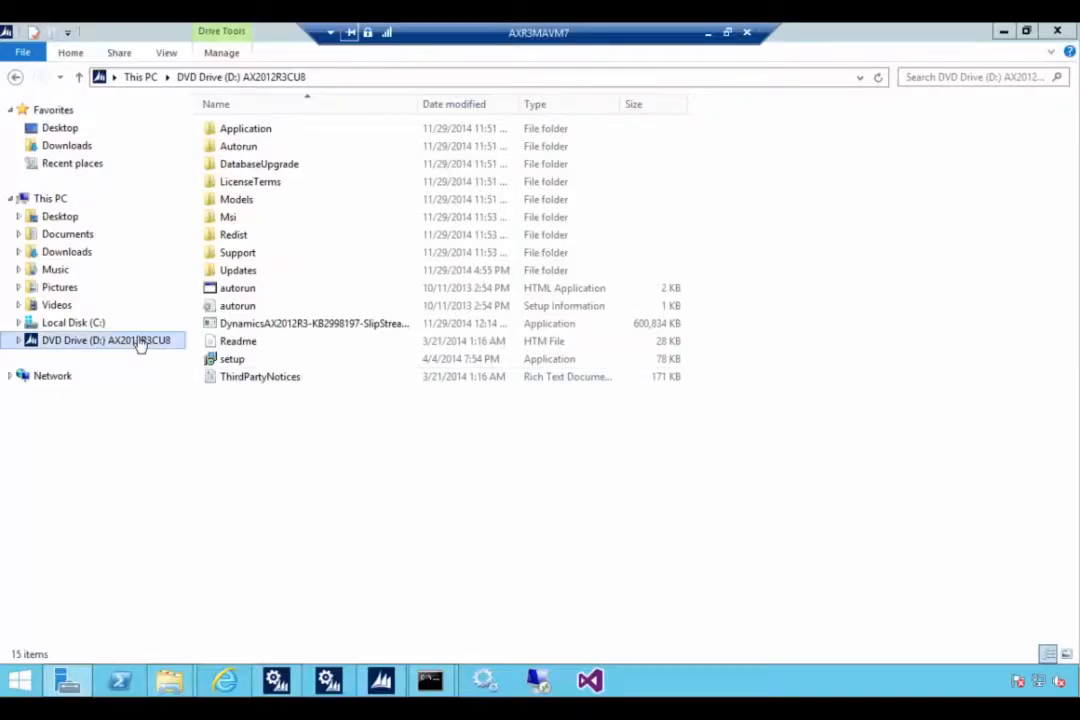
# Launch the Dynamics AX 2012 Setup from the DVD drive and choose to install Dynamics AX components.
pyautogui.rightClick(90, 340)
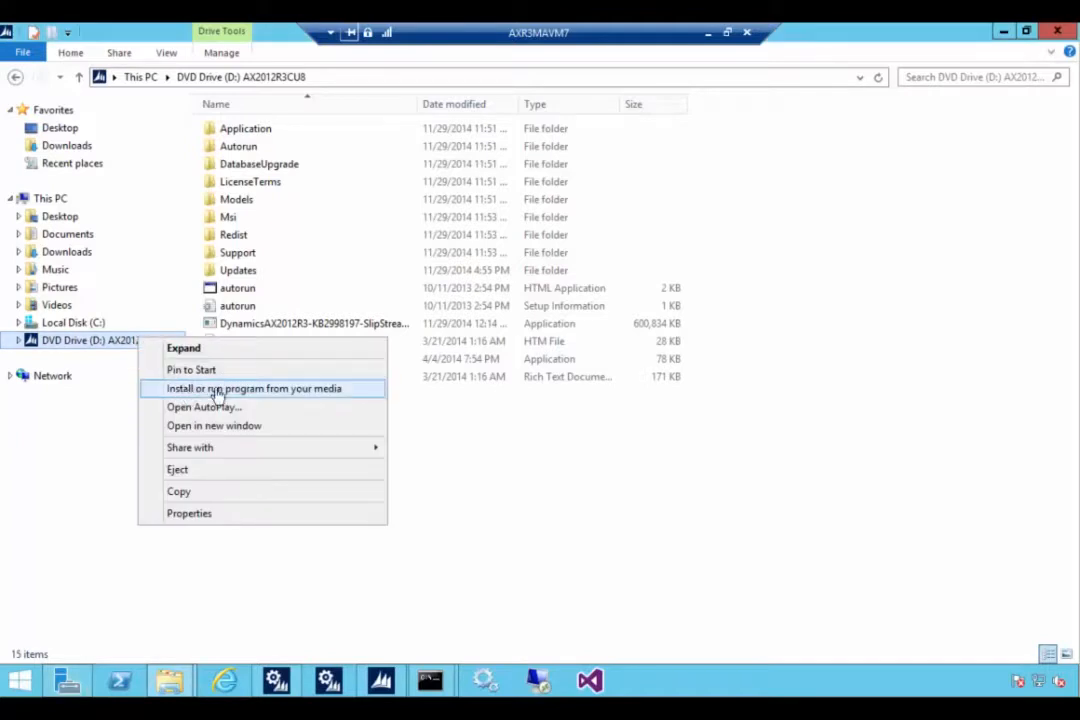
pyautogui.click(254, 388)
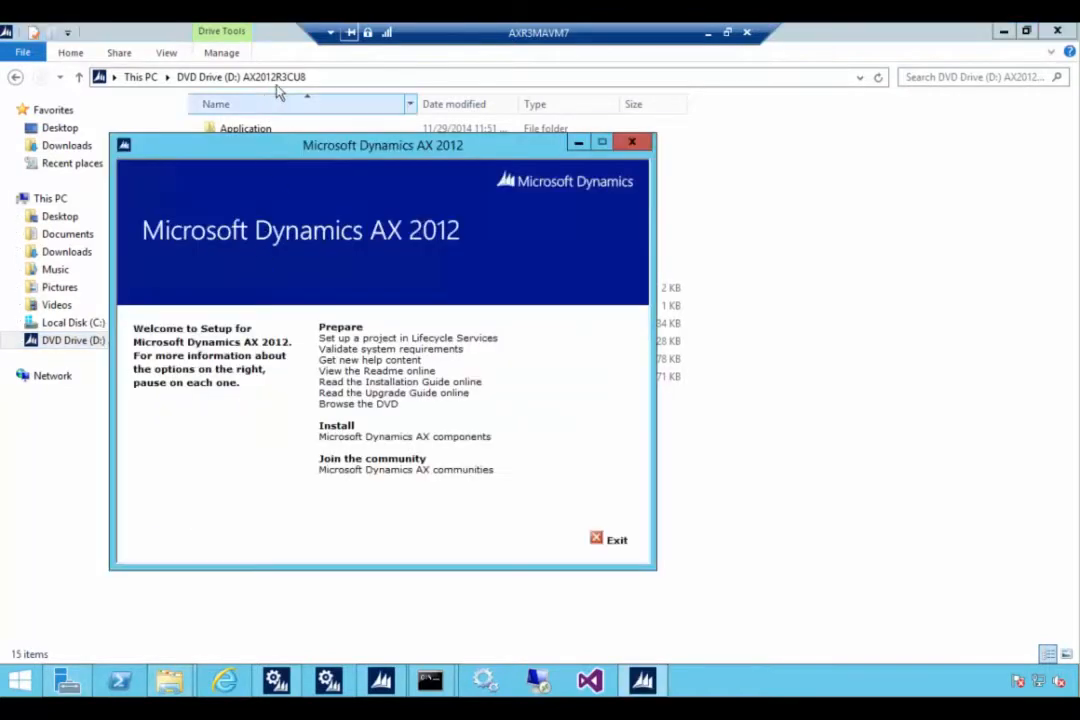
pyautogui.moveTo(480, 444)
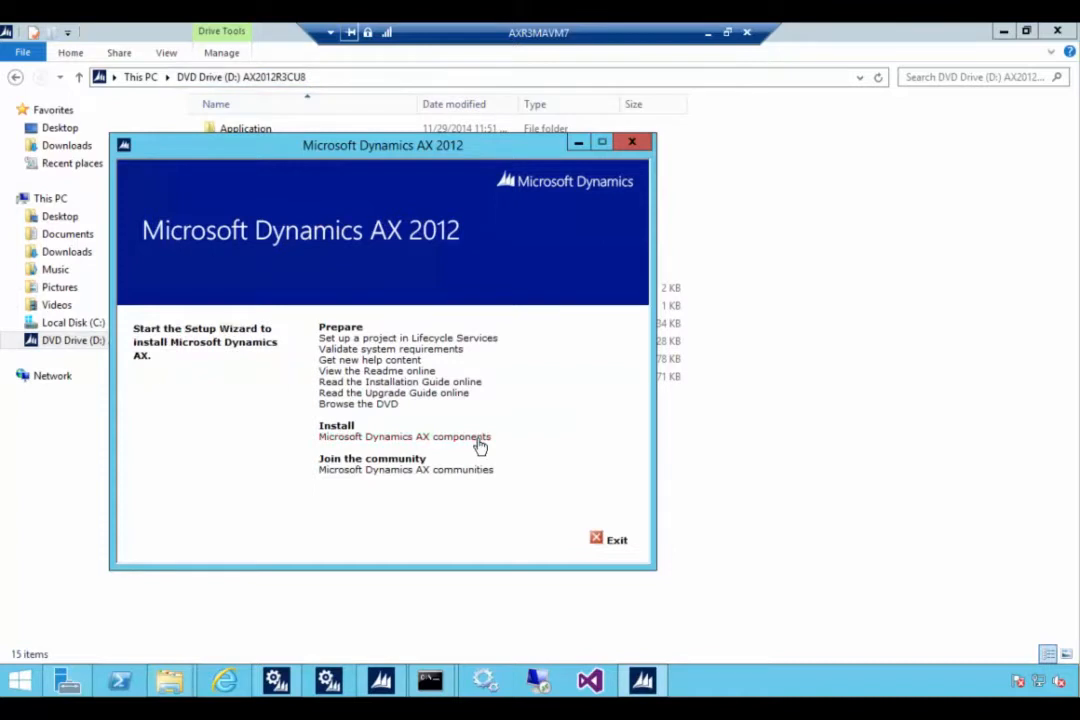
pyautogui.click(404, 436)
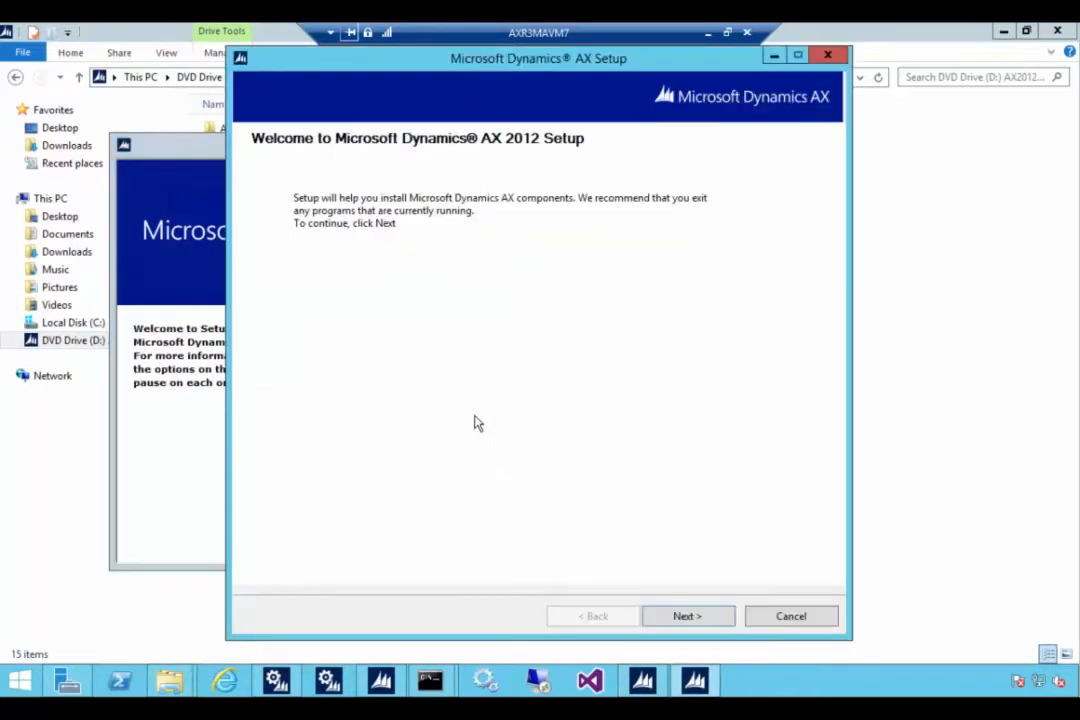
# Move past the welcome page and accept the license terms to reach component selection.
pyautogui.click(688, 616)
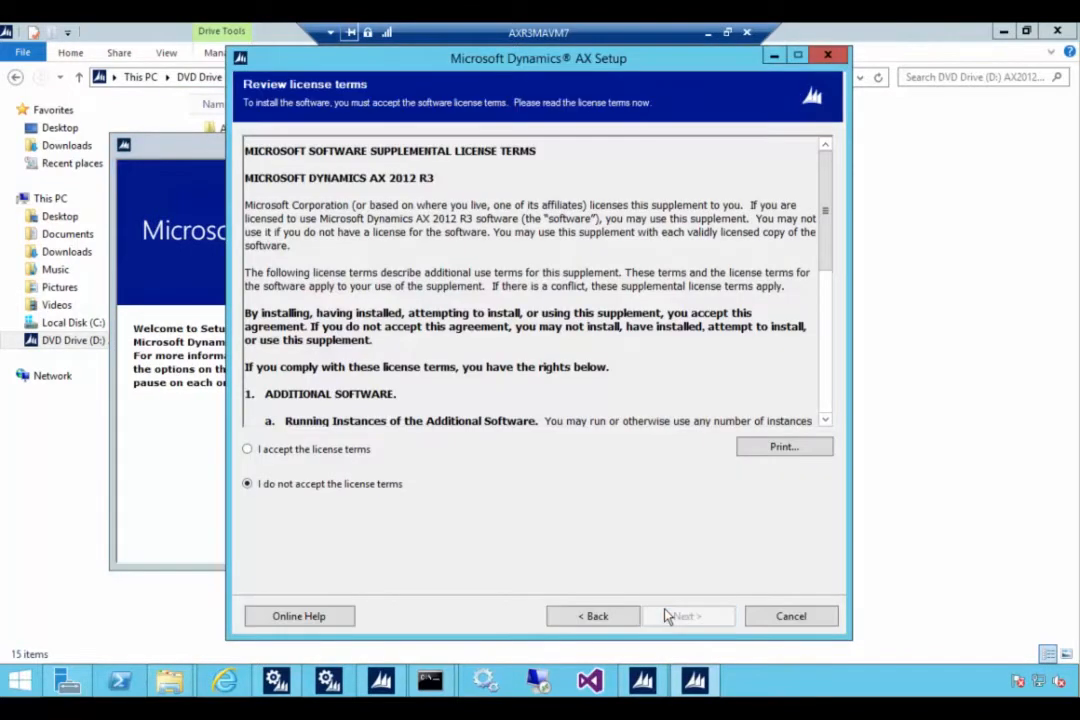
pyautogui.click(248, 448)
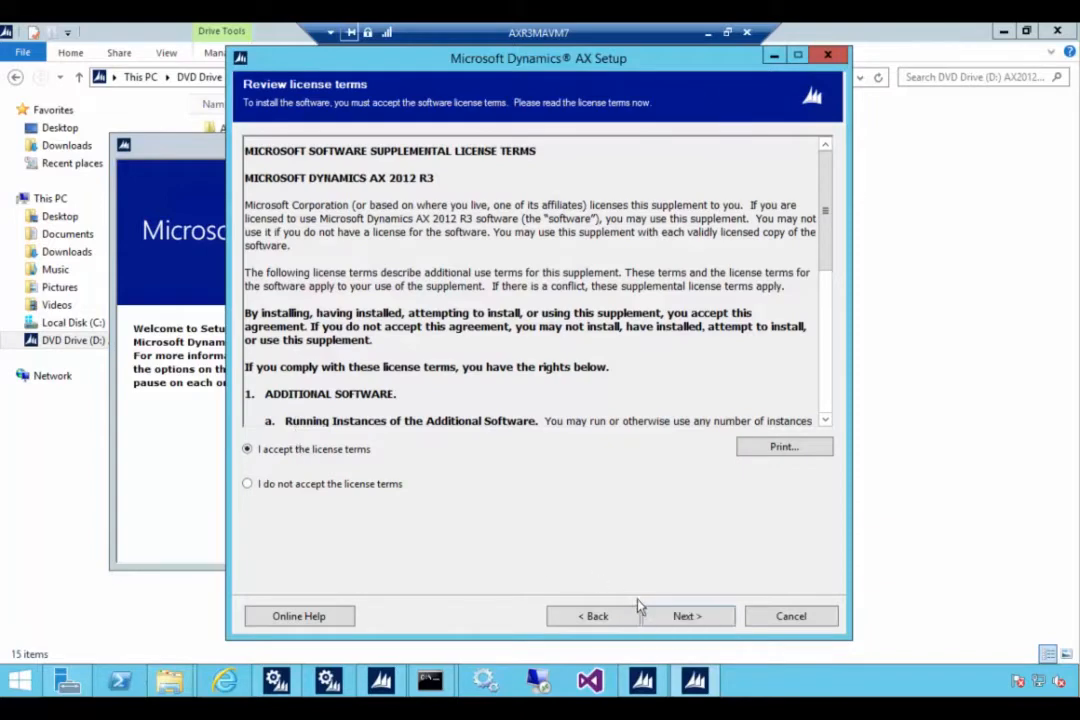
pyautogui.click(688, 616)
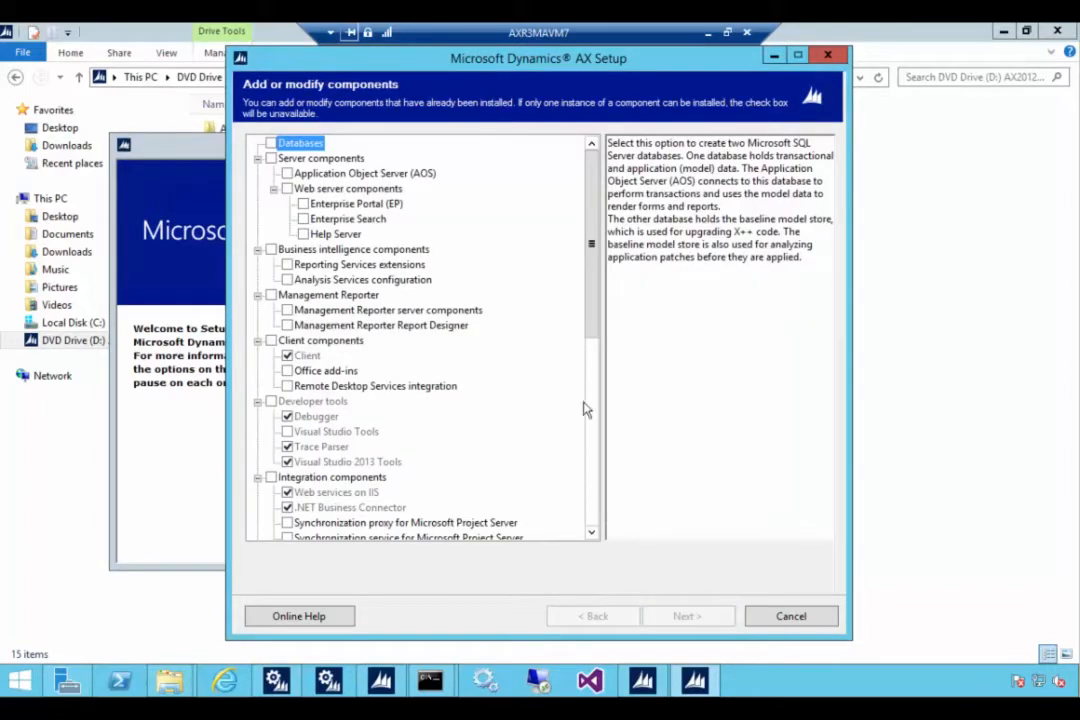
# Tick Warehouse Mobile Devices Portal in the Add or modify components list.
pyautogui.scroll(-3)
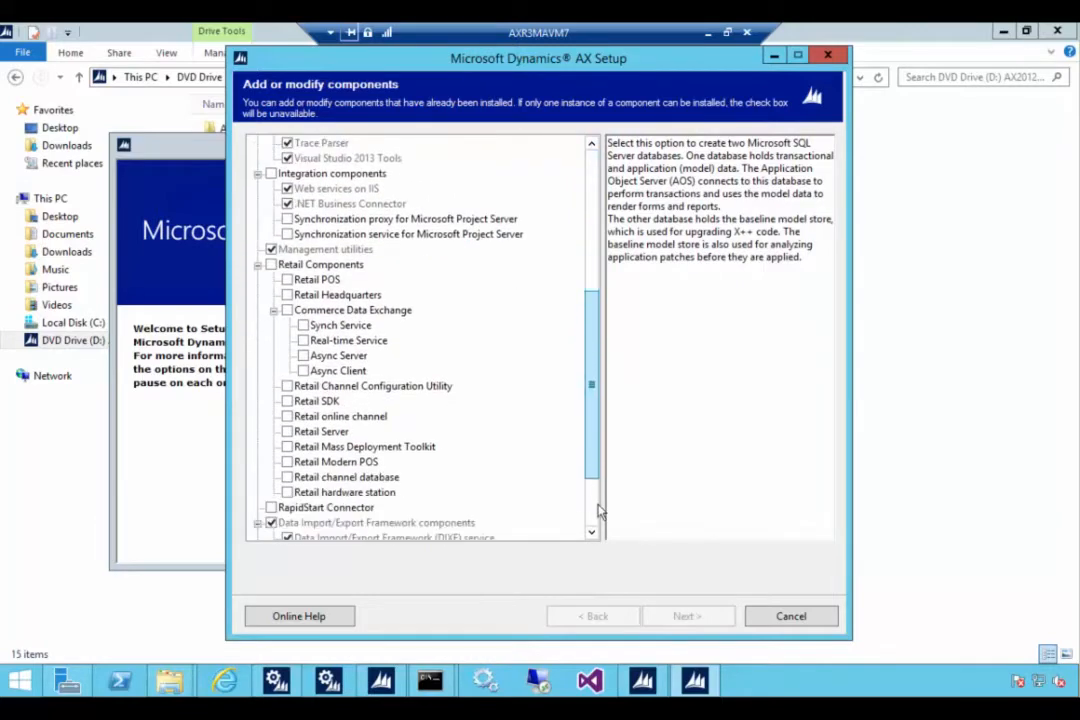
pyautogui.scroll(-3)
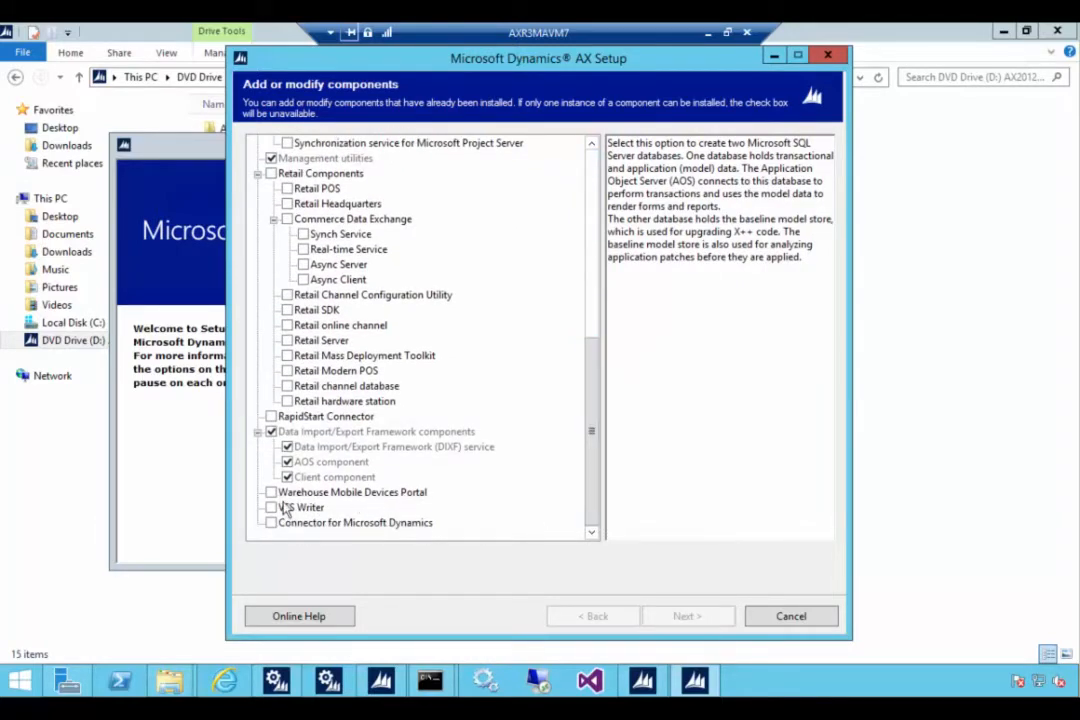
pyautogui.click(270, 492)
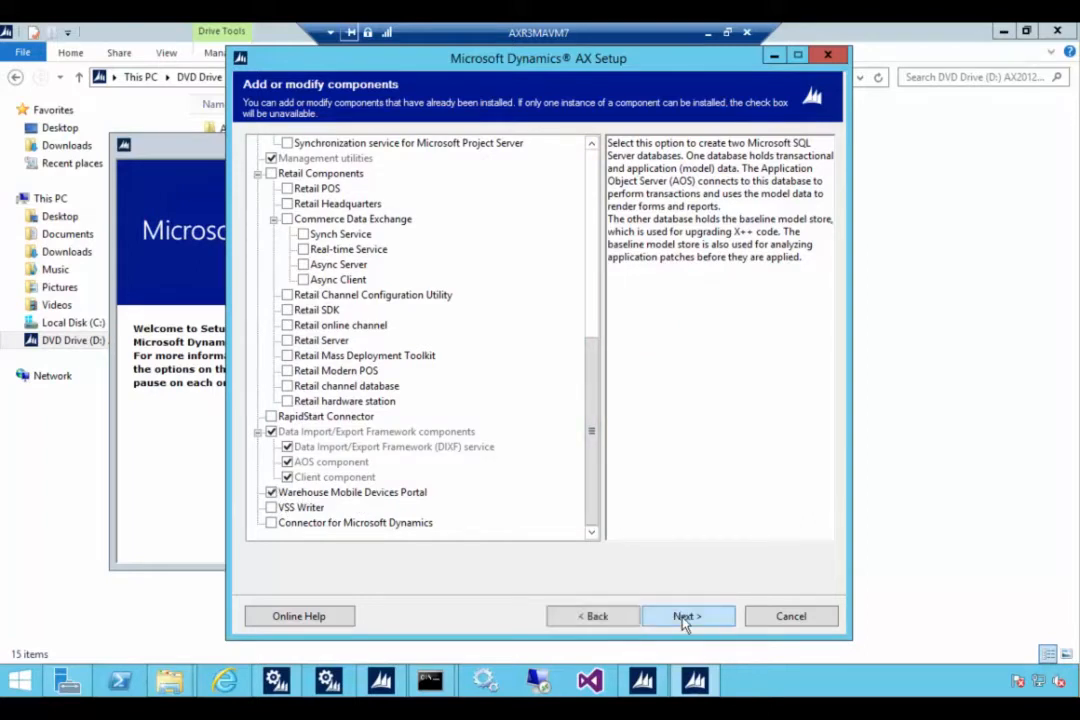
pyautogui.moveTo(670, 546)
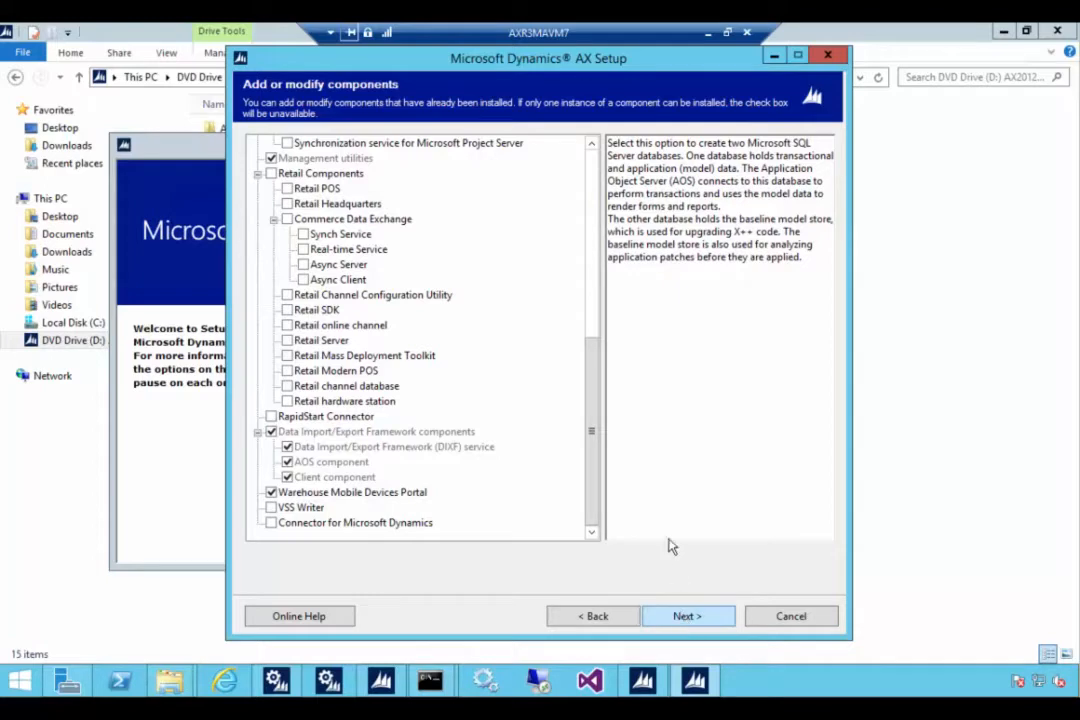
# Run prerequisite validation: nine checks succeed, one warns of a pending computer restart.
pyautogui.click(688, 616)
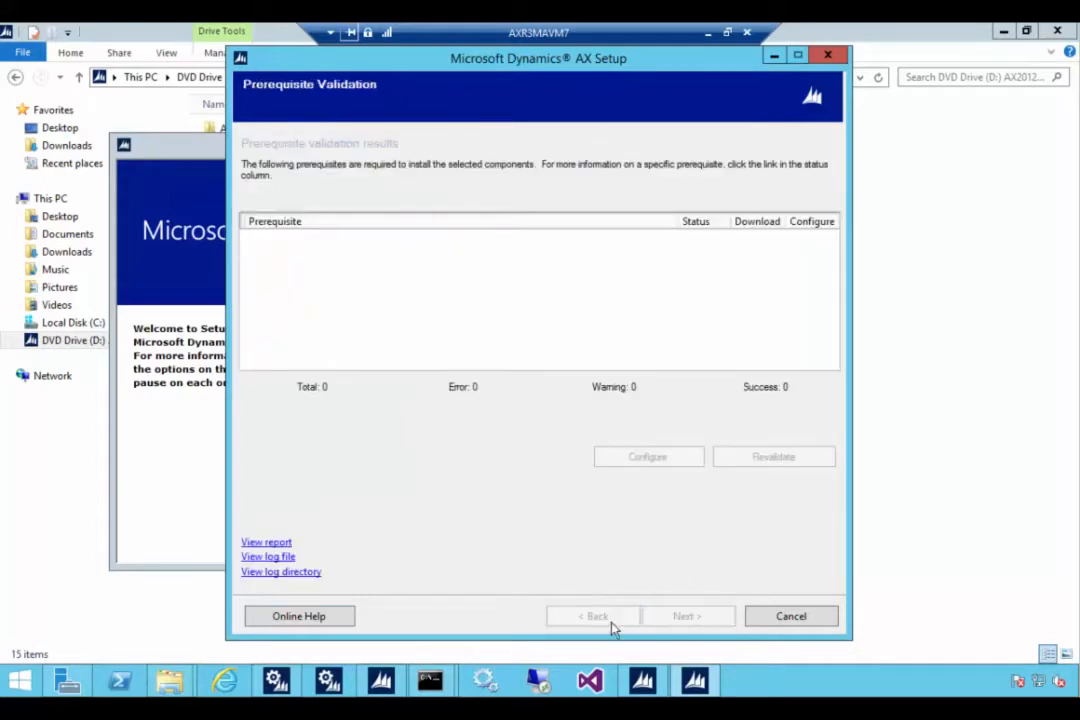
pyautogui.moveTo(472, 484)
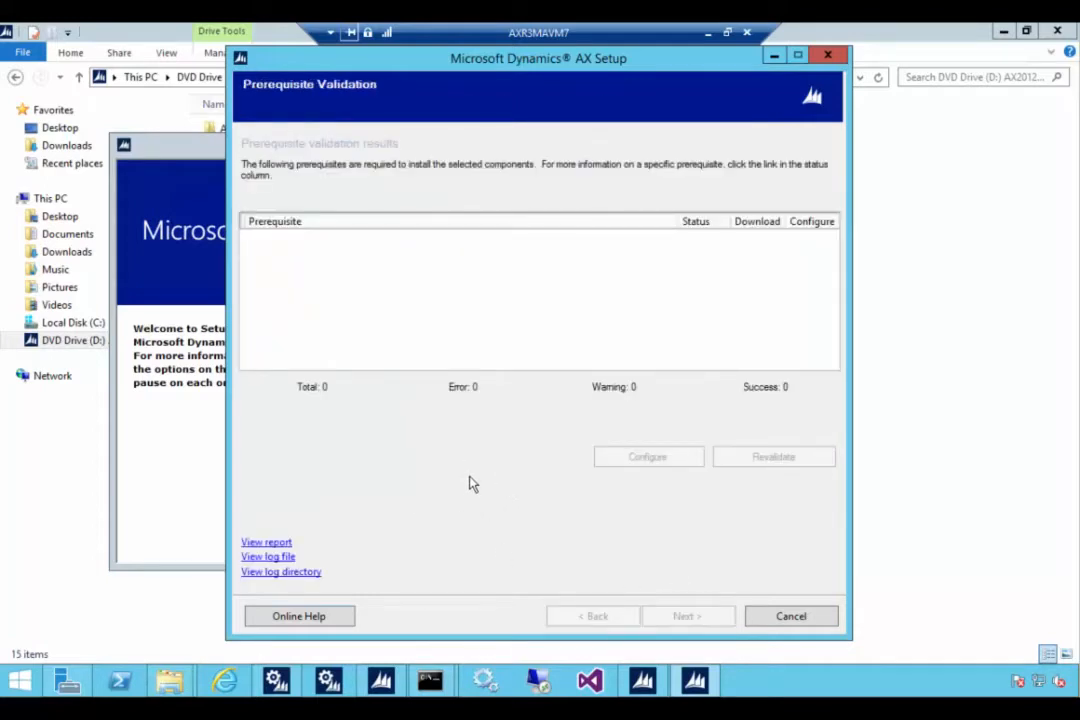
pyautogui.click(772, 456)
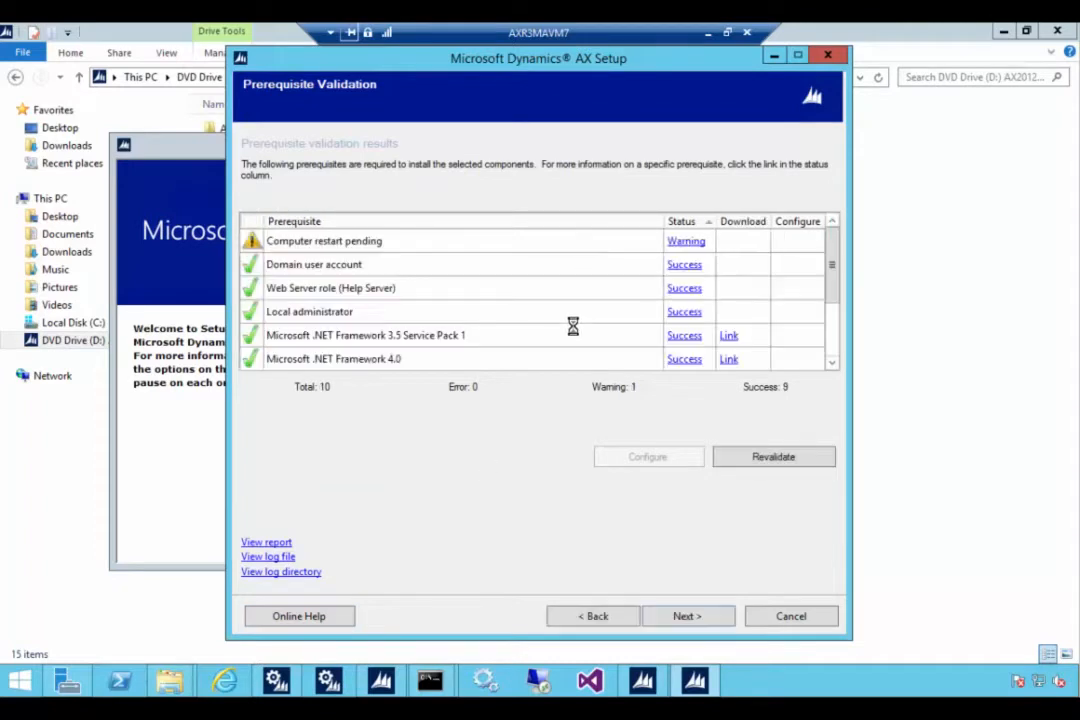
pyautogui.moveTo(650, 244)
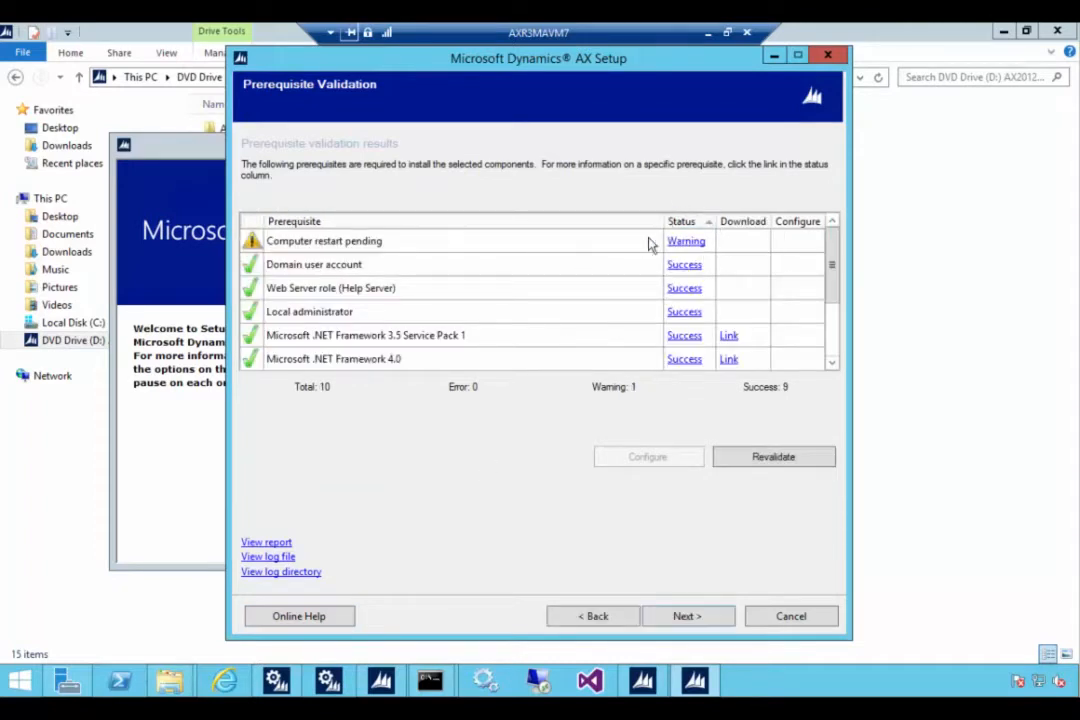
pyautogui.moveTo(686, 240)
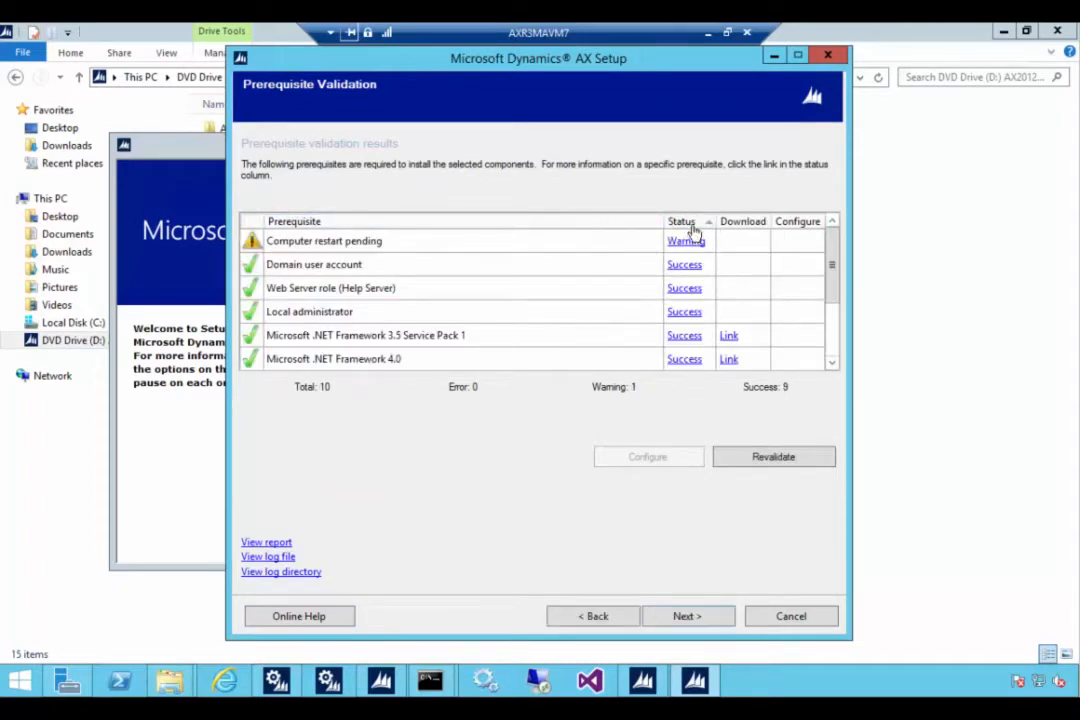
pyautogui.moveTo(332, 252)
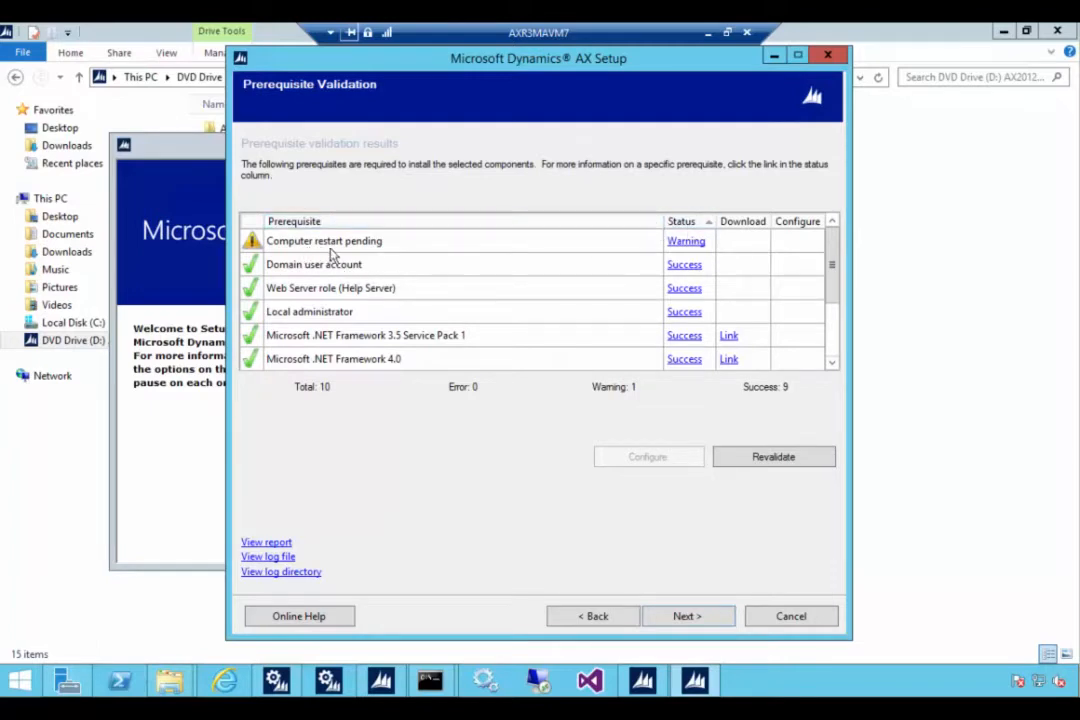
pyautogui.moveTo(652, 524)
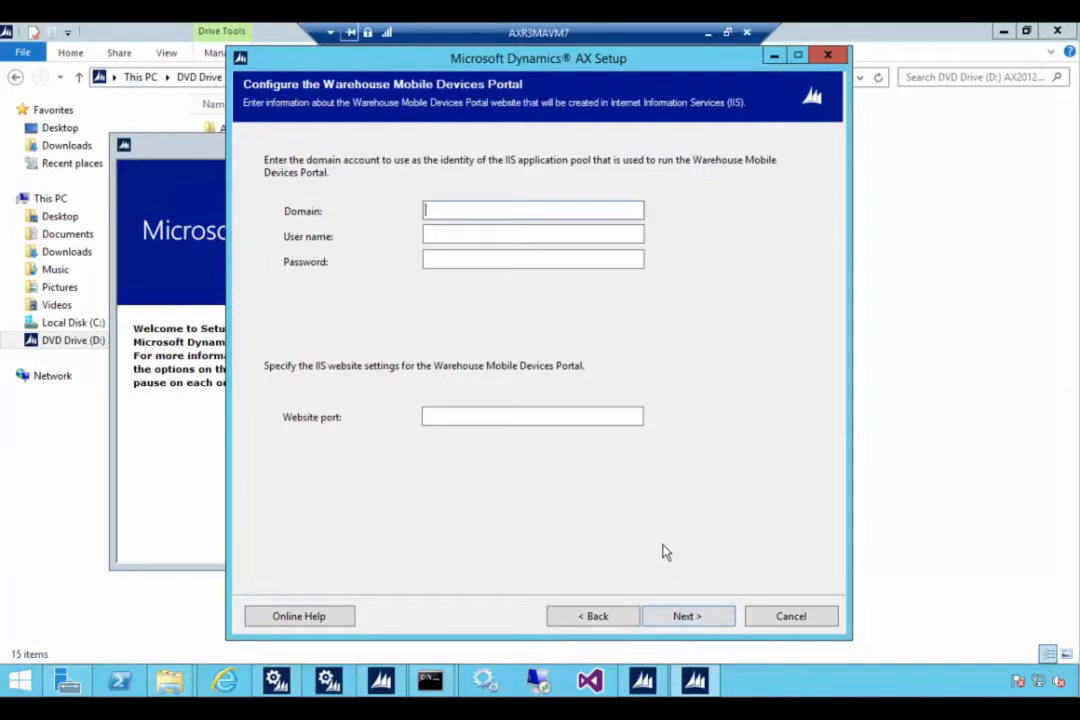
# Enter the domain, service account user name and password for the portal's IIS application pool.
pyautogui.write('AXR3MOB')
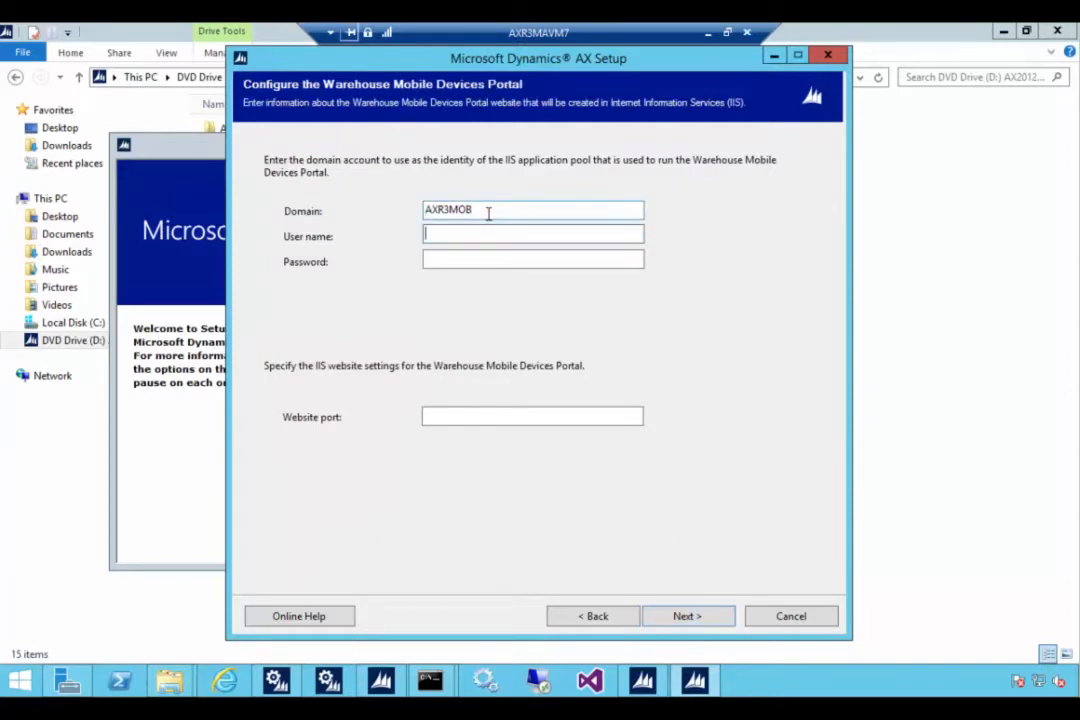
pyautogui.write('serv')
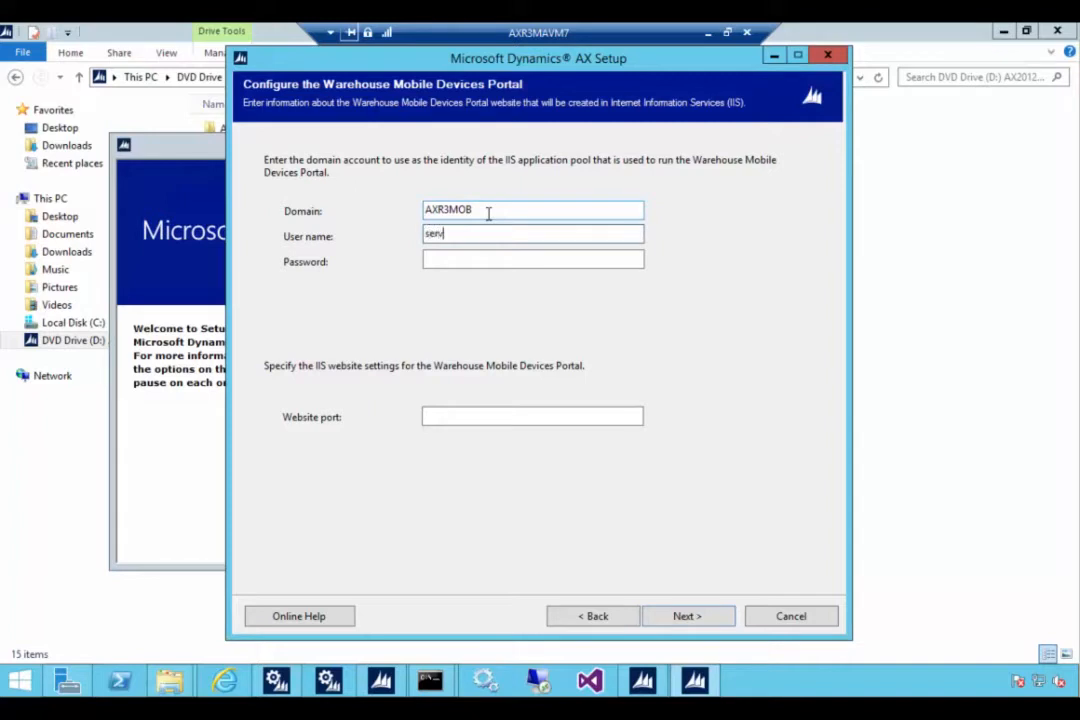
pyautogui.write('iceac')
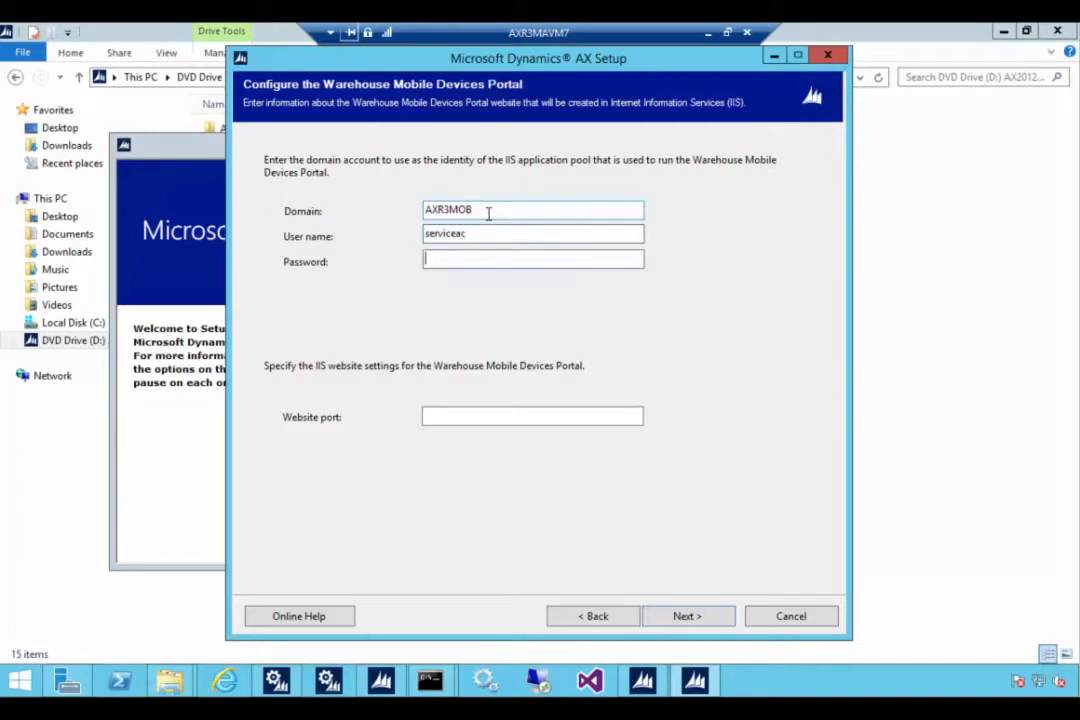
pyautogui.write('password')
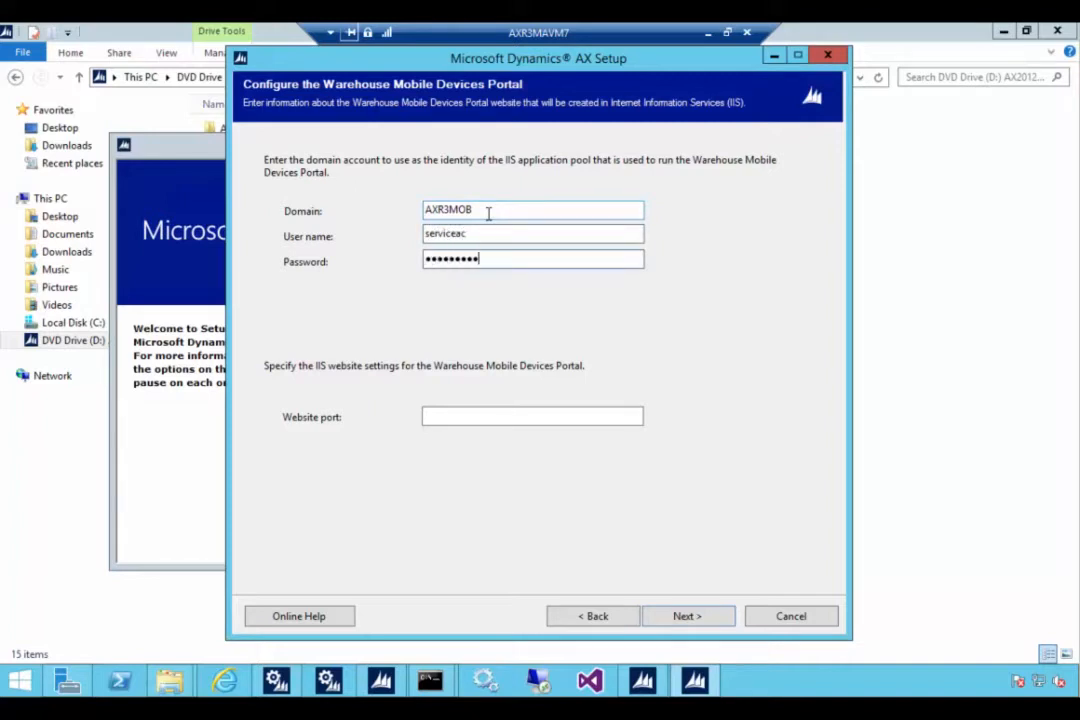
pyautogui.click(532, 416)
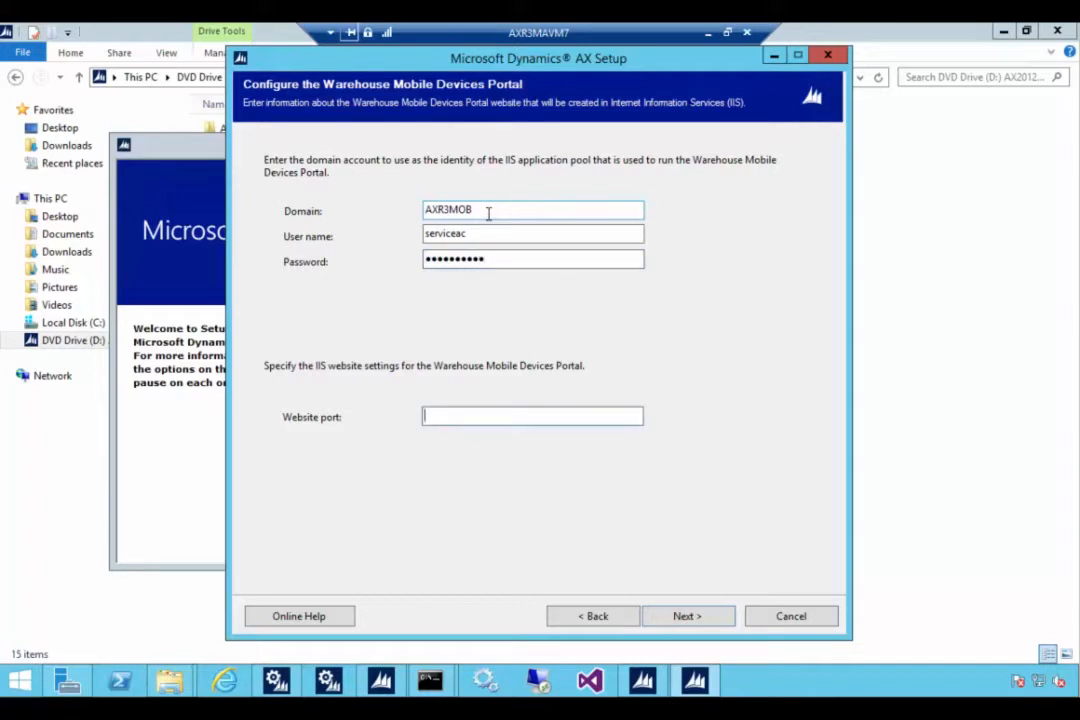
pyautogui.click(532, 416)
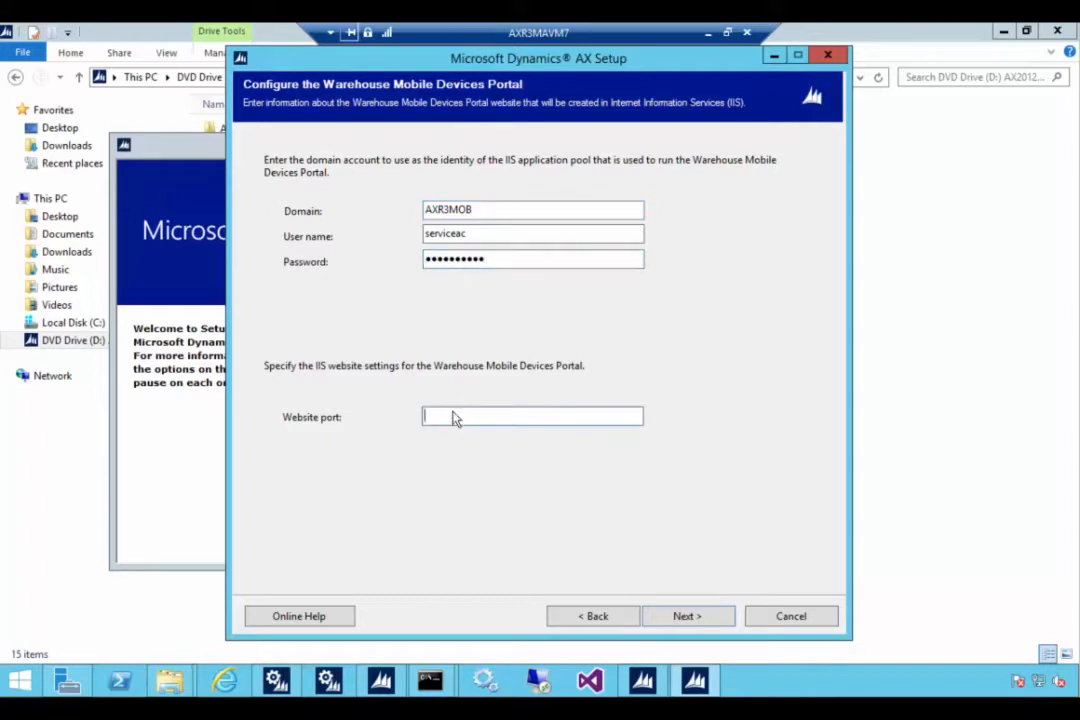
pyautogui.moveTo(418, 404)
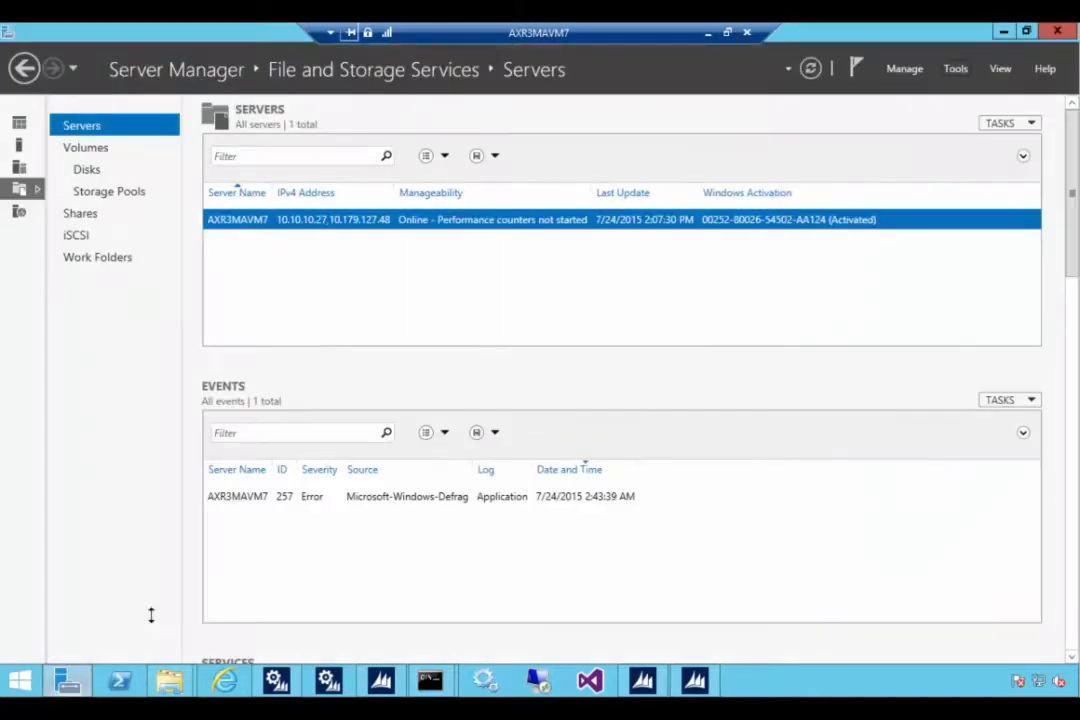
# Launch IIS Manager from Server Manager tools and select the Default Web Site.
pyautogui.click(956, 68)
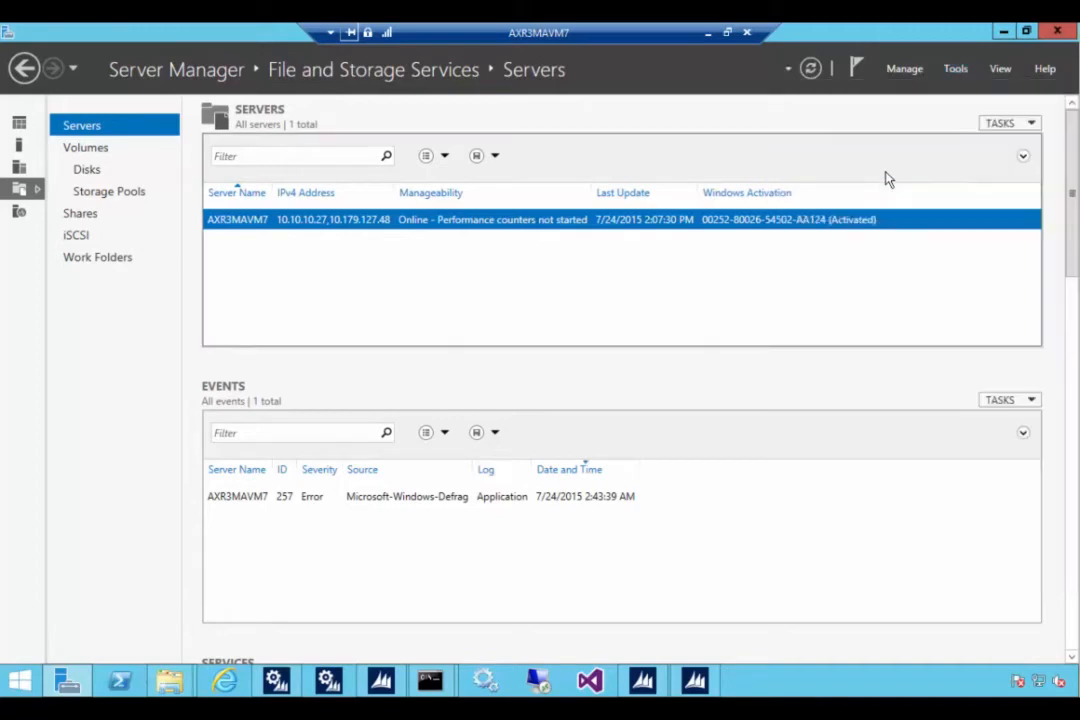
pyautogui.click(744, 680)
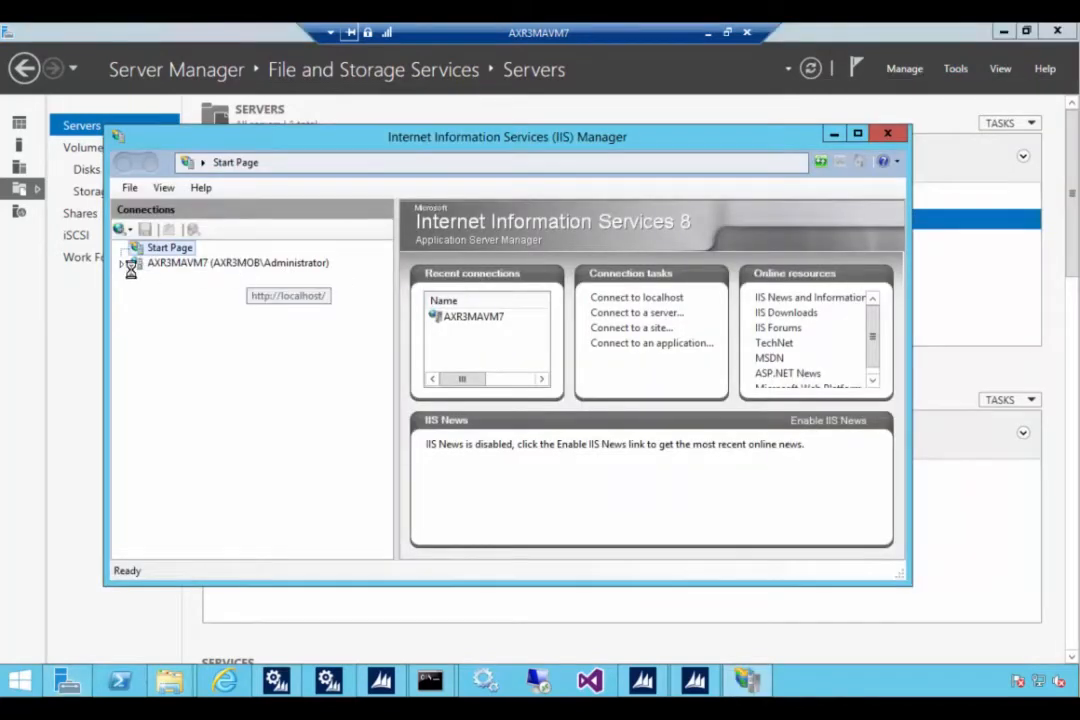
pyautogui.click(236, 262)
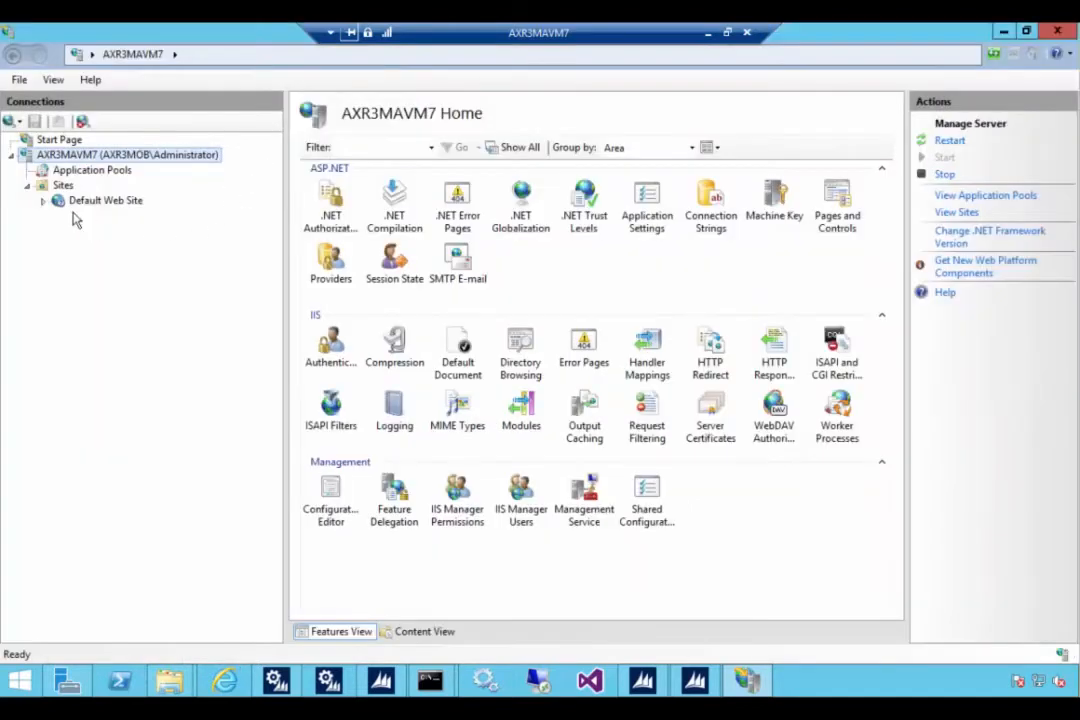
pyautogui.click(42, 200)
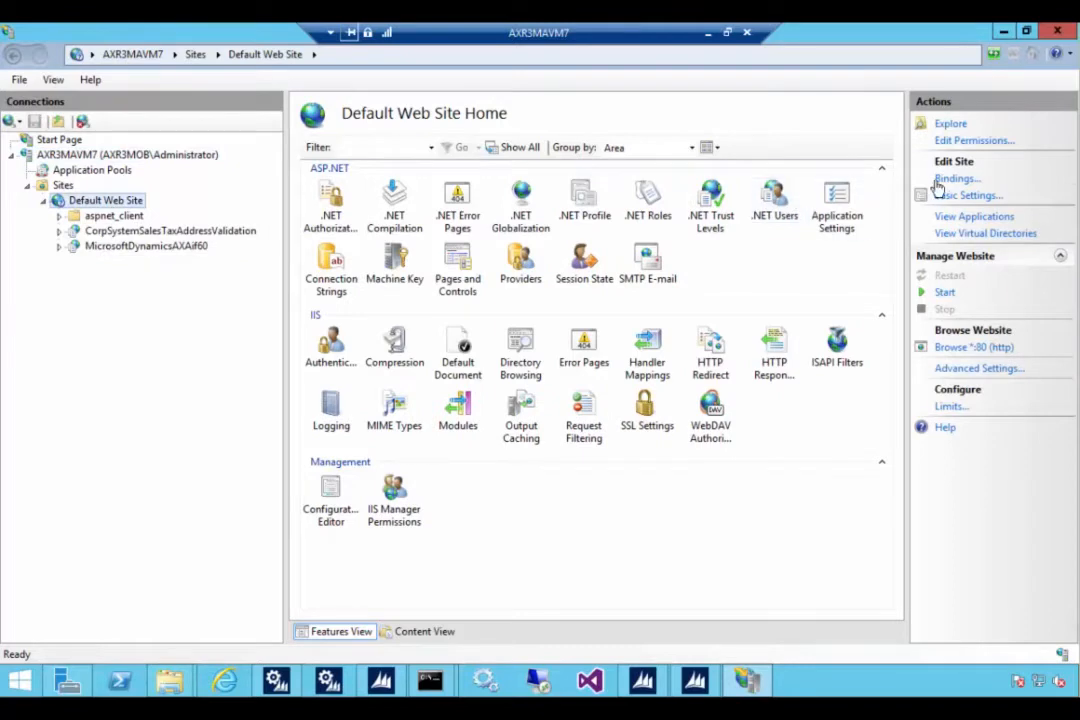
# Review the Default Web Site bindings: http on port 80 and net.tcp on 808.
pyautogui.click(956, 178)
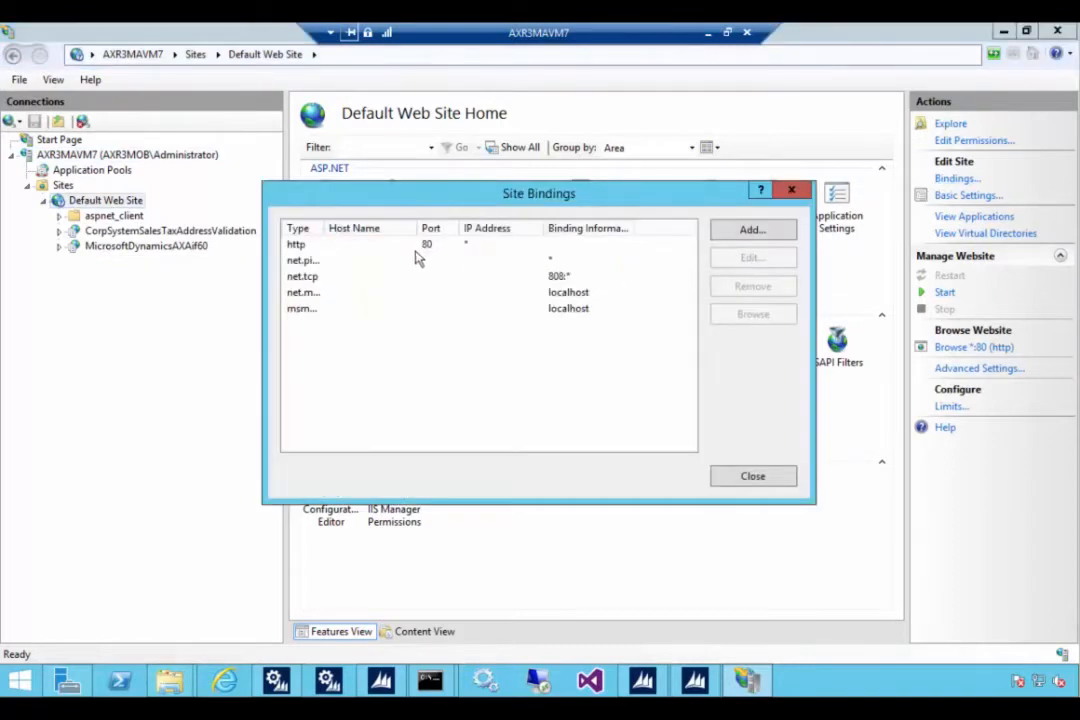
pyautogui.click(752, 476)
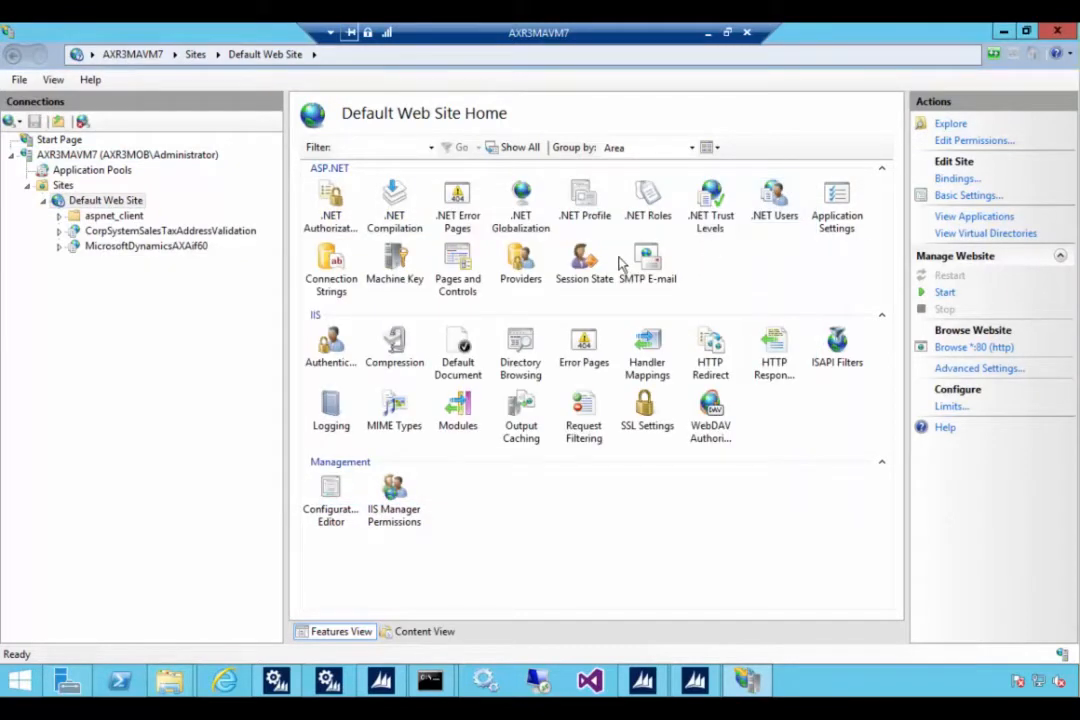
pyautogui.moveTo(160, 230)
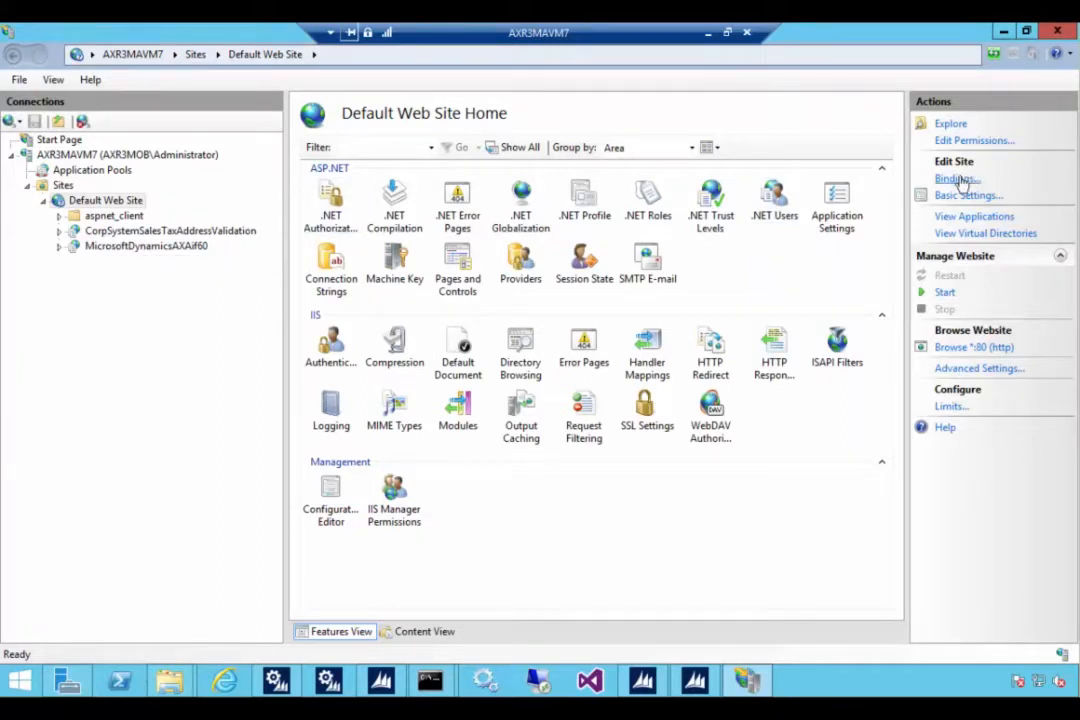
pyautogui.click(956, 178)
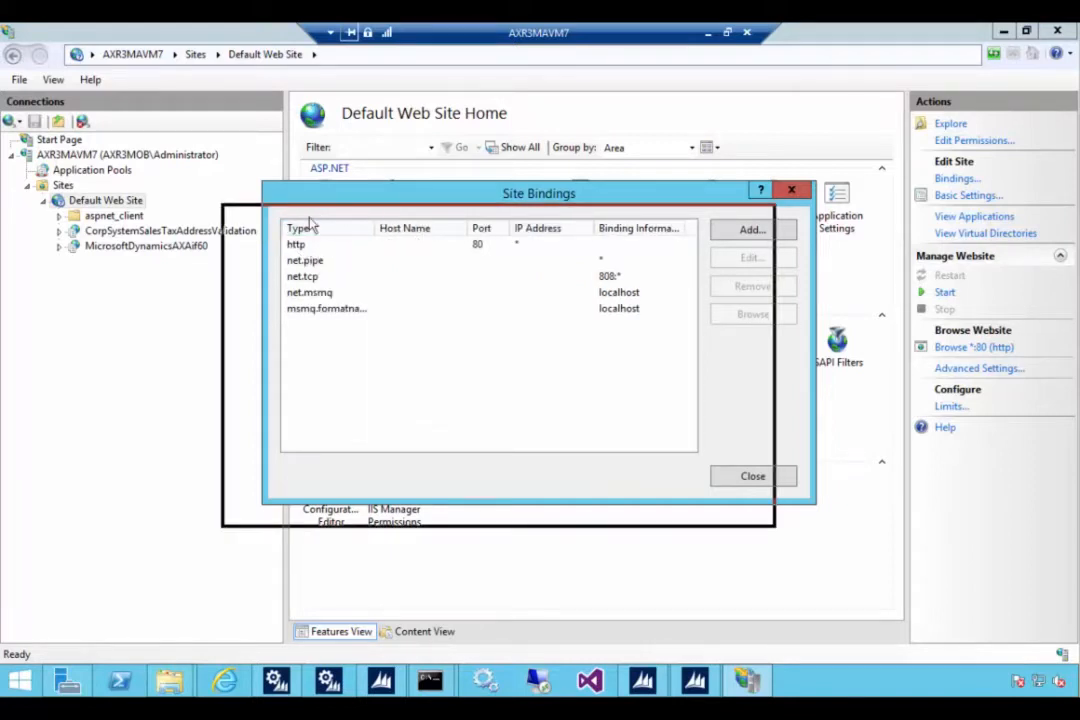
pyautogui.click(752, 476)
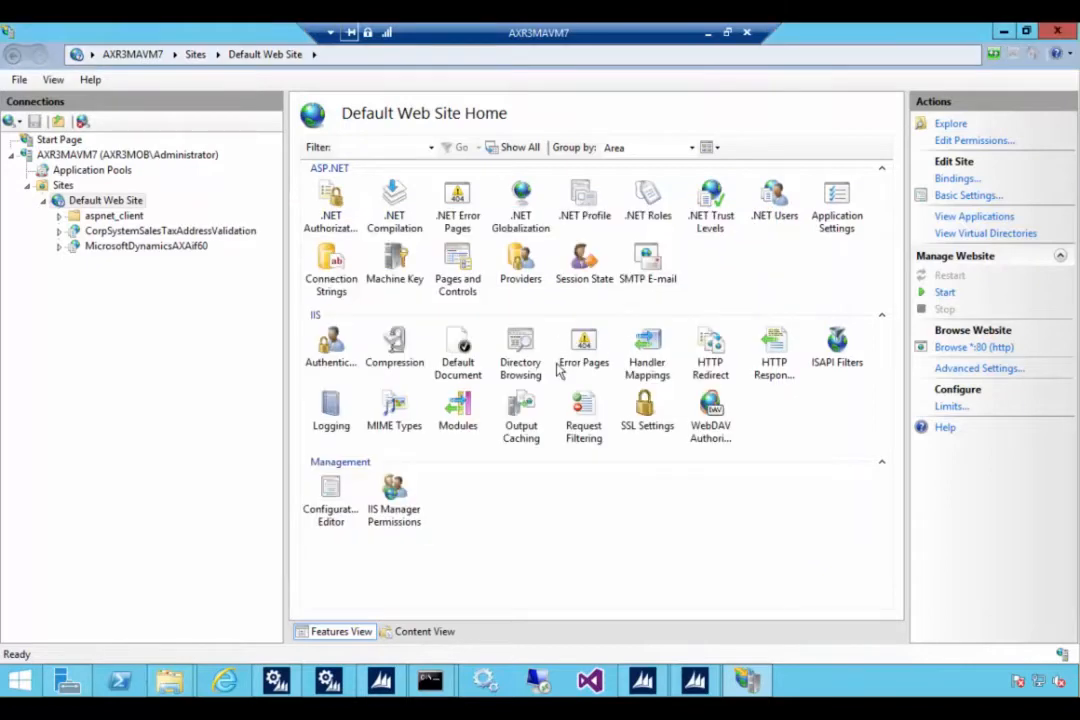
pyautogui.moveTo(798, 528)
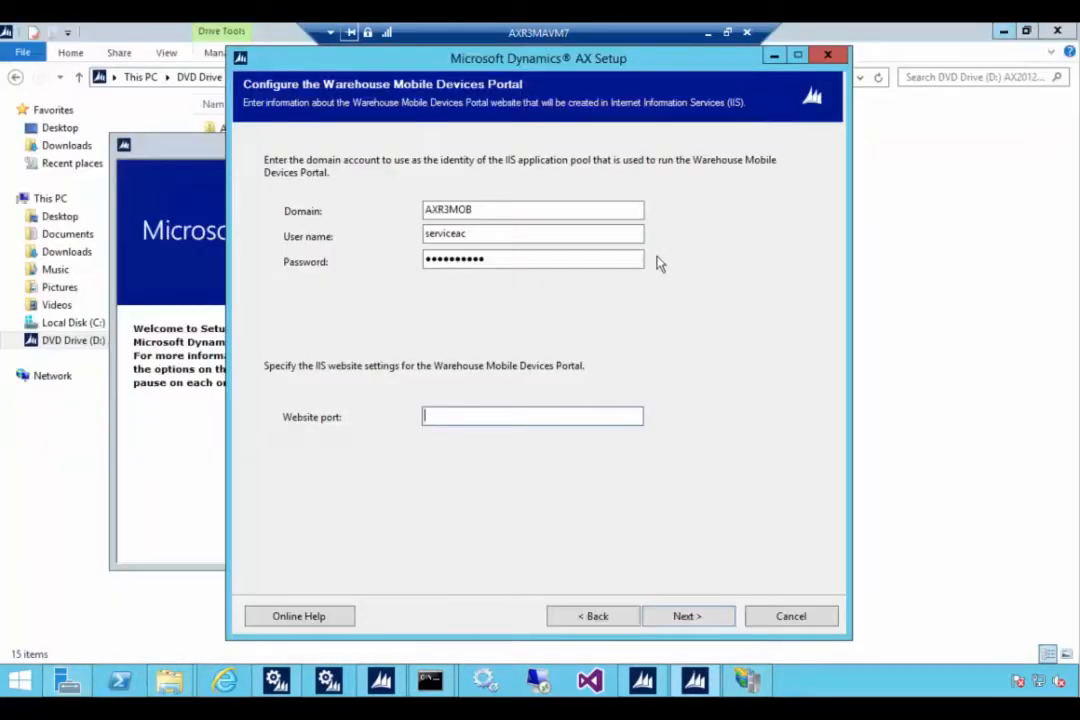
# Set the portal website port to 8080 and continue to the best practices checklist.
pyautogui.write('8080')
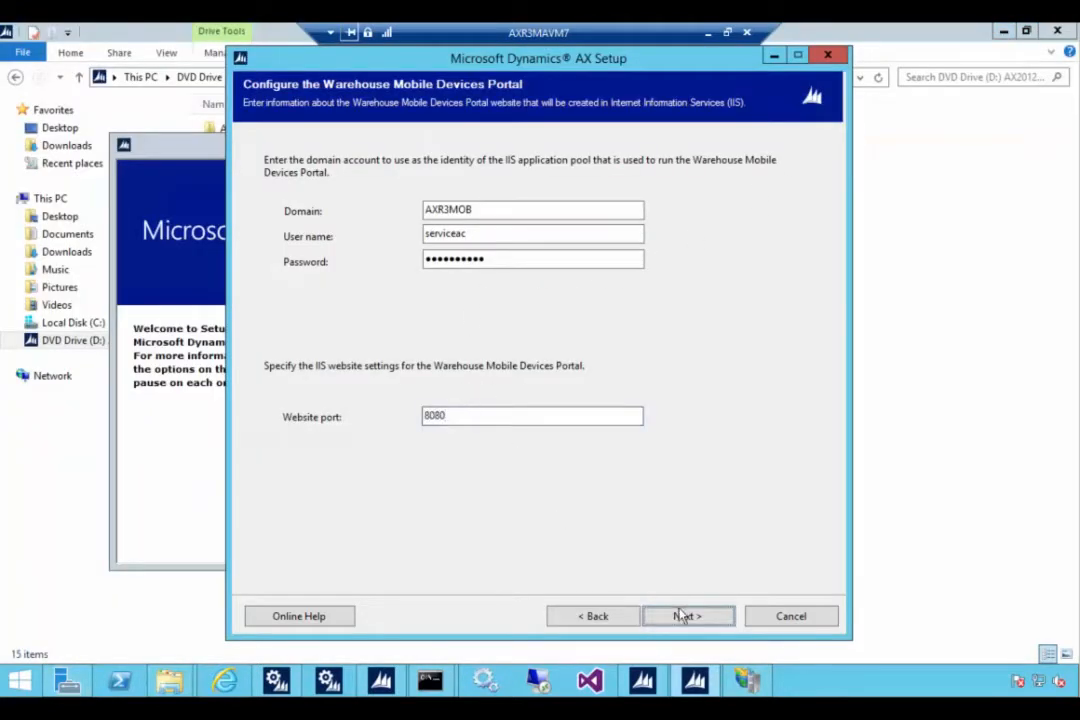
pyautogui.click(688, 616)
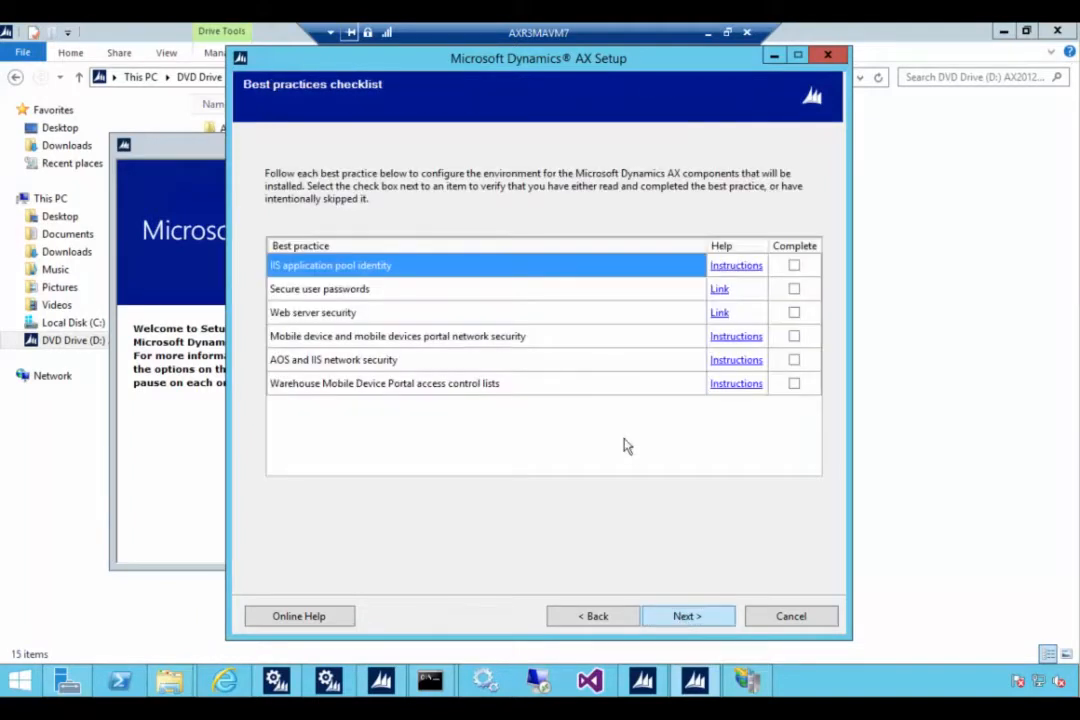
pyautogui.moveTo(728, 378)
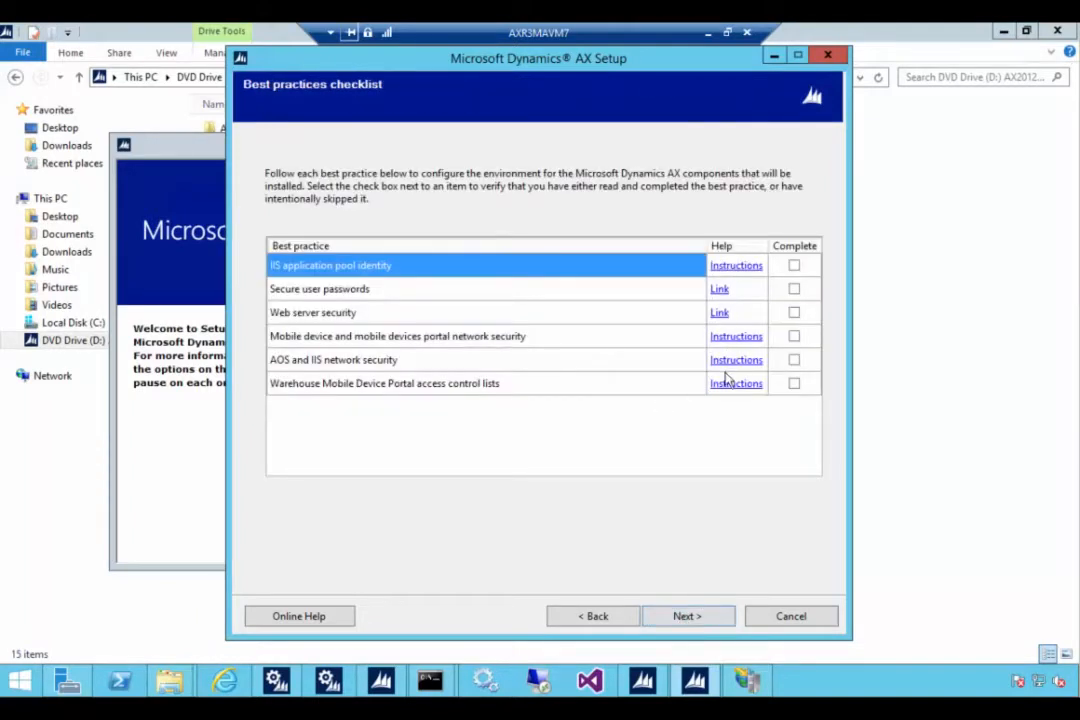
pyautogui.moveTo(410, 336)
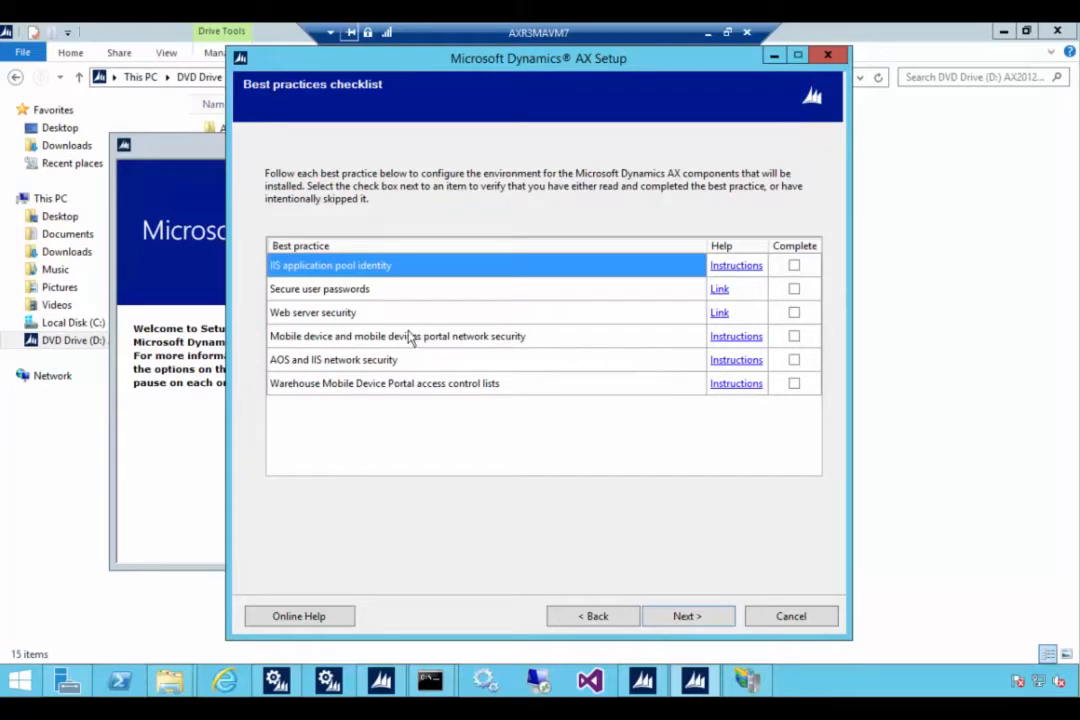
pyautogui.moveTo(350, 376)
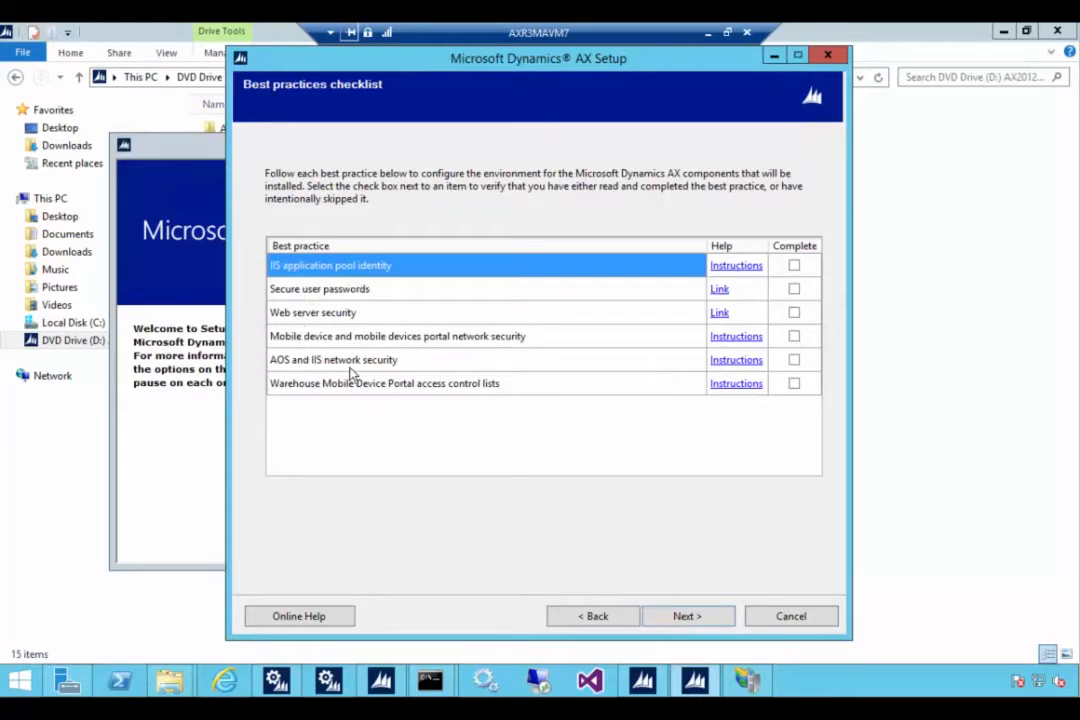
pyautogui.moveTo(600, 510)
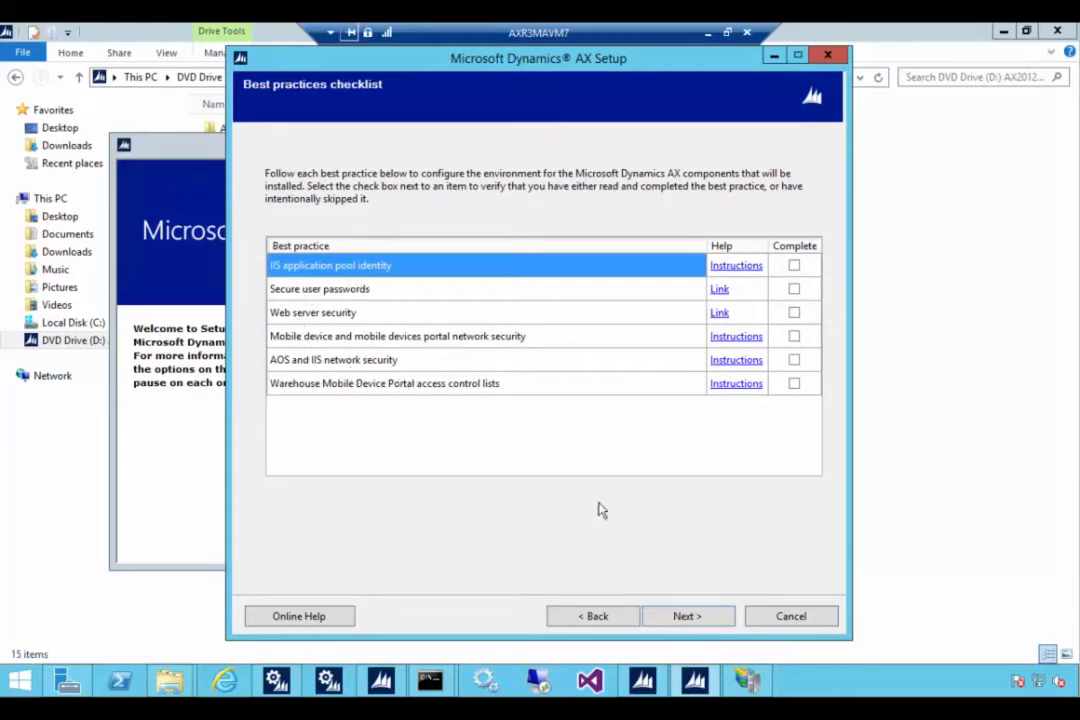
pyautogui.moveTo(700, 624)
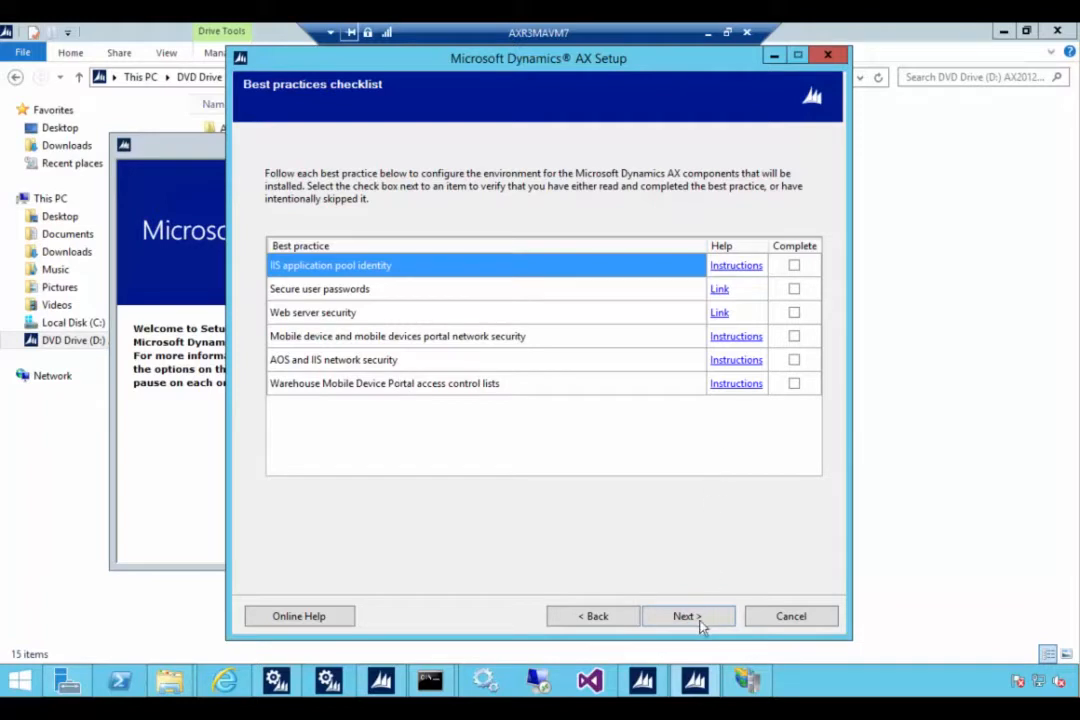
pyautogui.click(688, 616)
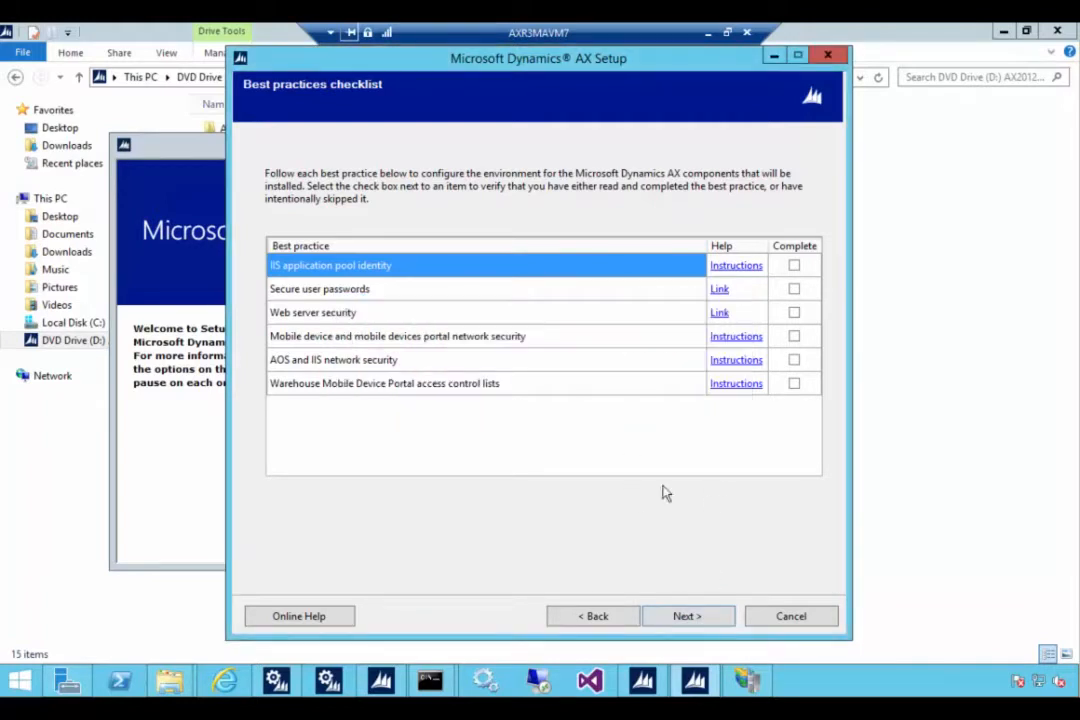
# Install the Warehouse Mobile Devices Portal and untick 'Open summary report when Setup closes'.
pyautogui.click(688, 616)
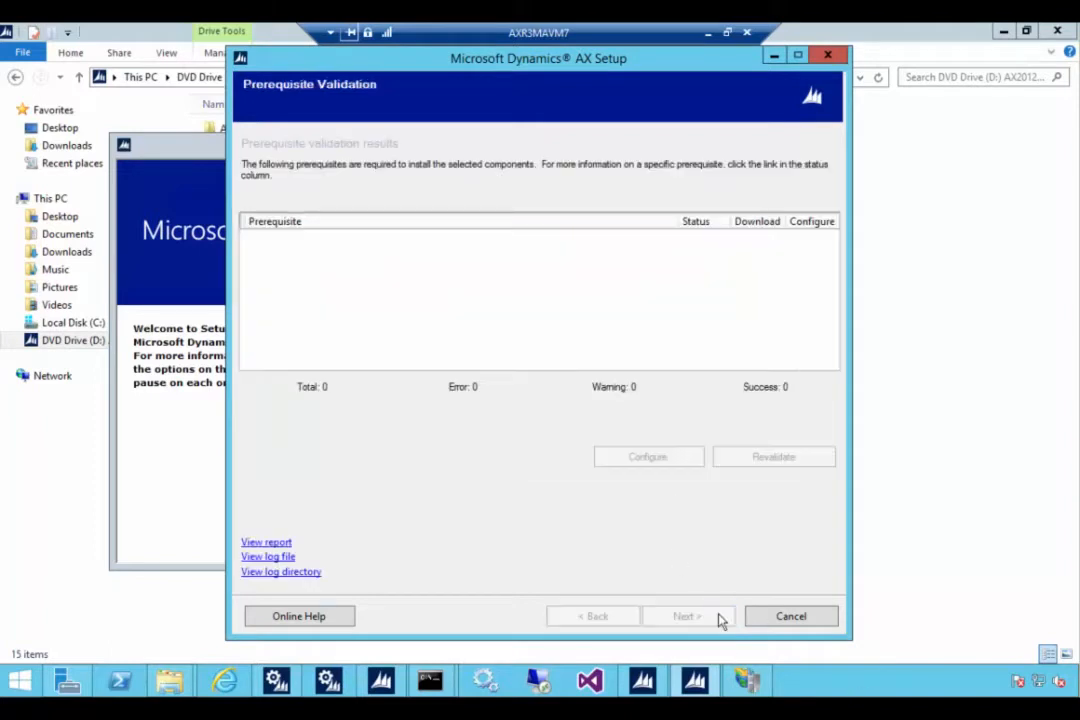
pyautogui.moveTo(544, 328)
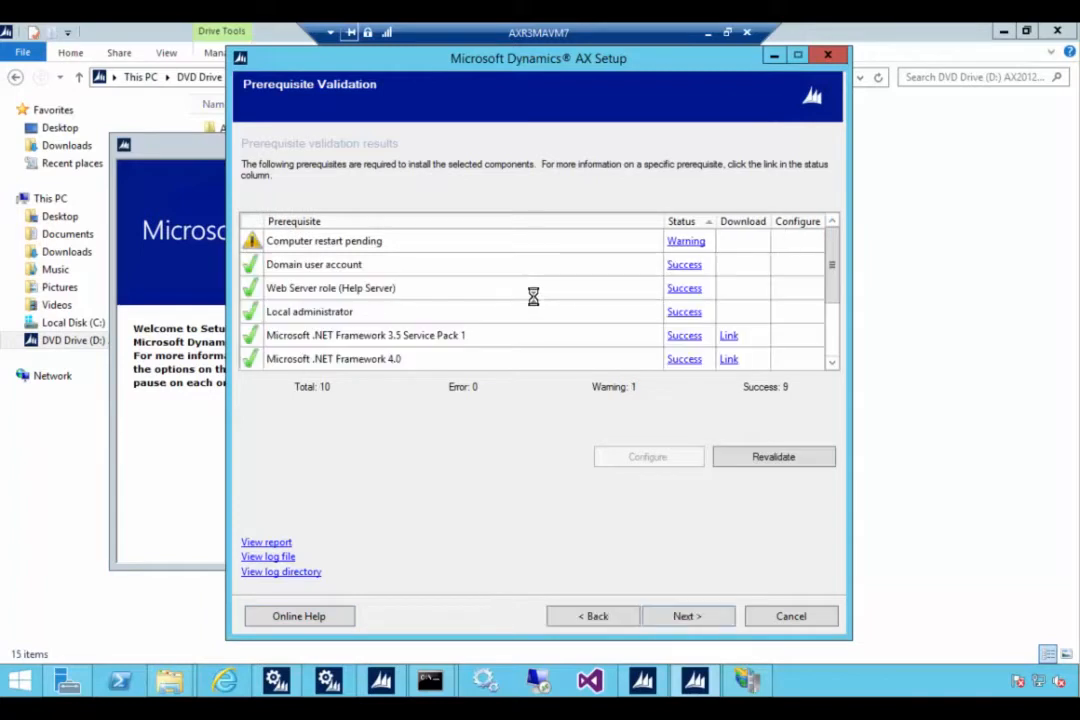
pyautogui.moveTo(684, 608)
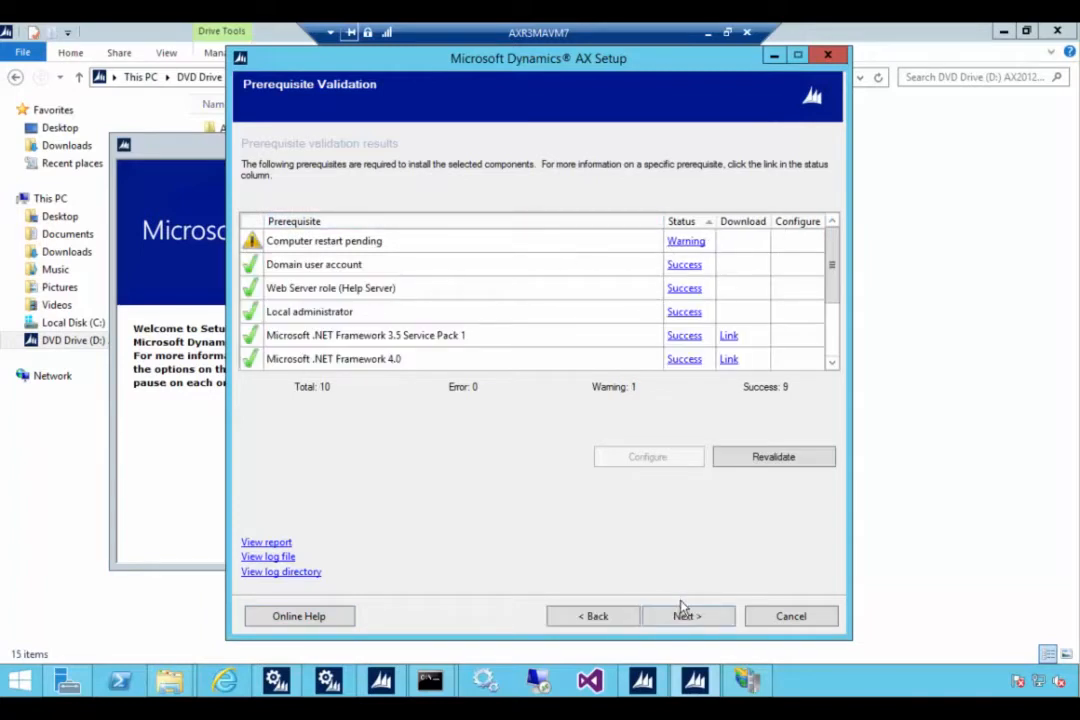
pyautogui.click(688, 616)
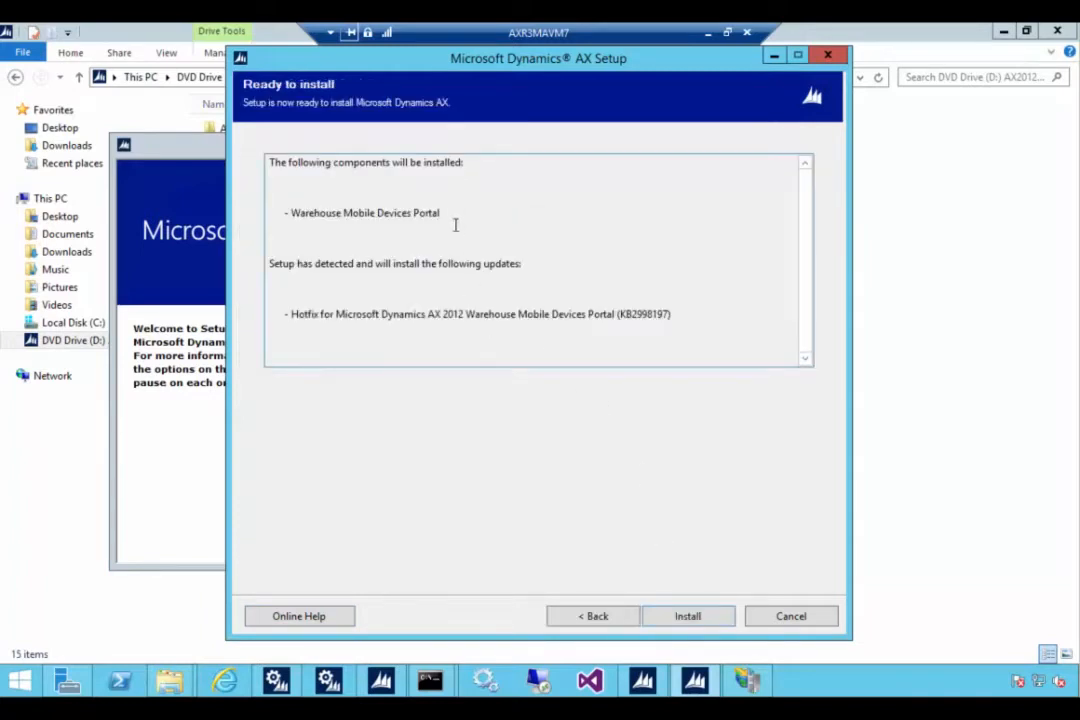
pyautogui.click(688, 616)
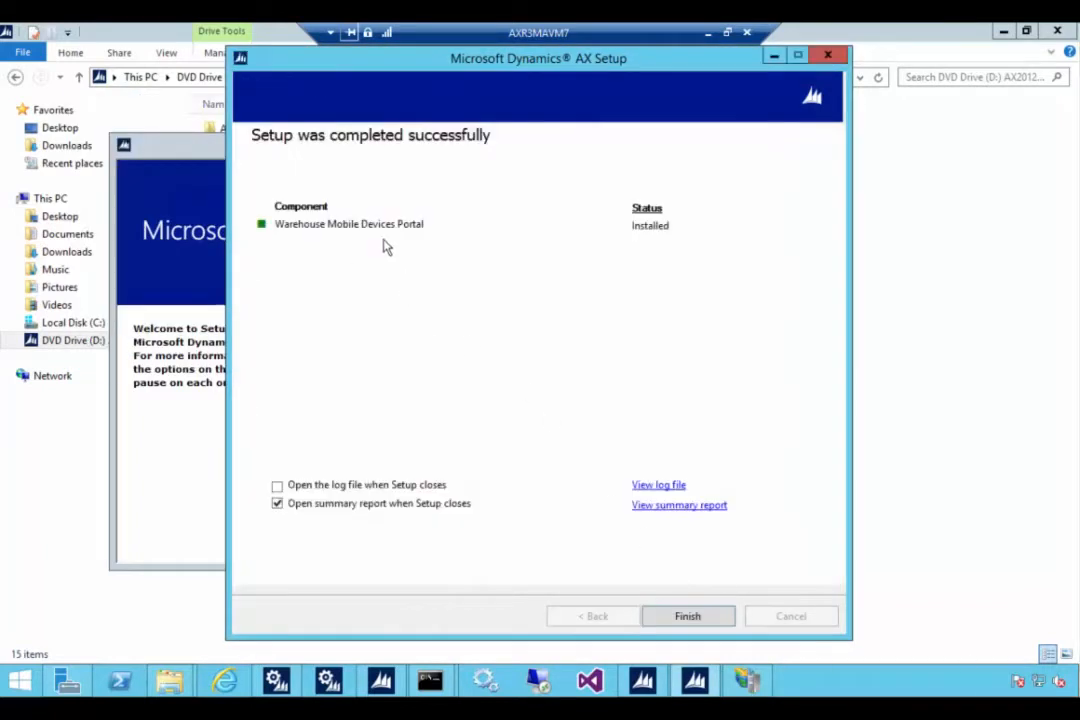
pyautogui.moveTo(332, 390)
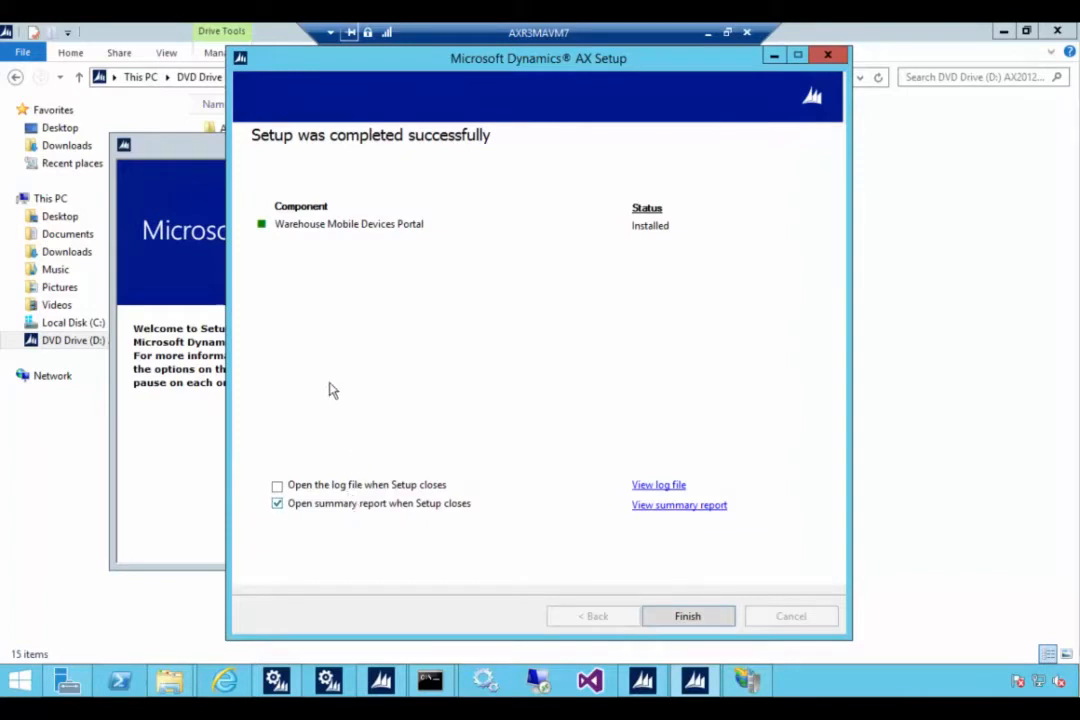
pyautogui.click(276, 504)
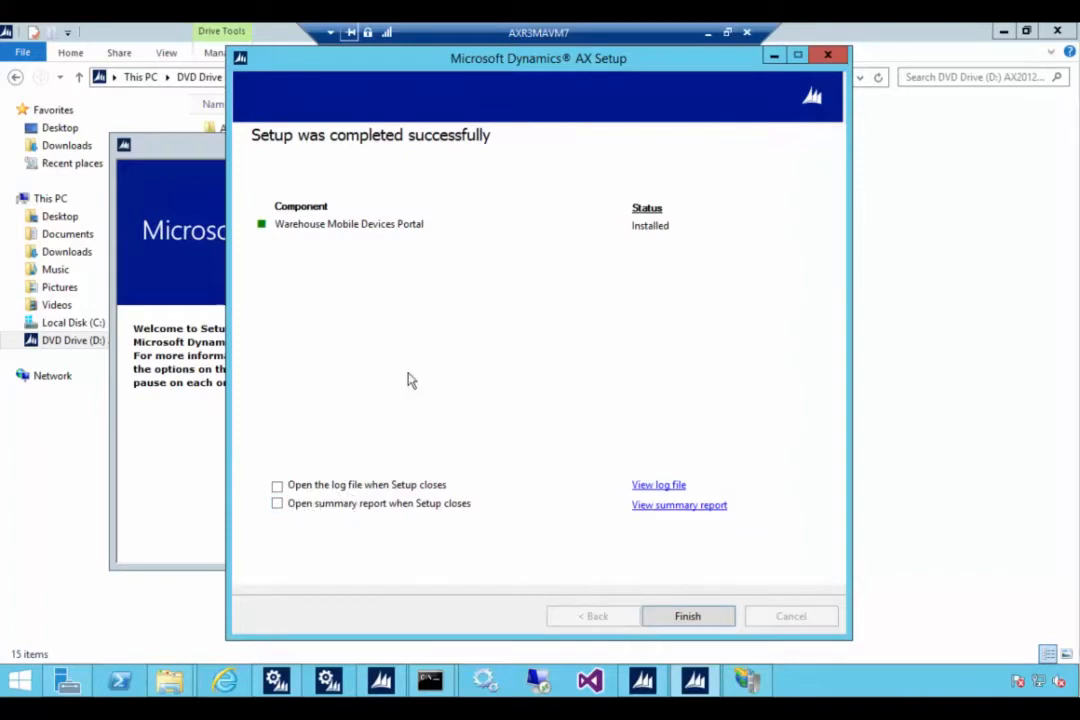
pyautogui.moveTo(688, 616)
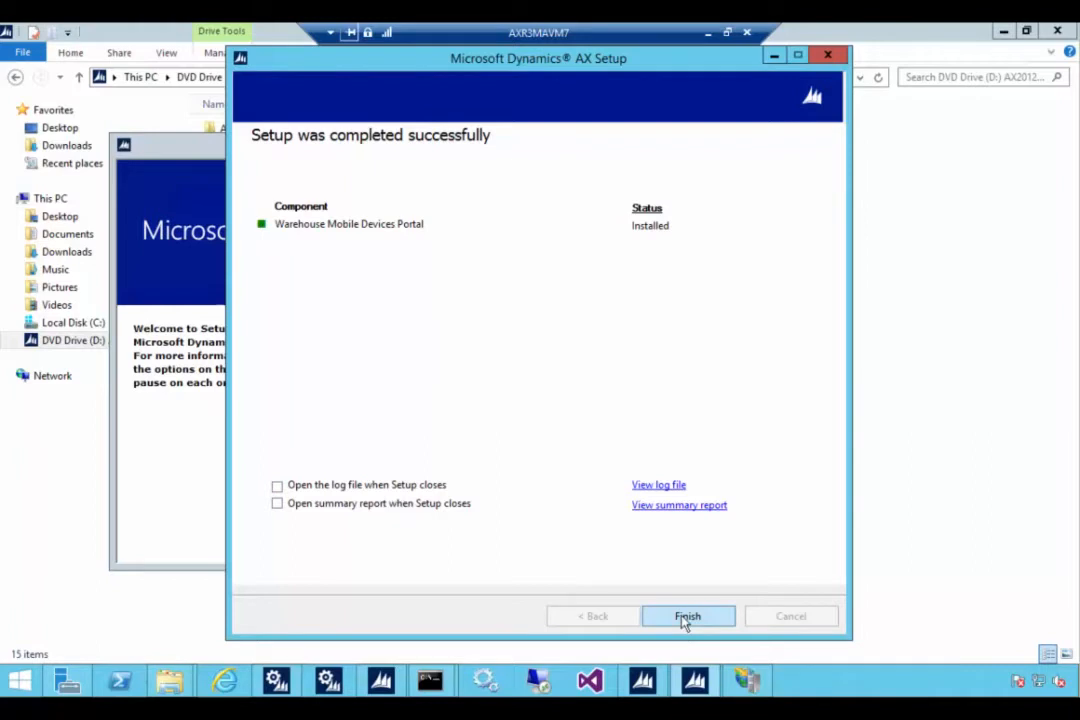
# Close Setup, then select the new Dynamics AX WMDP DEFAULT site in IIS Manager and dismiss its error.
pyautogui.click(688, 616)
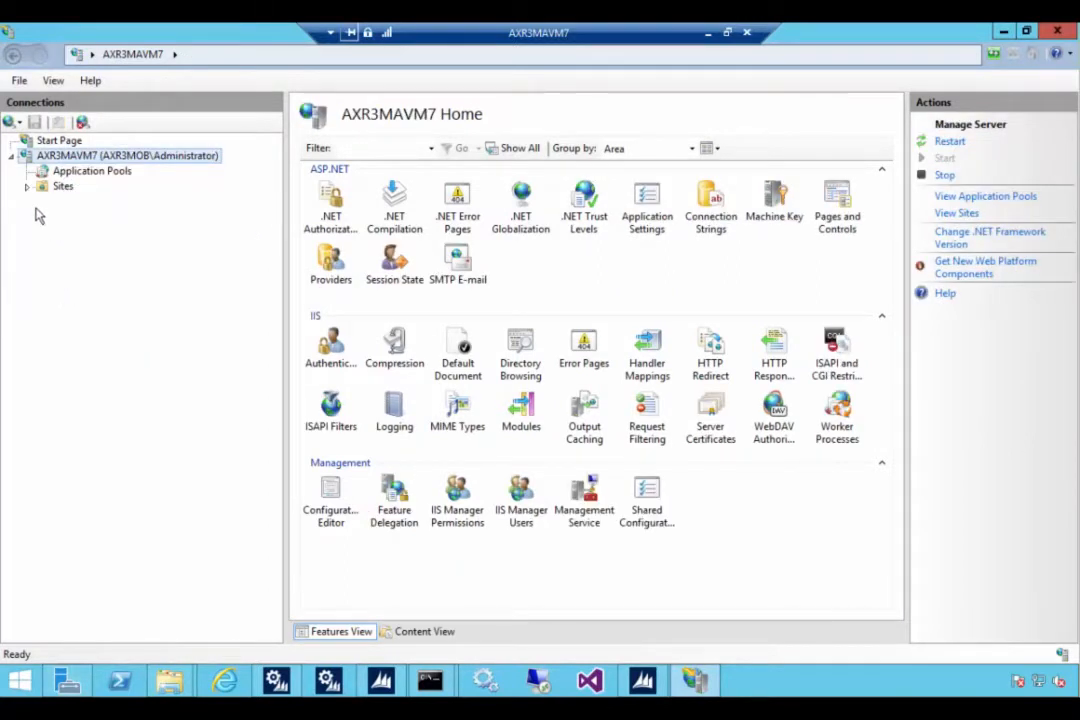
pyautogui.click(26, 186)
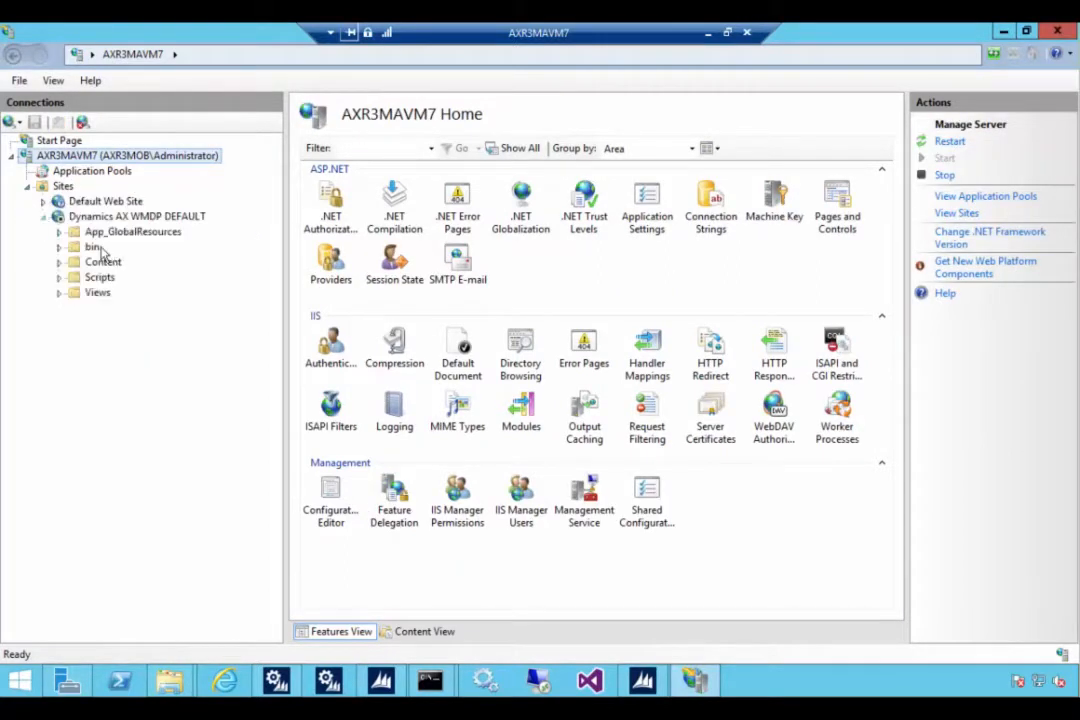
pyautogui.click(136, 216)
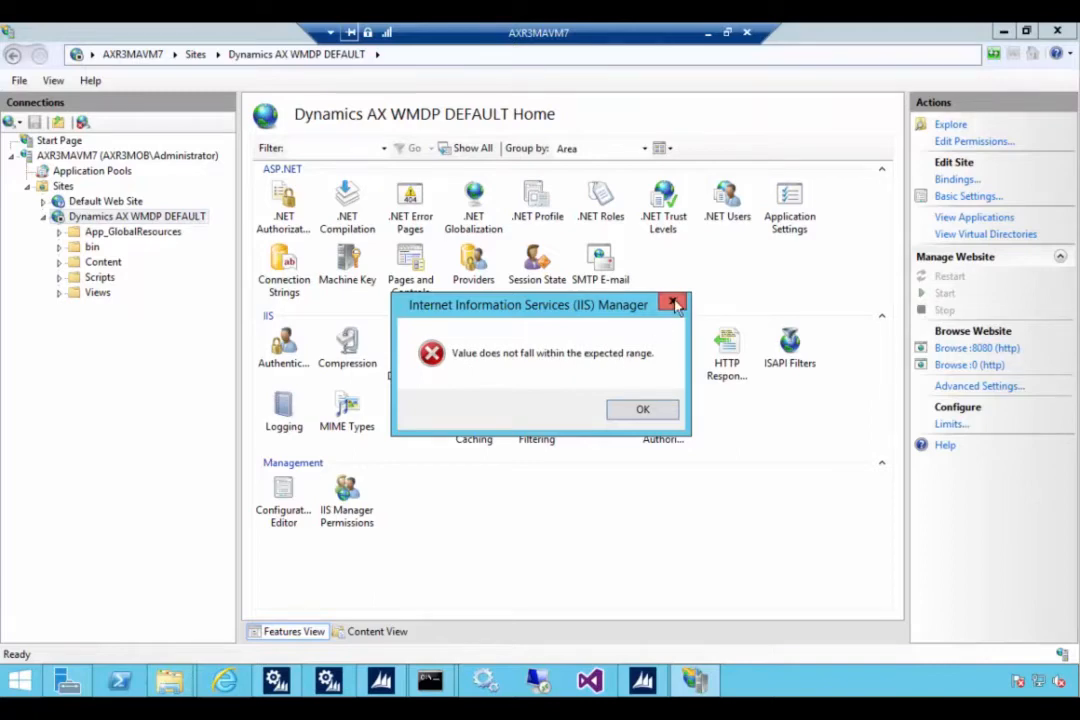
pyautogui.click(642, 408)
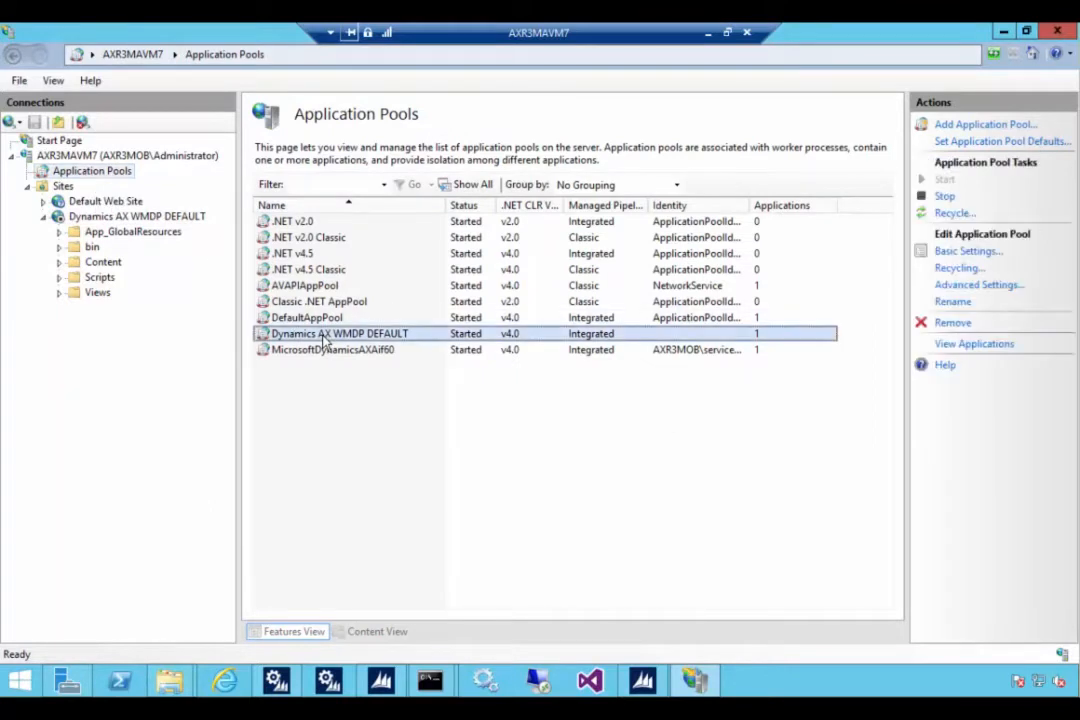
pyautogui.moveTo(658, 336)
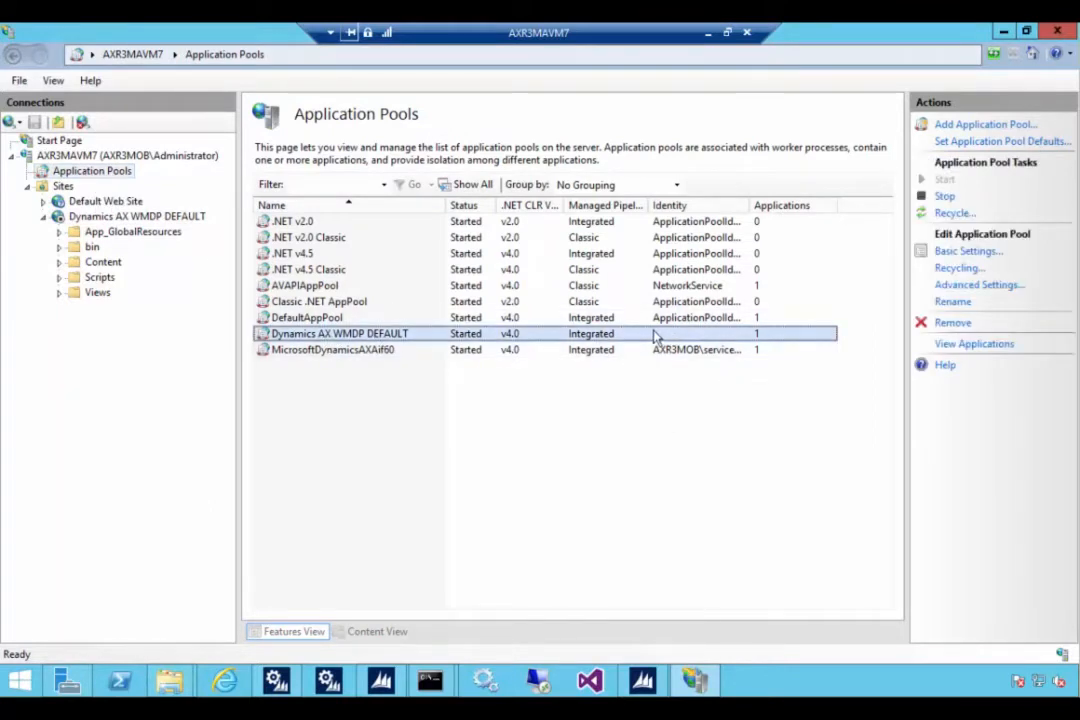
pyautogui.moveTo(670, 204)
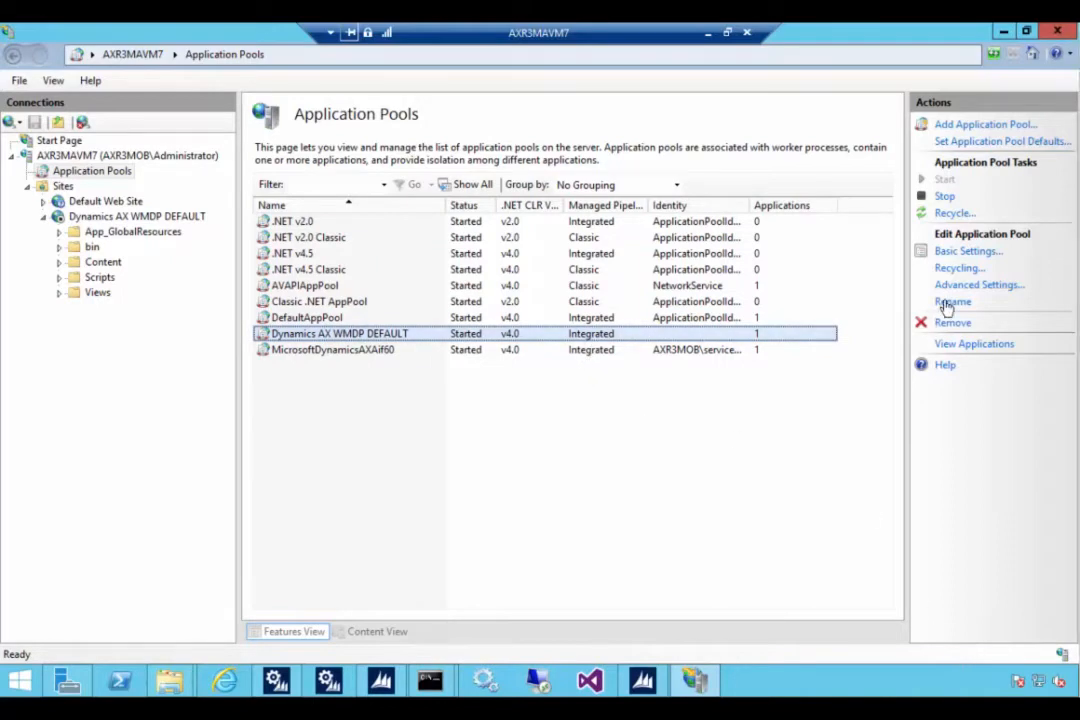
# Set the WMDP pool identity to custom account AXR3MOB\servicesac with its password and prepare to recycle the pool.
pyautogui.click(978, 284)
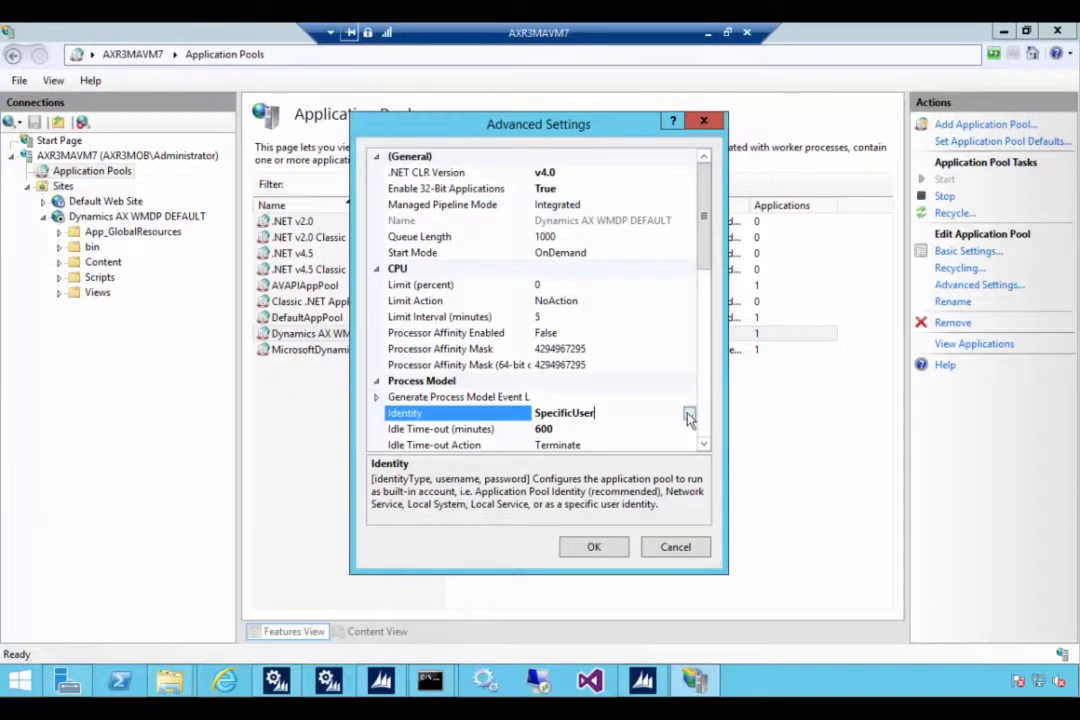
pyautogui.click(688, 412)
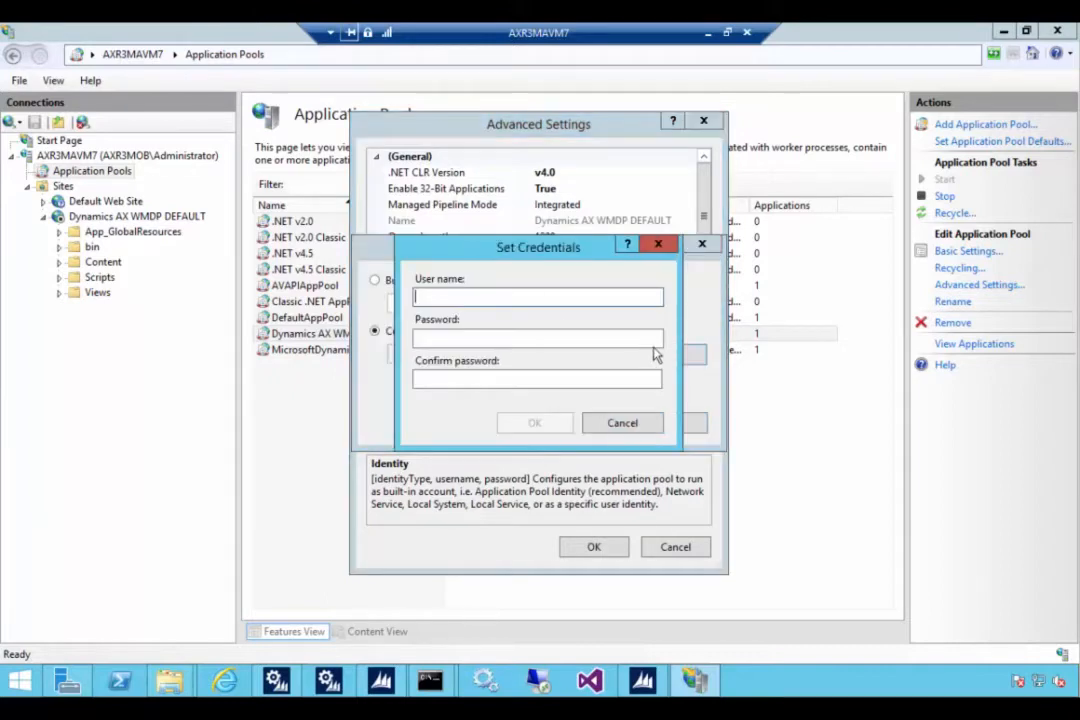
pyautogui.write('Ax')
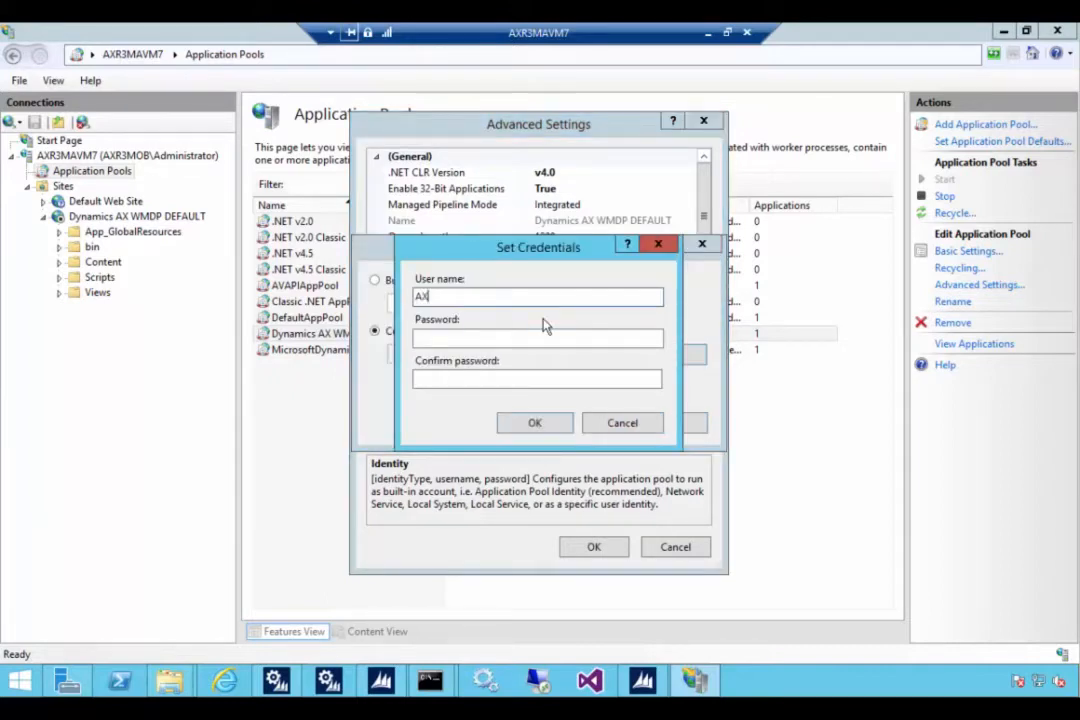
pyautogui.write('XR3MOB\\')
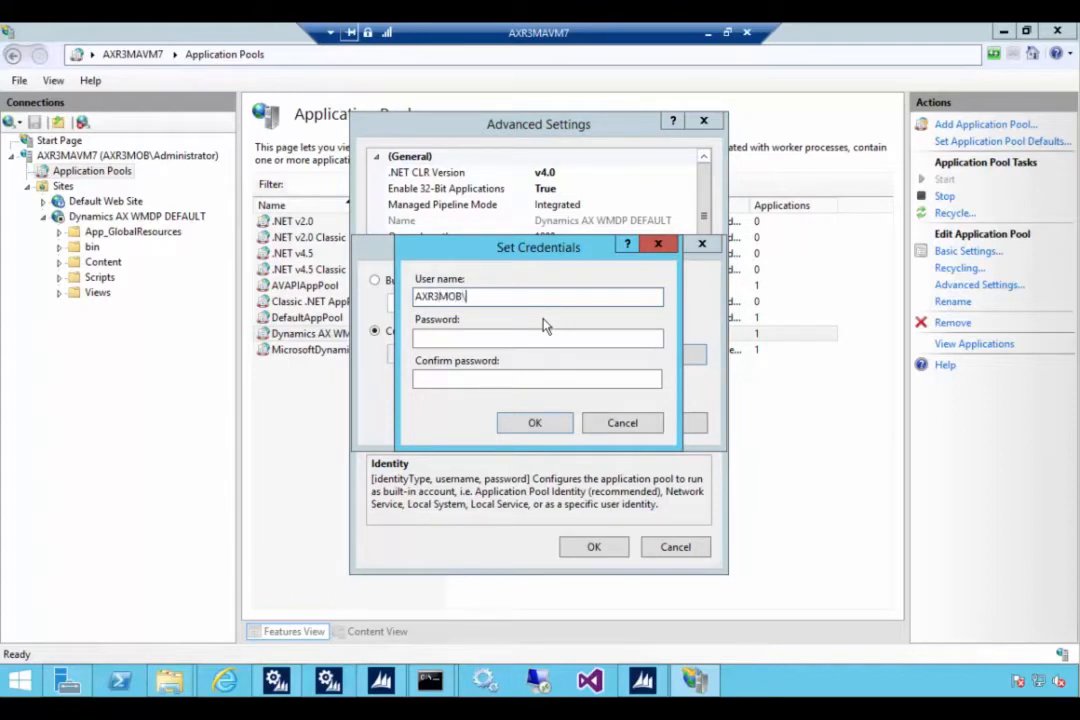
pyautogui.write('serviceac')
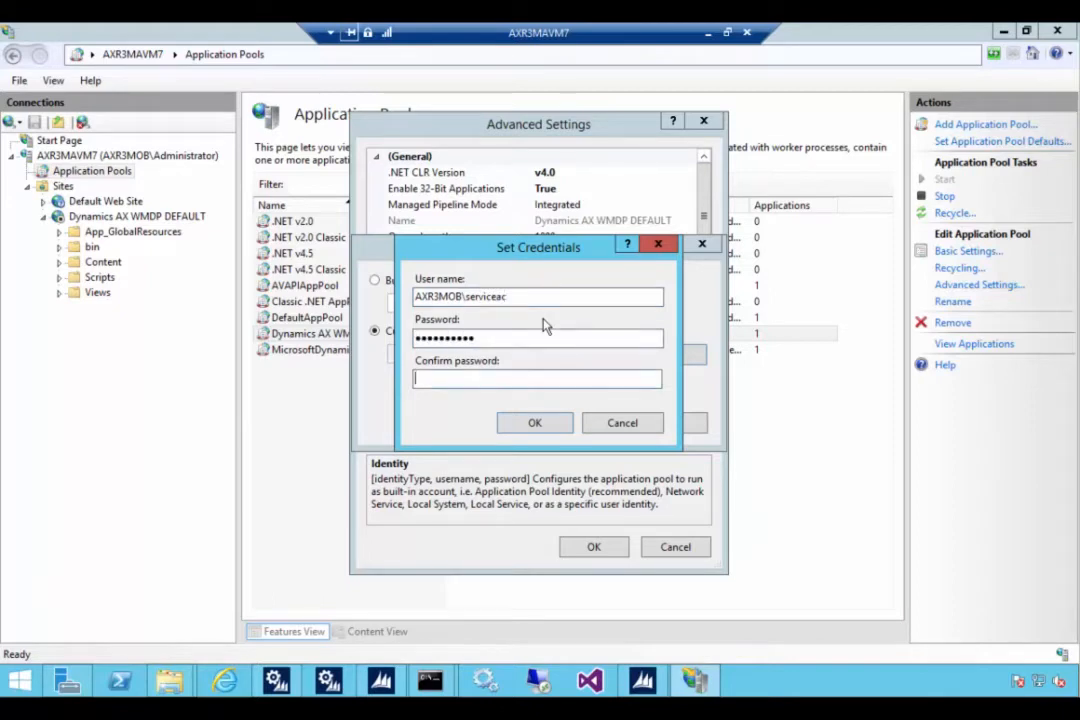
pyautogui.write('••••••••••')
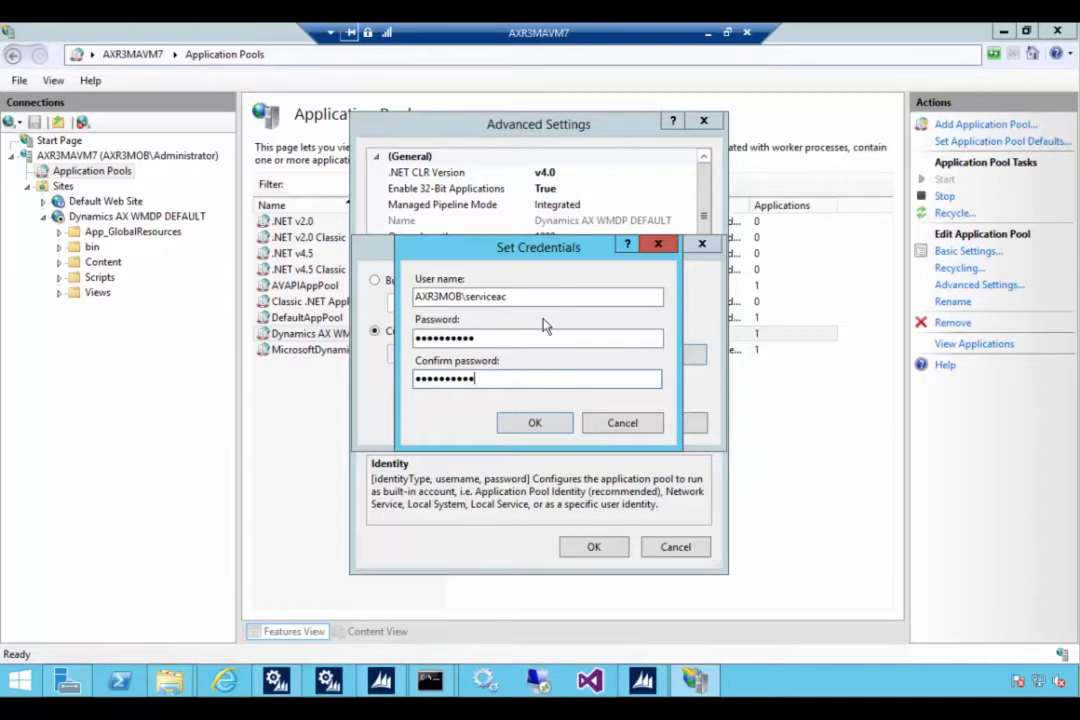
pyautogui.click(536, 422)
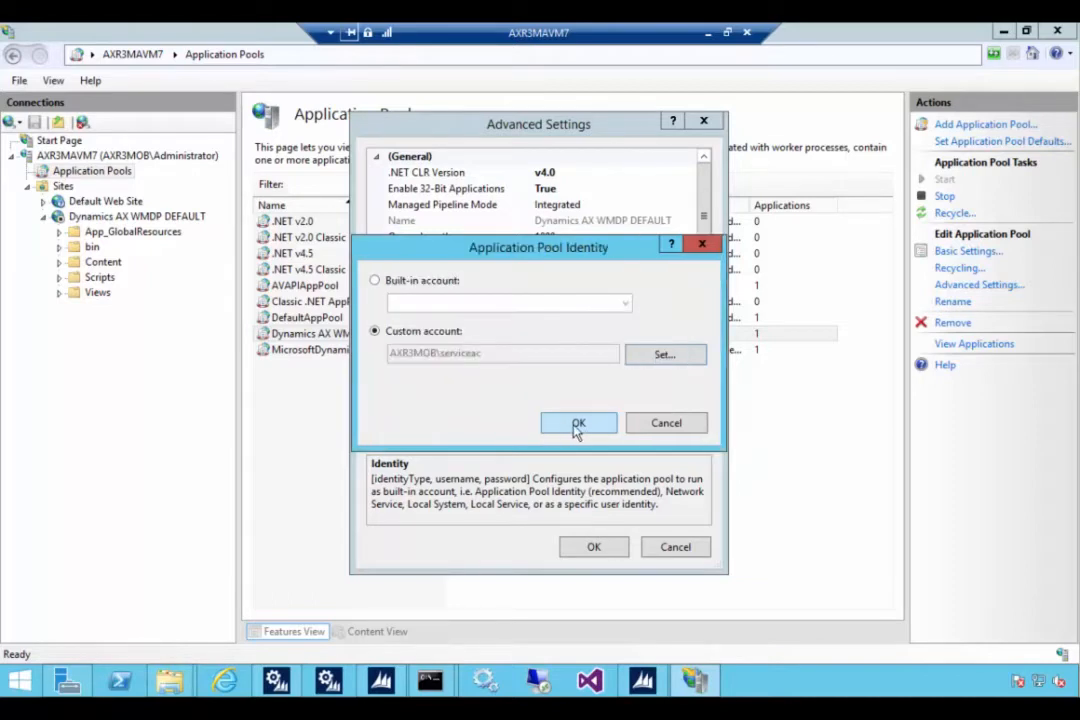
pyautogui.click(578, 422)
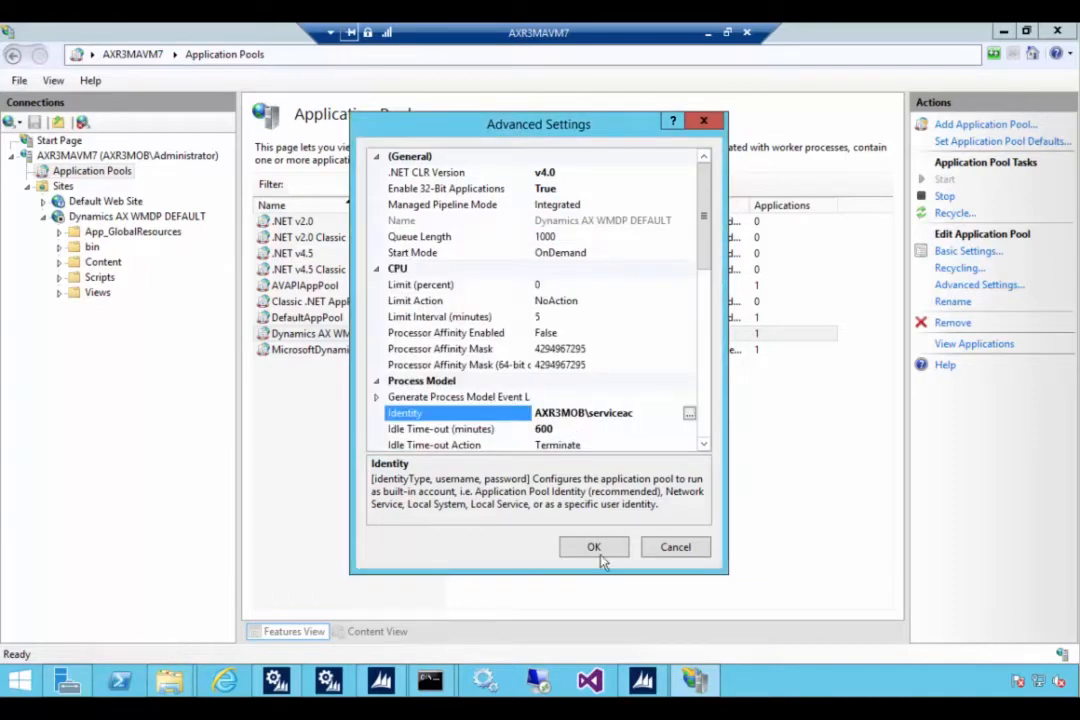
pyautogui.click(594, 548)
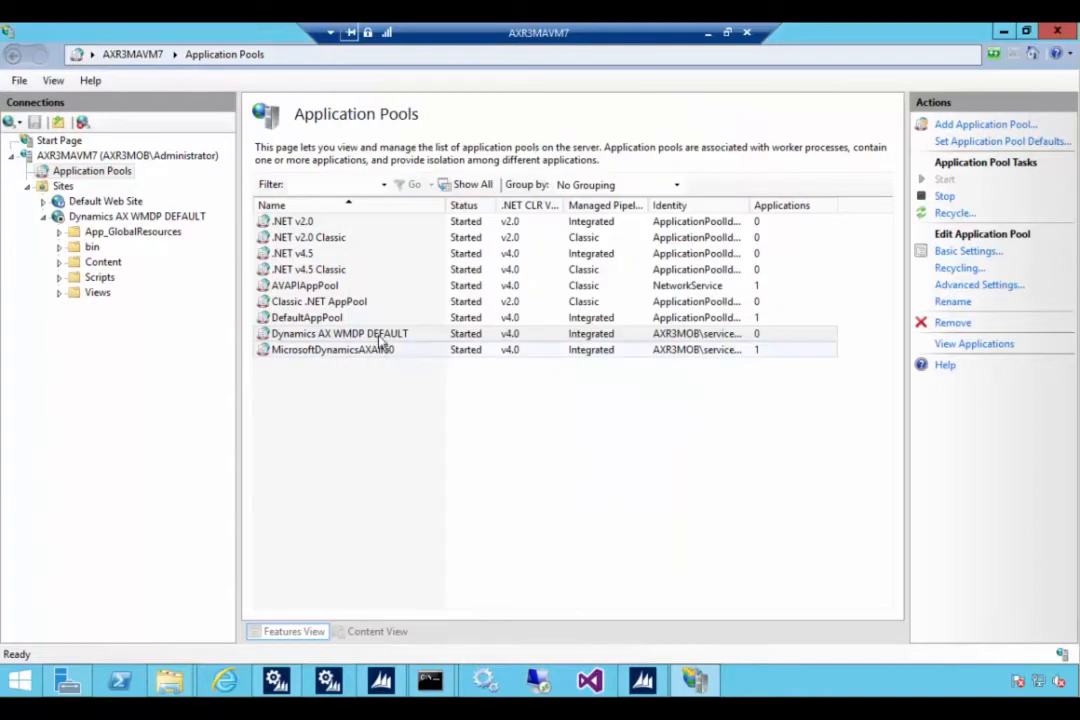
pyautogui.rightClick(340, 332)
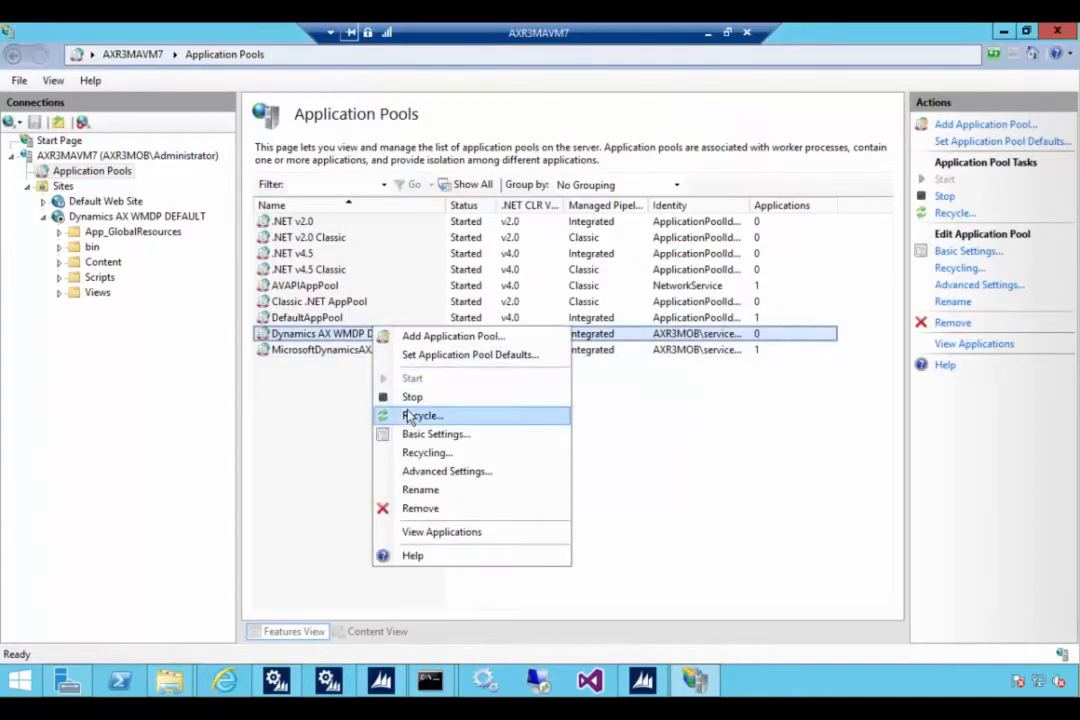
pyautogui.moveTo(412, 396)
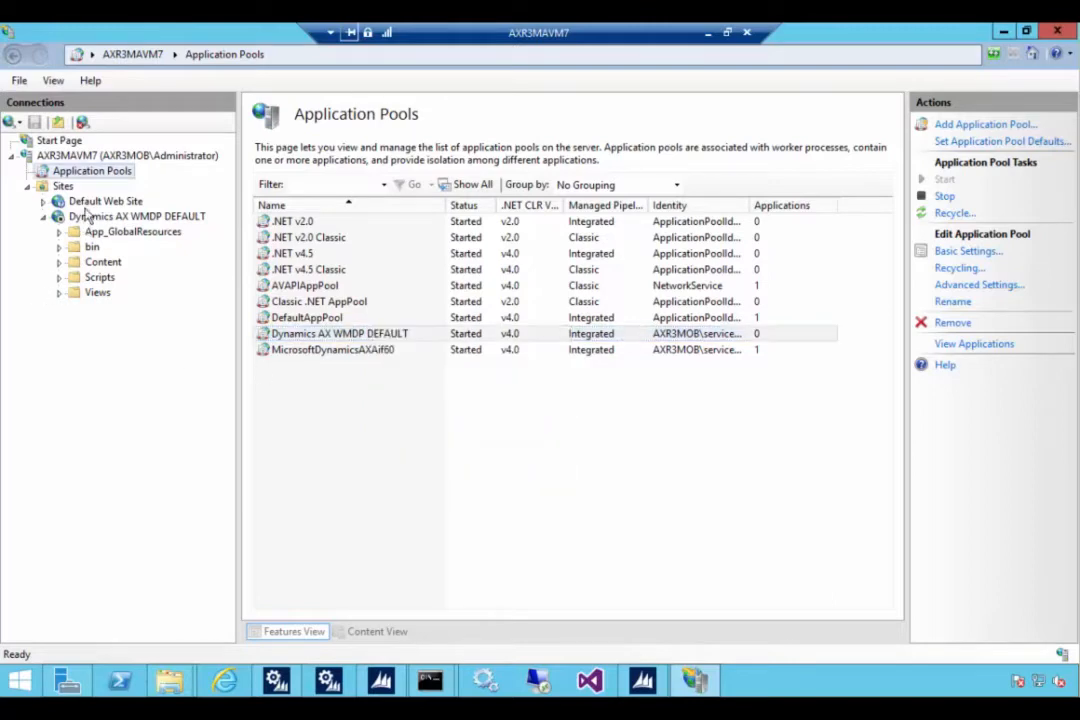
# Remove the port 0 http binding from the Dynamics AX WMDP DEFAULT site, keeping only port 8080.
pyautogui.click(136, 216)
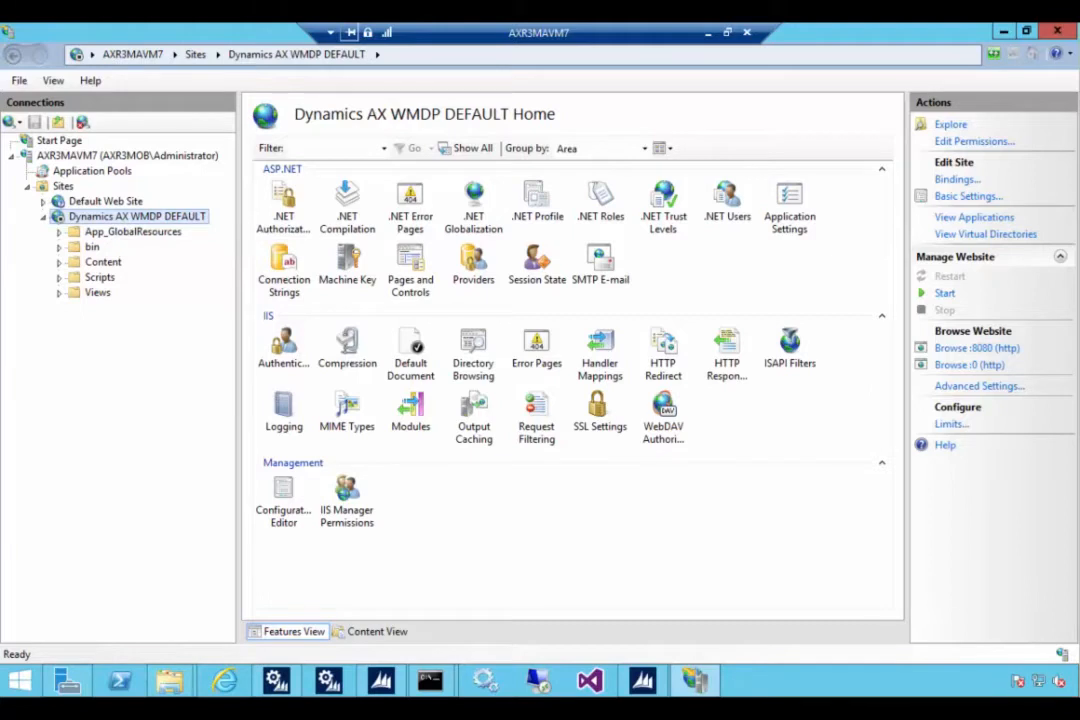
pyautogui.moveTo(618, 296)
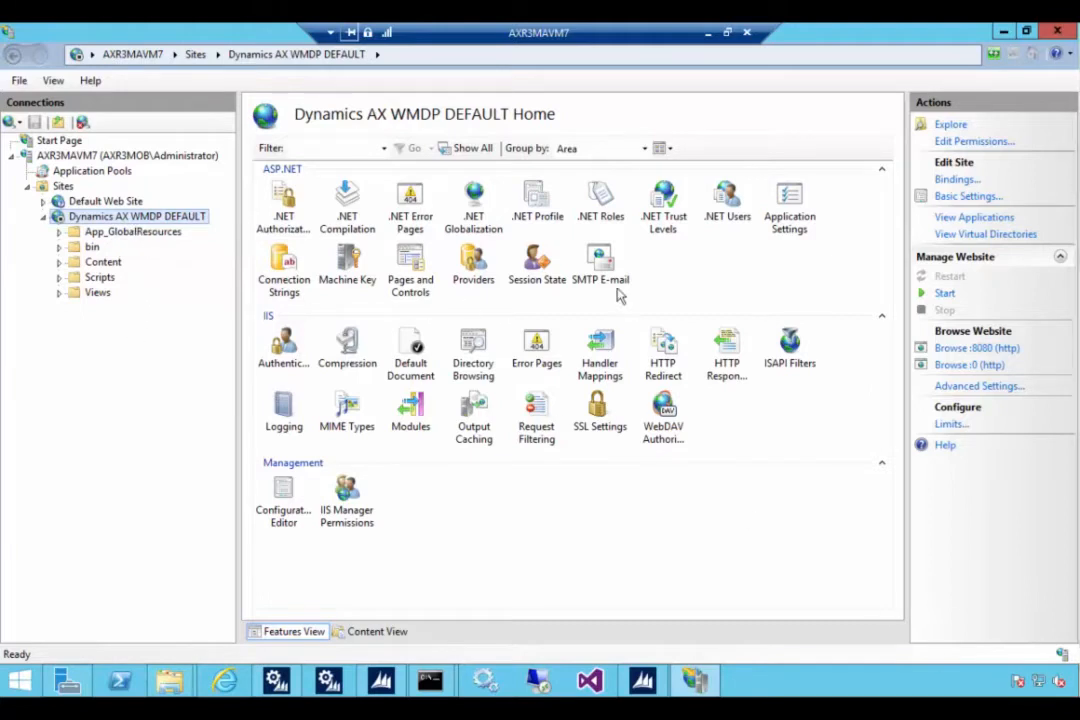
pyautogui.moveTo(940, 256)
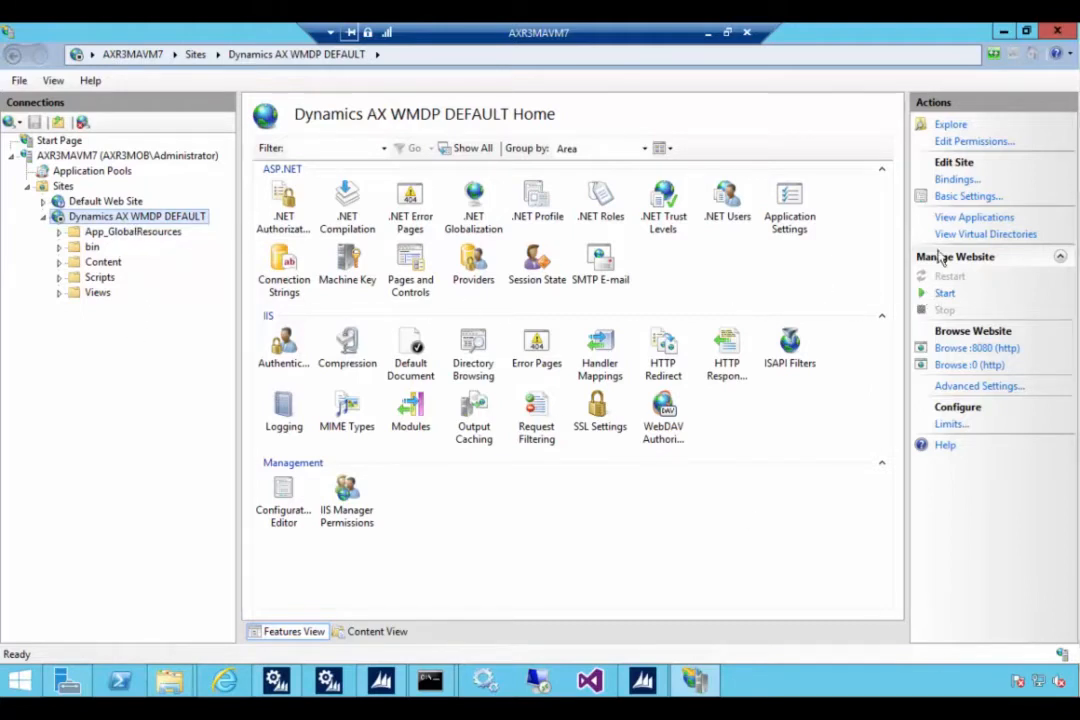
pyautogui.click(956, 178)
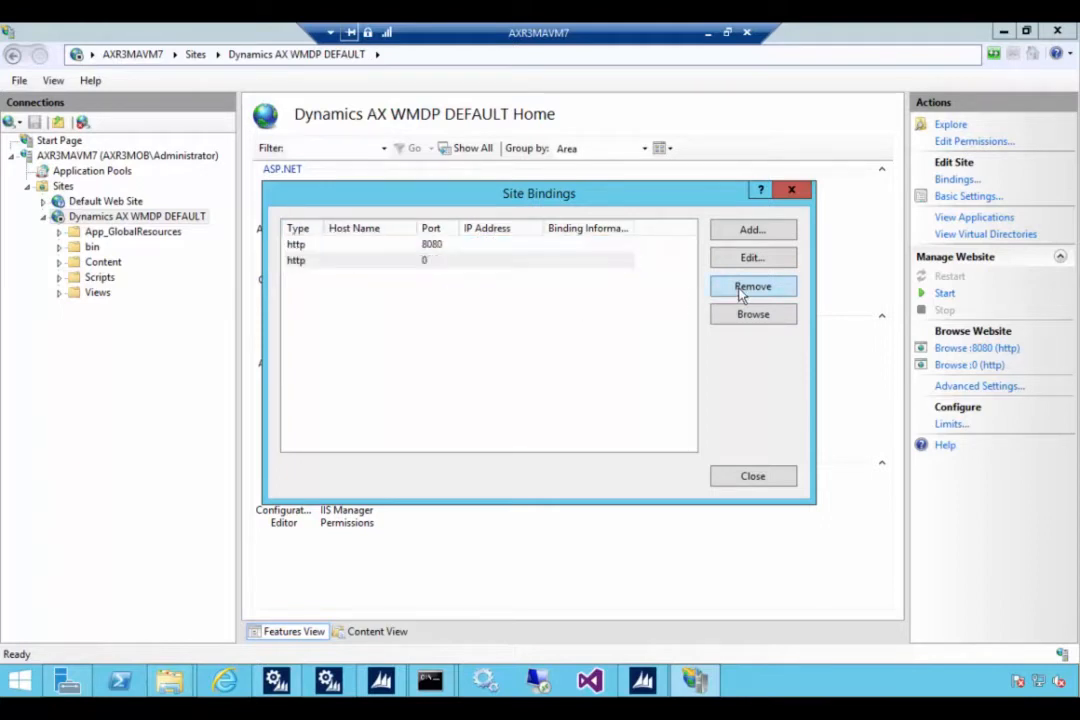
pyautogui.click(752, 286)
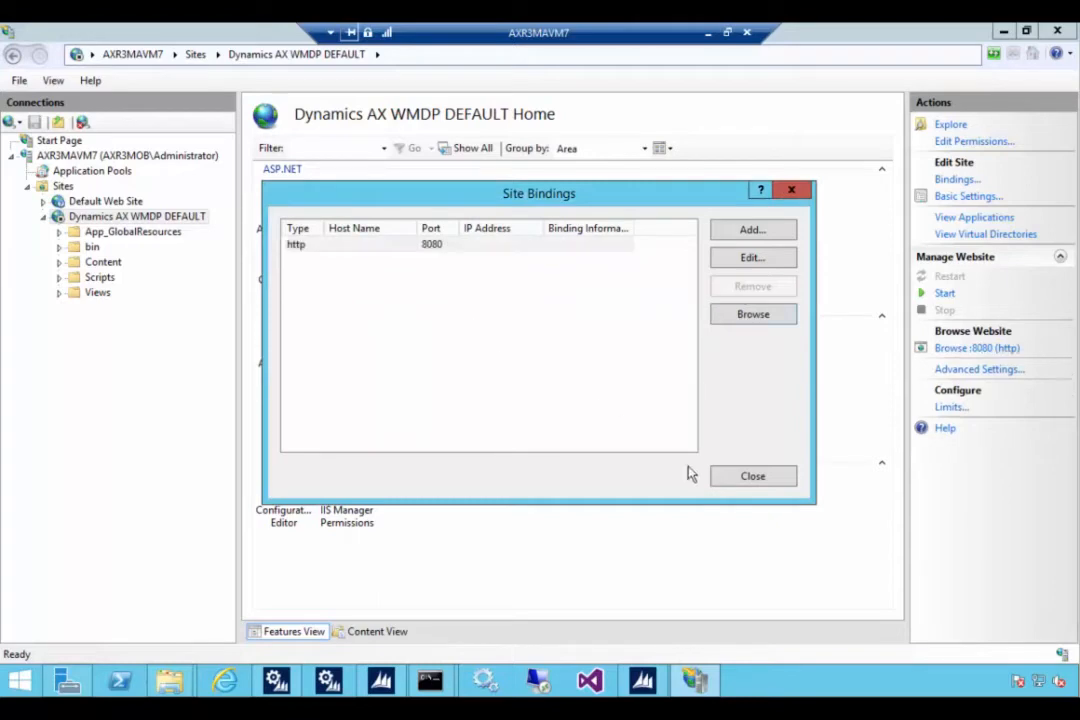
pyautogui.click(752, 476)
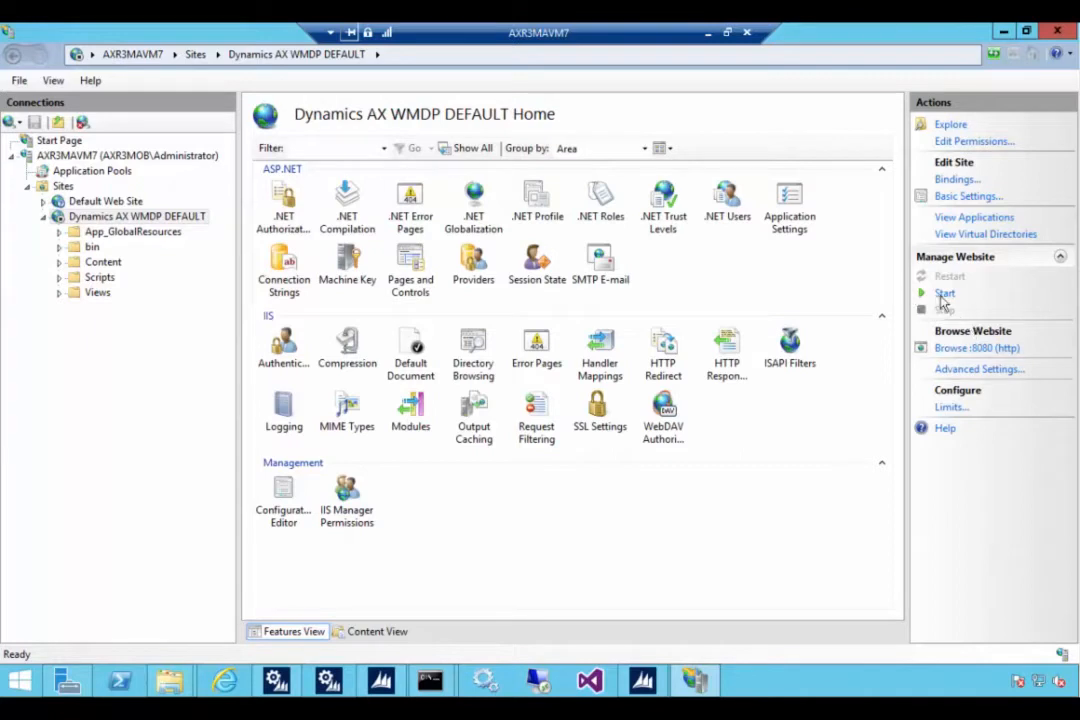
# Start the Dynamics AX WMDP DEFAULT website from the Actions pane.
pyautogui.click(944, 292)
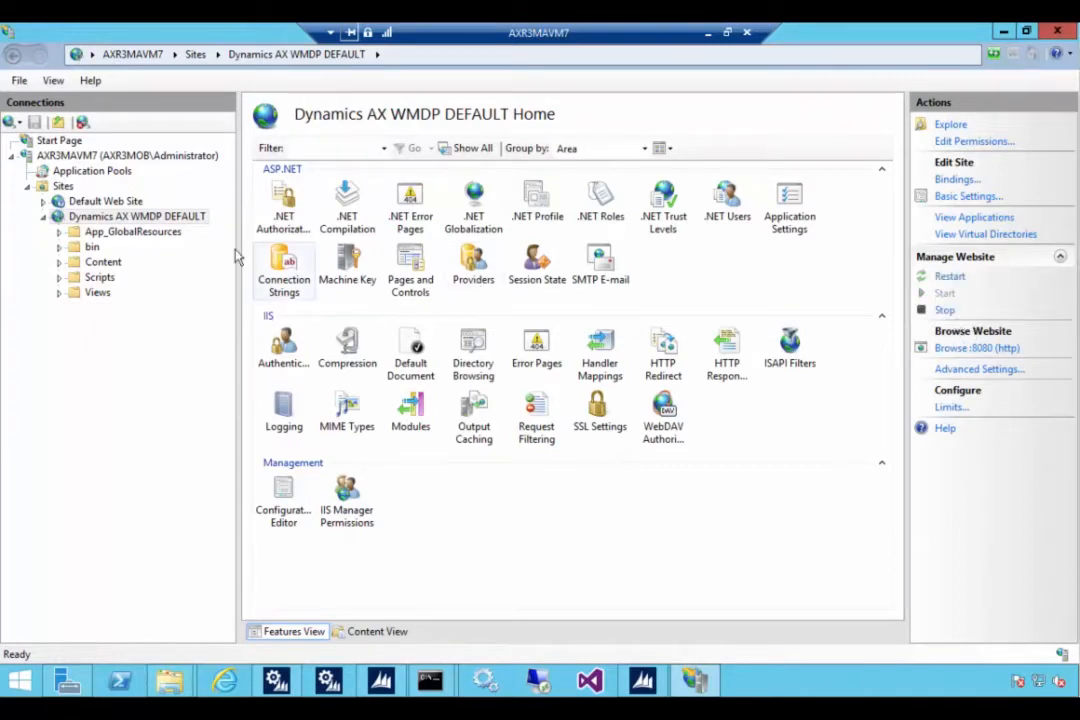
pyautogui.click(136, 216)
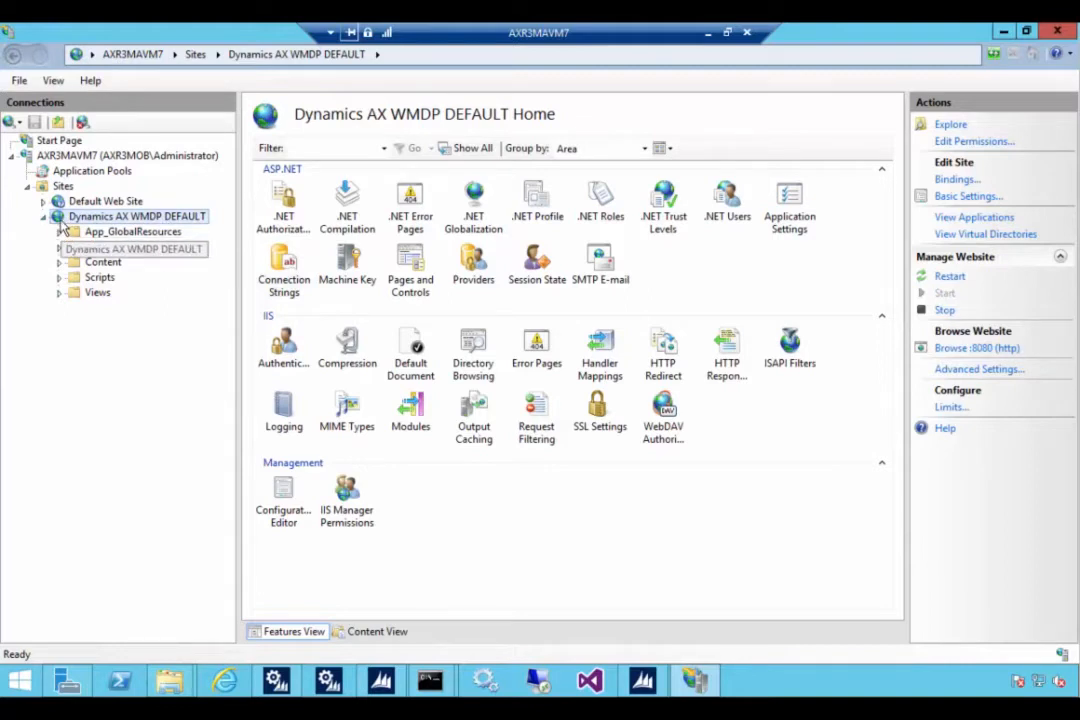
# Browse the WMDP site at localhost:8080 and go to the mobile device logon.
pyautogui.click(56, 216)
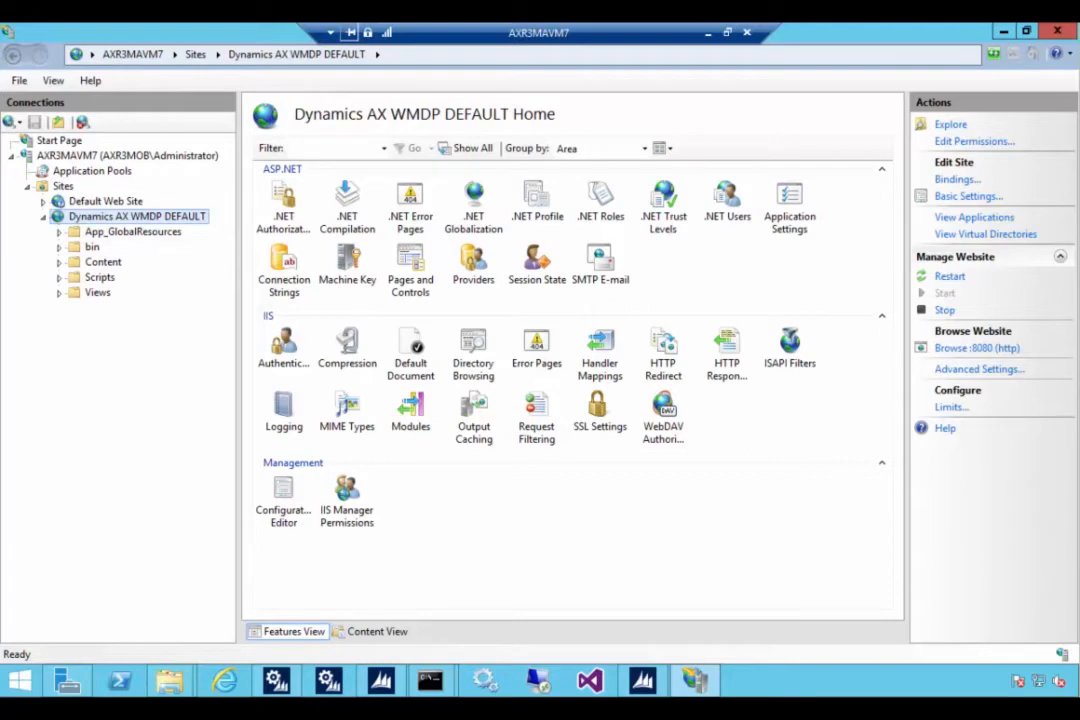
pyautogui.moveTo(976, 348)
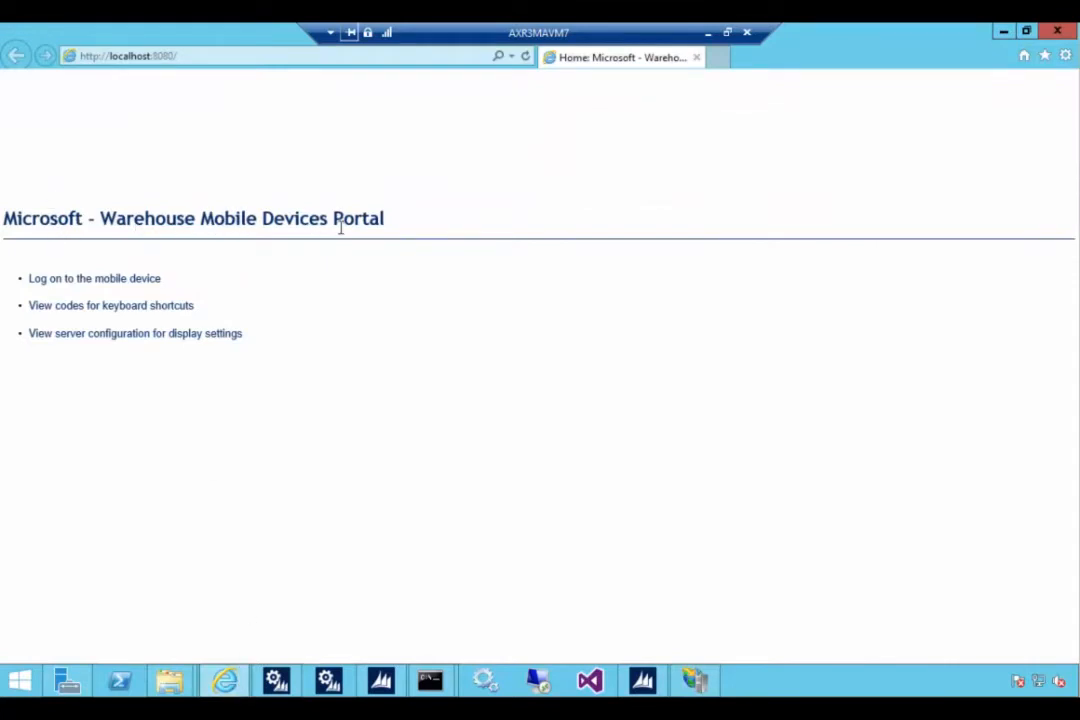
pyautogui.moveTo(96, 278)
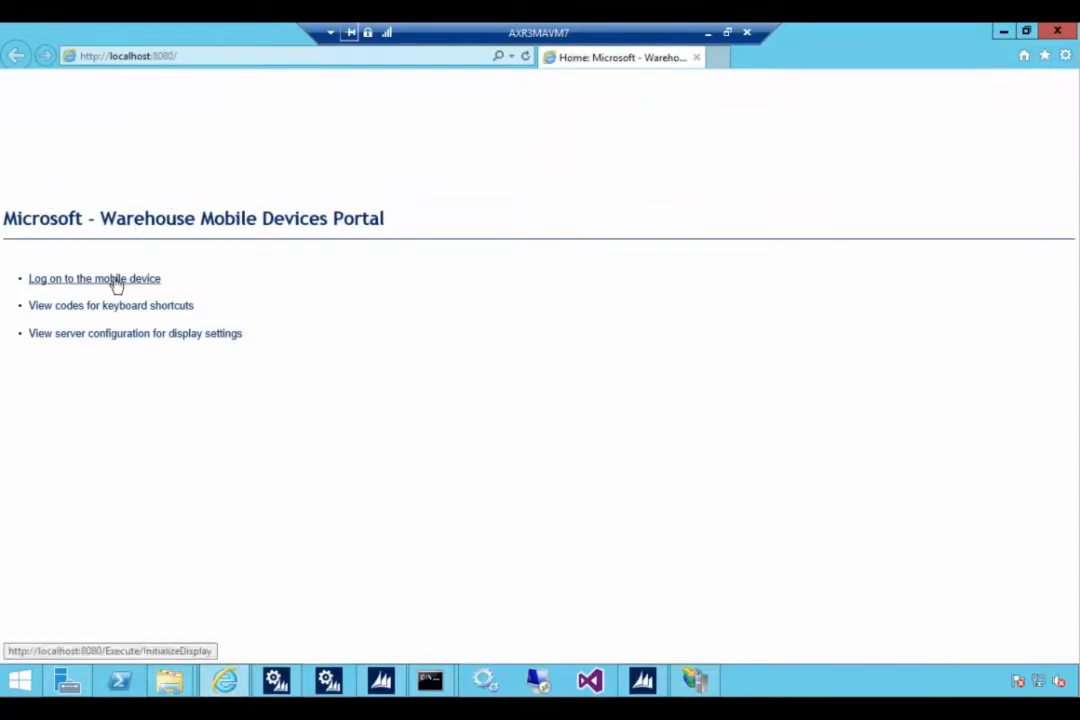
pyautogui.click(94, 278)
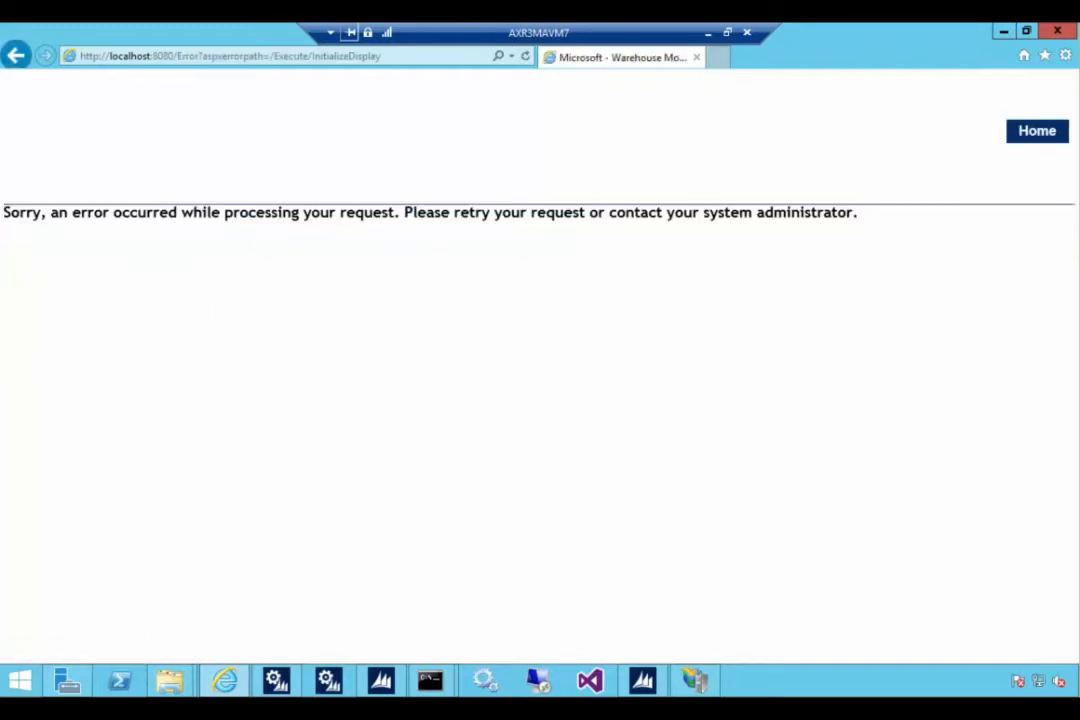
pyautogui.moveTo(284, 308)
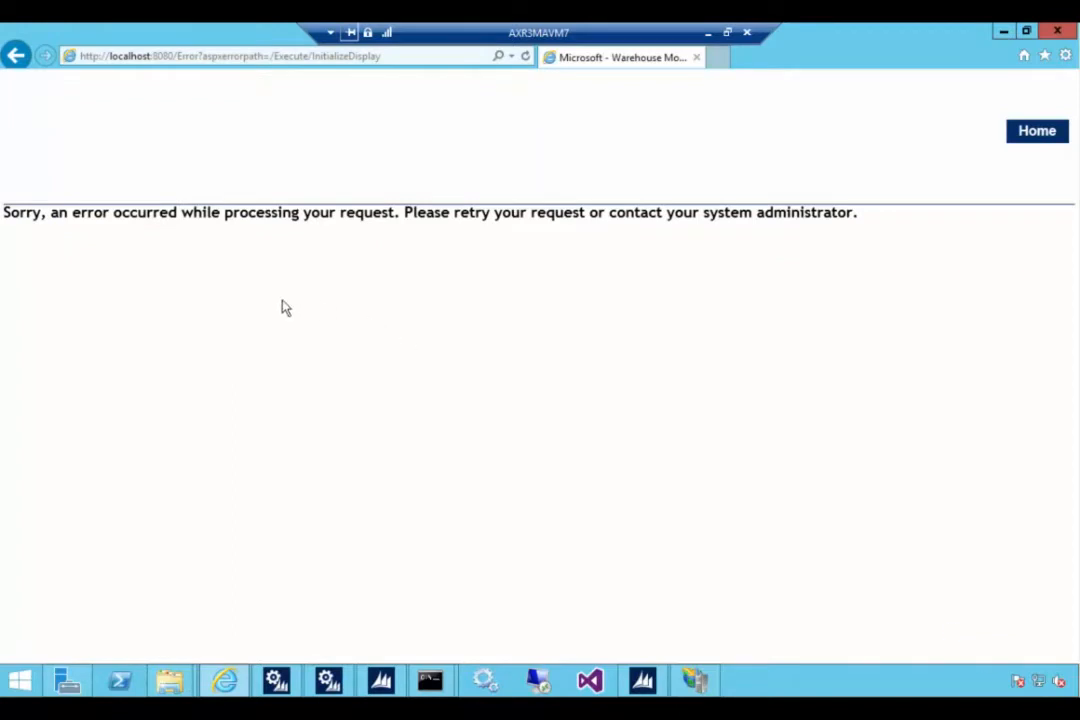
pyautogui.moveTo(592, 212)
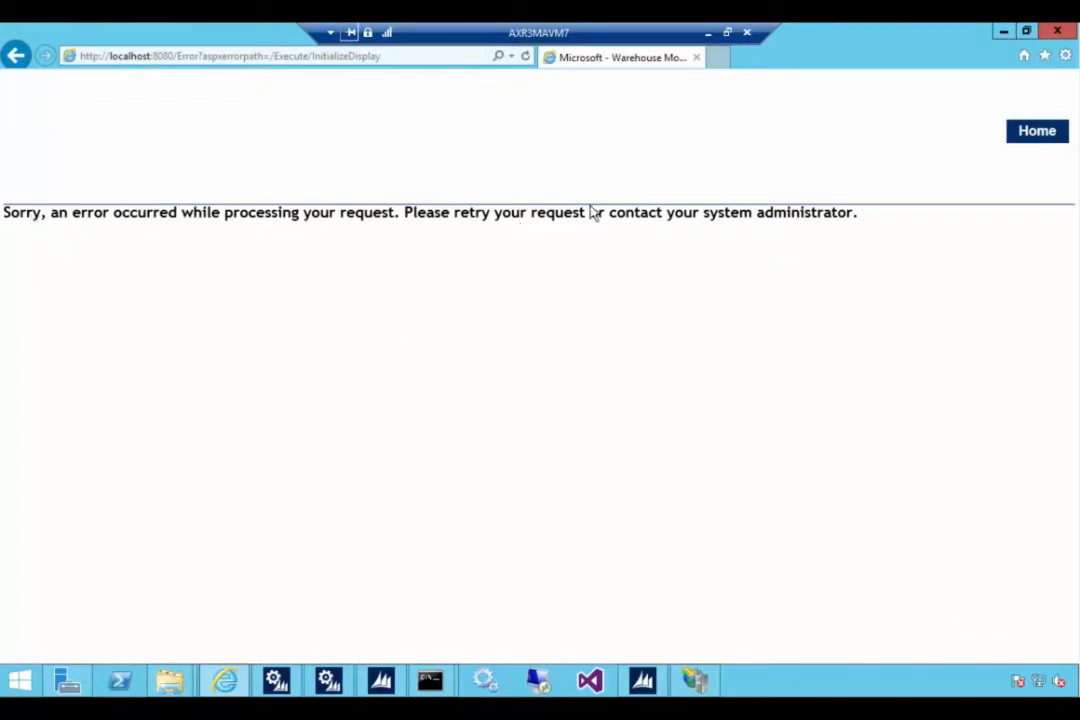
pyautogui.moveTo(498, 192)
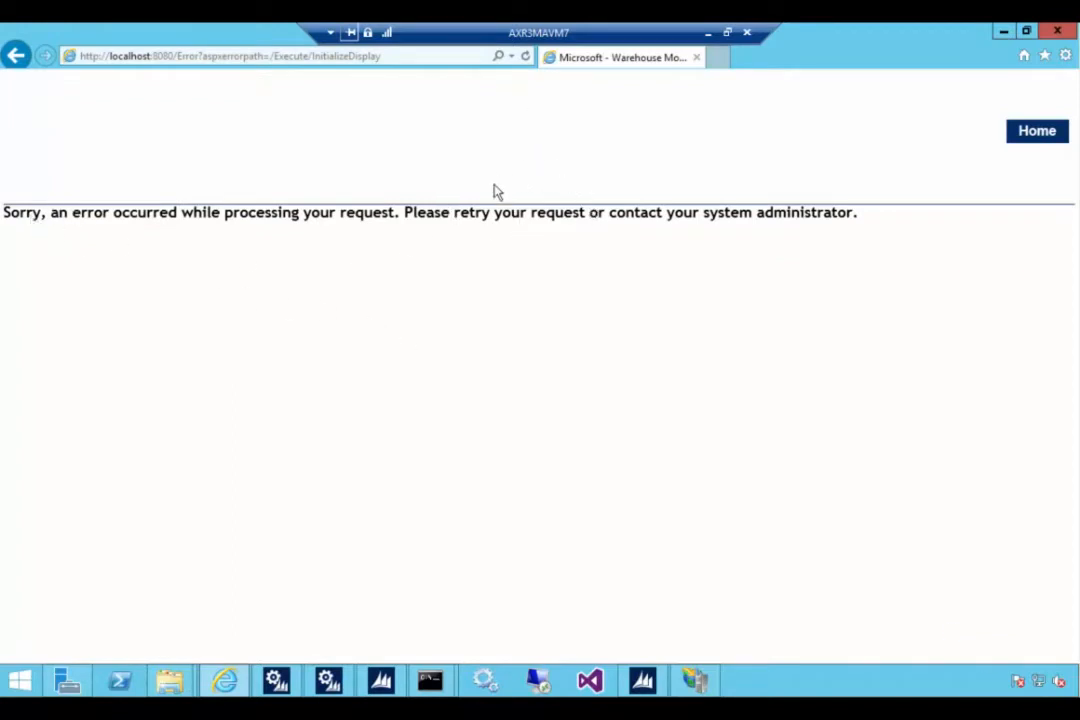
pyautogui.moveTo(422, 596)
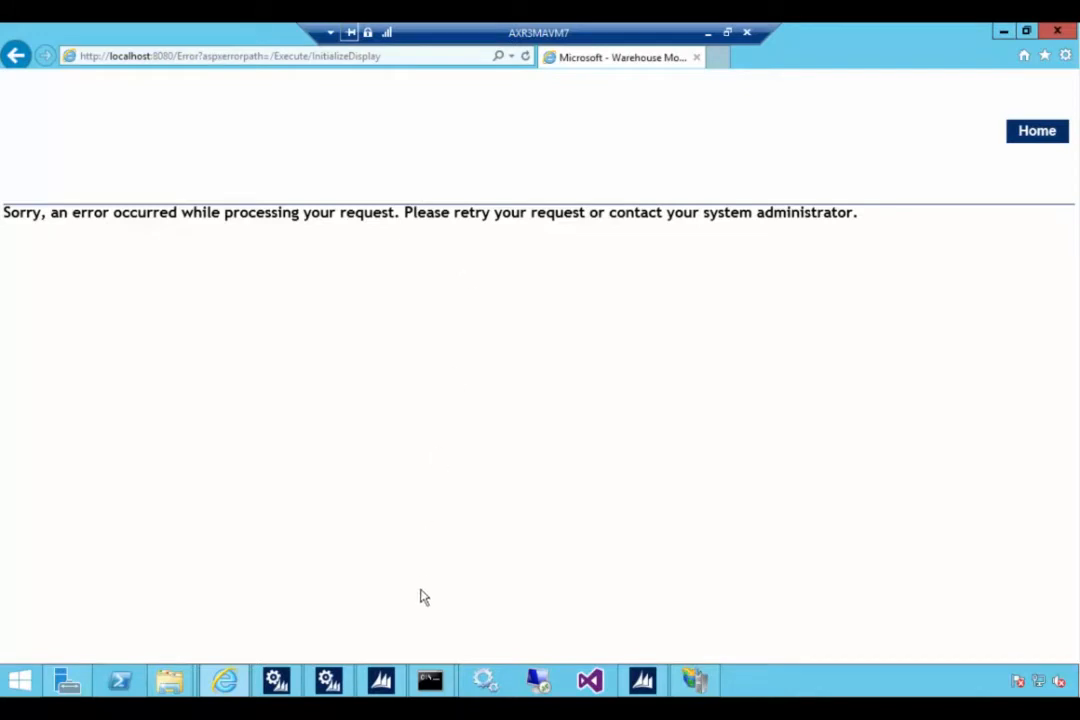
pyautogui.moveTo(382, 684)
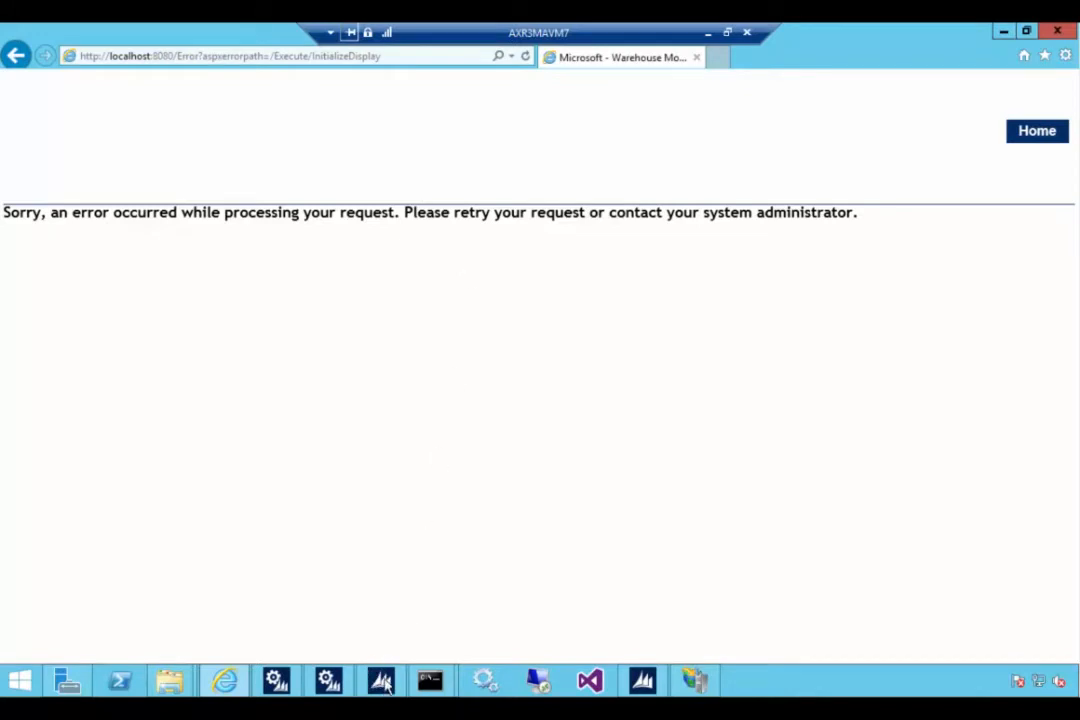
# Show the Inbound ports form in System administration with the WHSMobileDevicesServices port active.
pyautogui.click(380, 680)
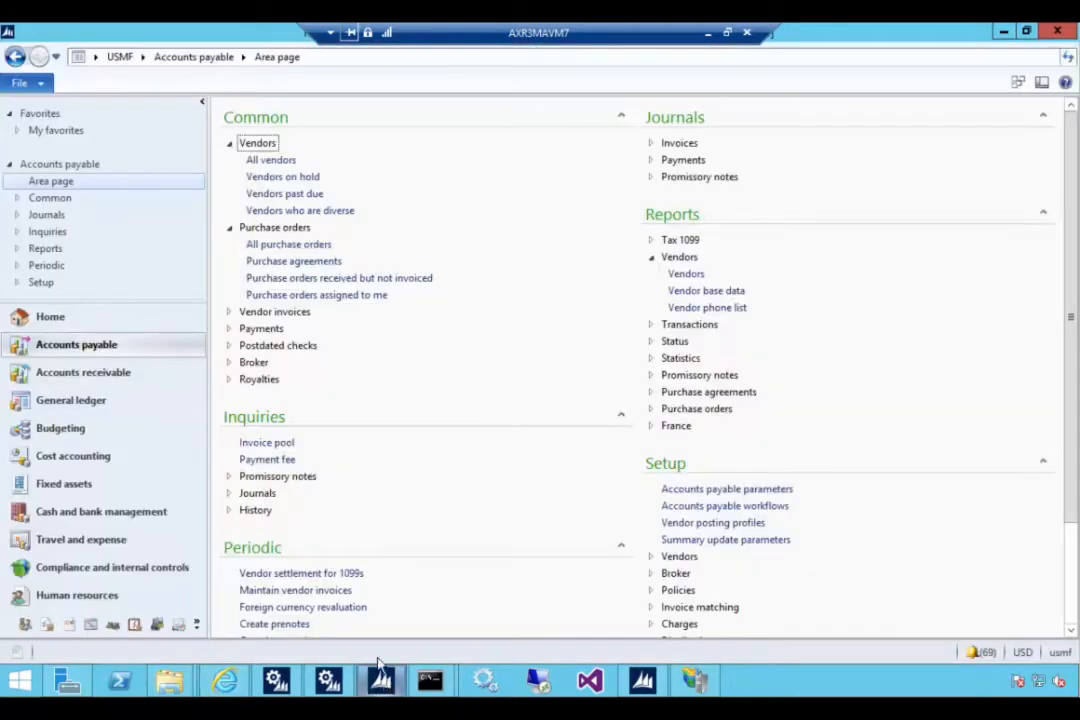
pyautogui.click(196, 624)
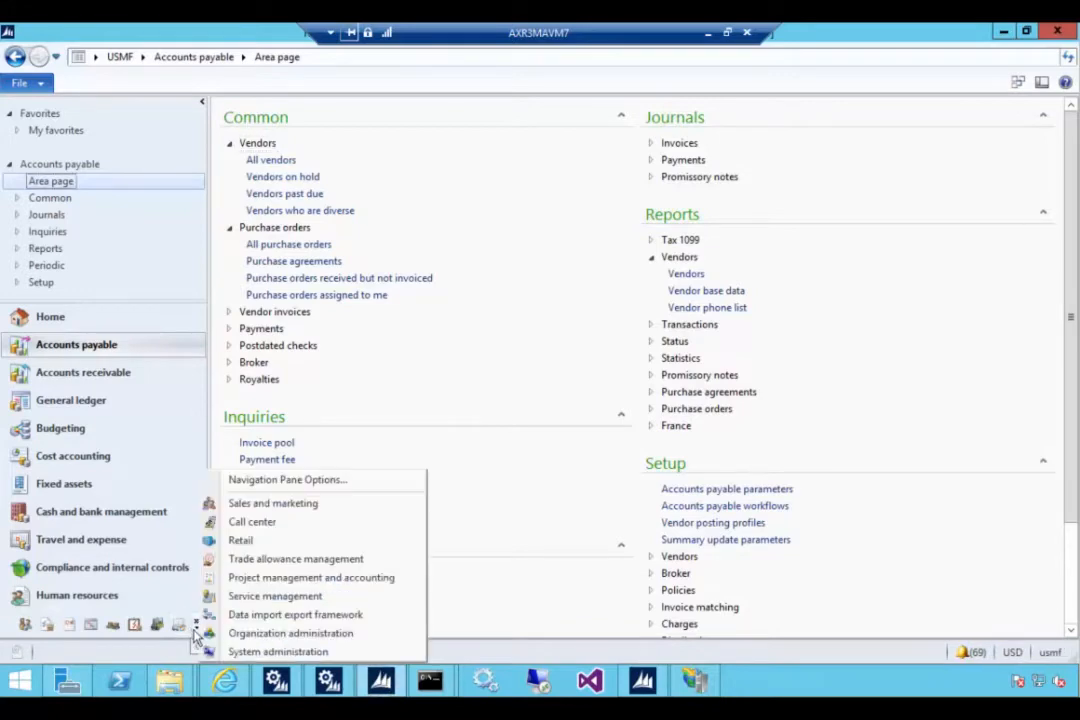
pyautogui.click(276, 652)
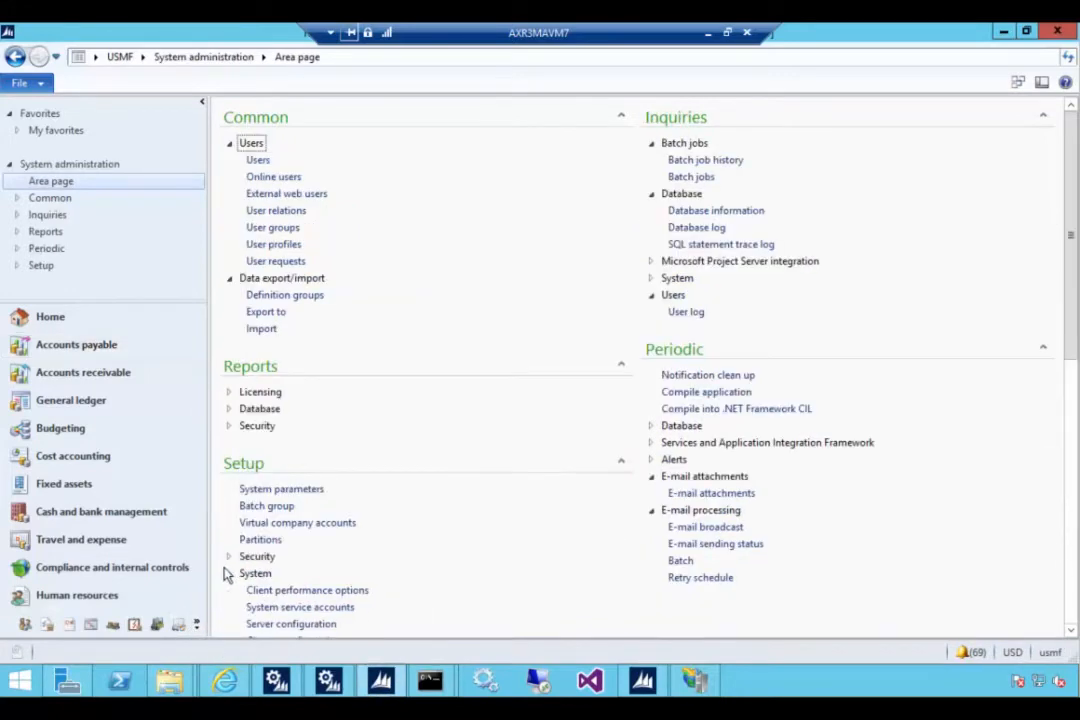
pyautogui.scroll(-3)
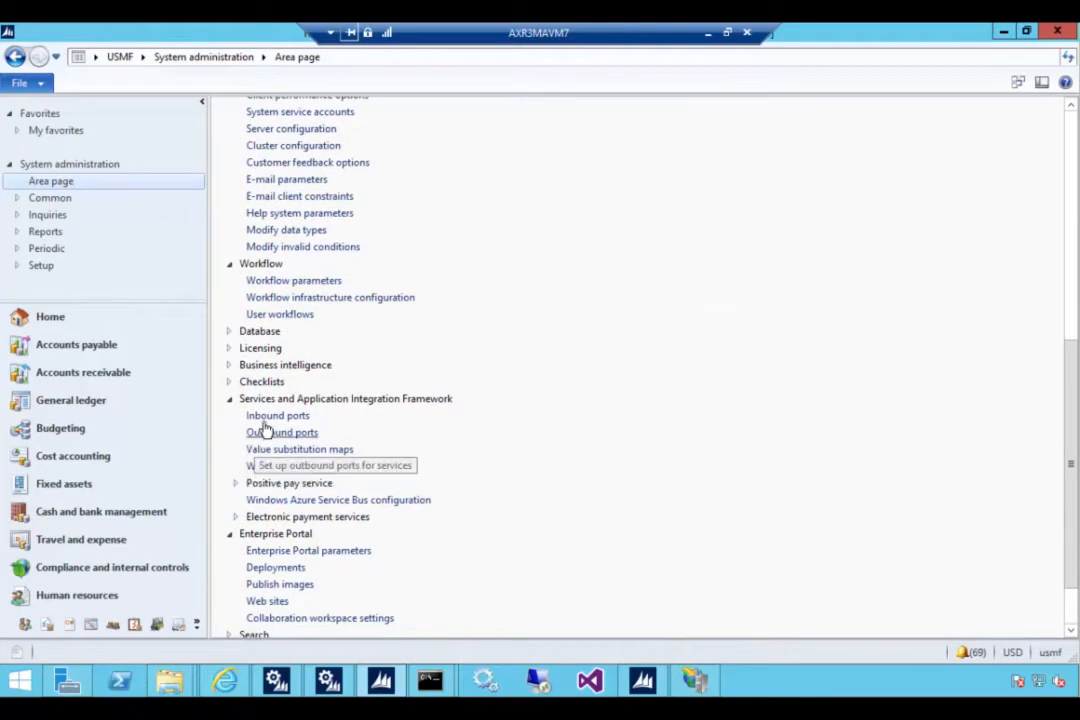
pyautogui.click(276, 414)
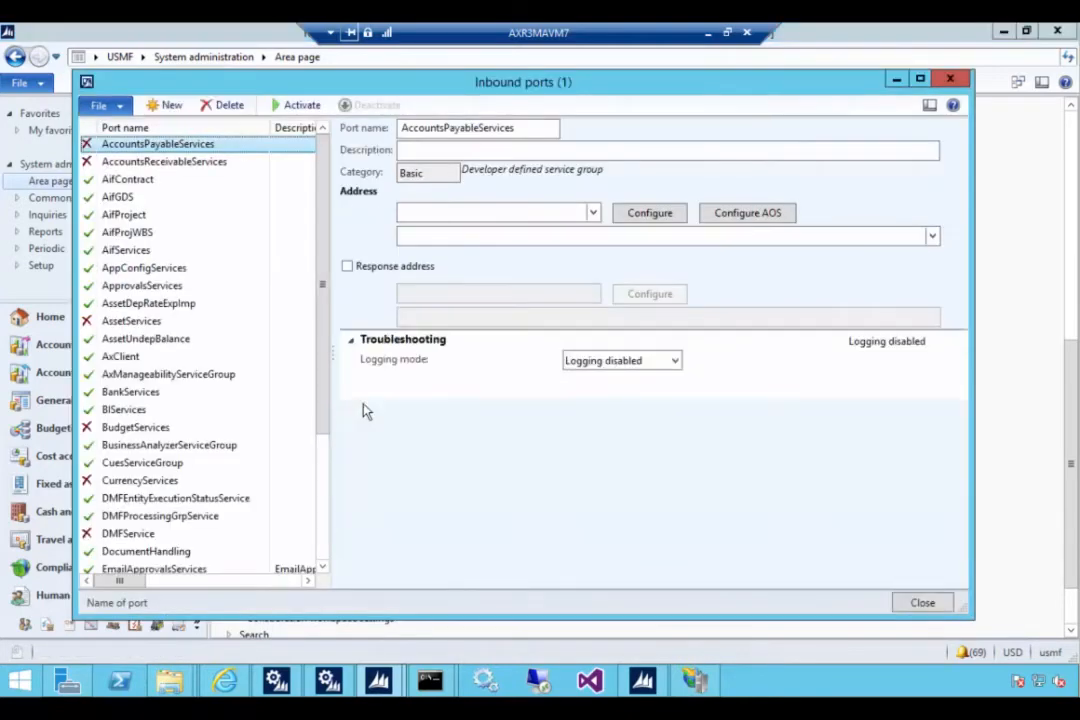
pyautogui.scroll(-3)
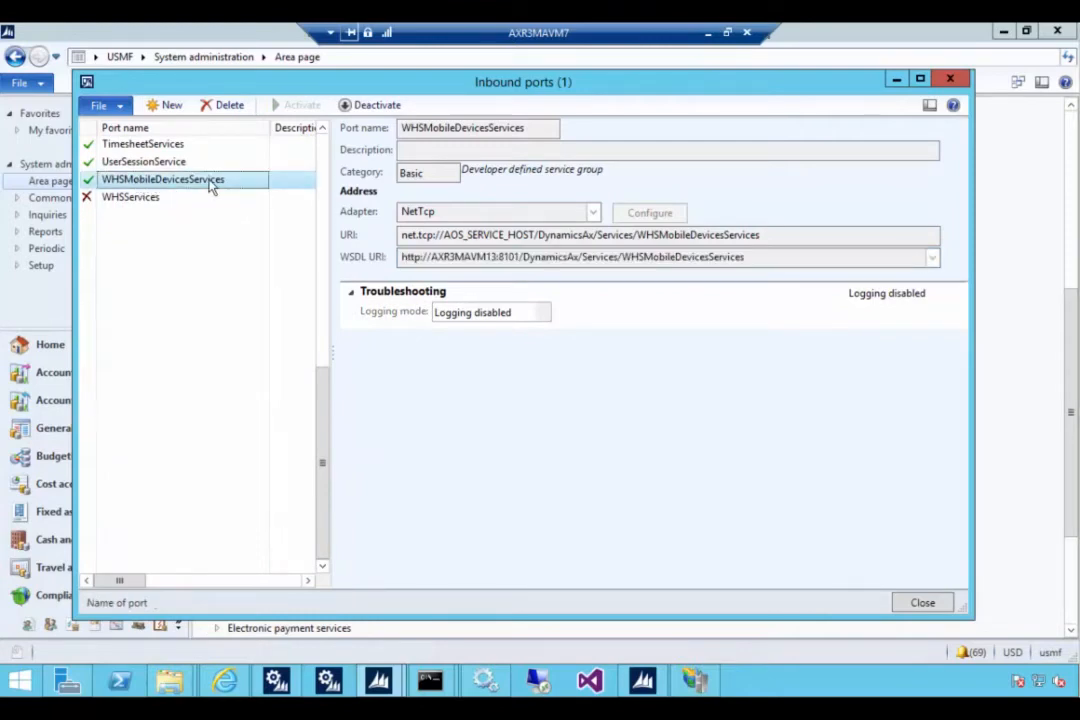
pyautogui.moveTo(248, 188)
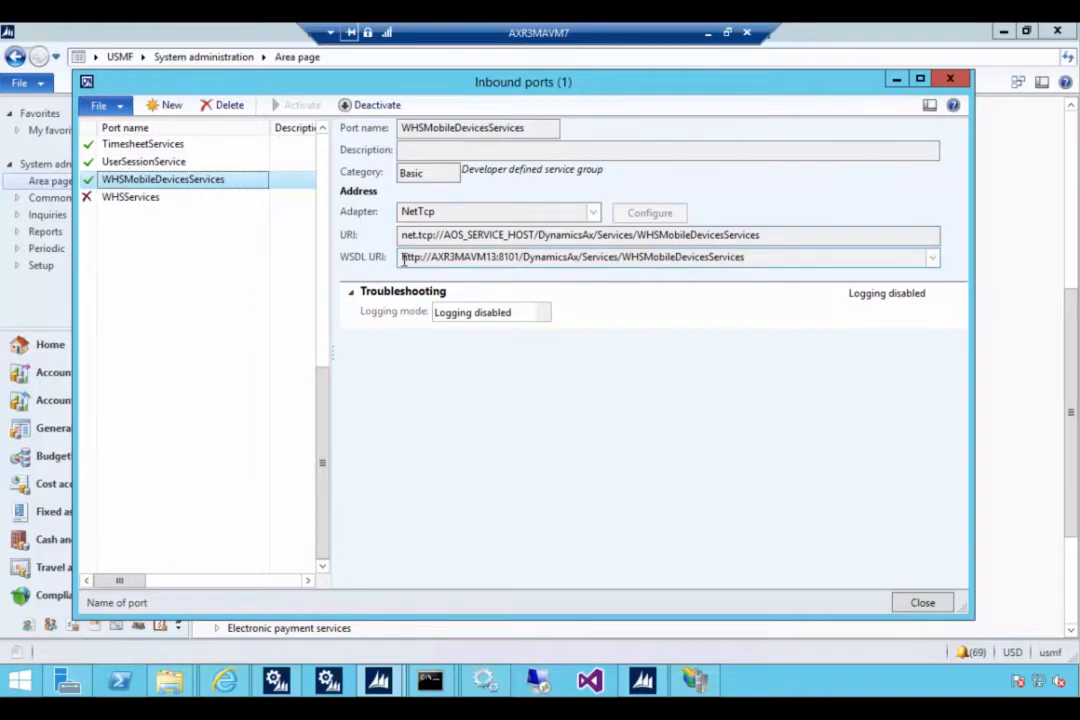
pyautogui.moveTo(470, 256)
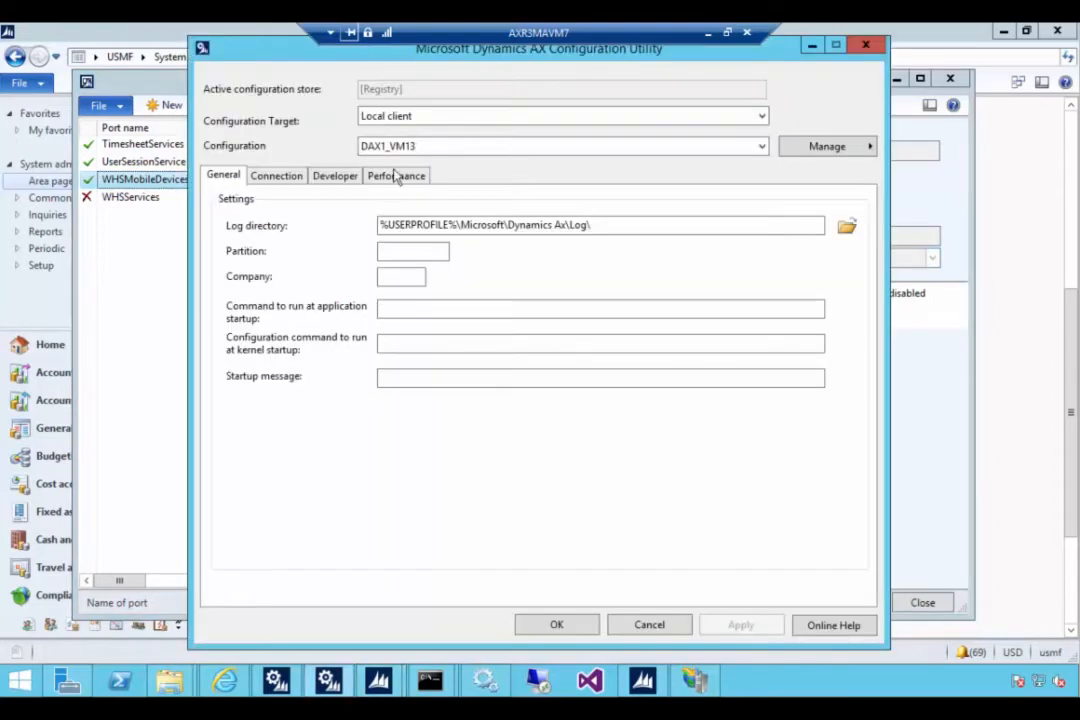
# Switch the Configuration Utility to Business Connector and view its AXR3MAVM13 server connection.
pyautogui.click(560, 114)
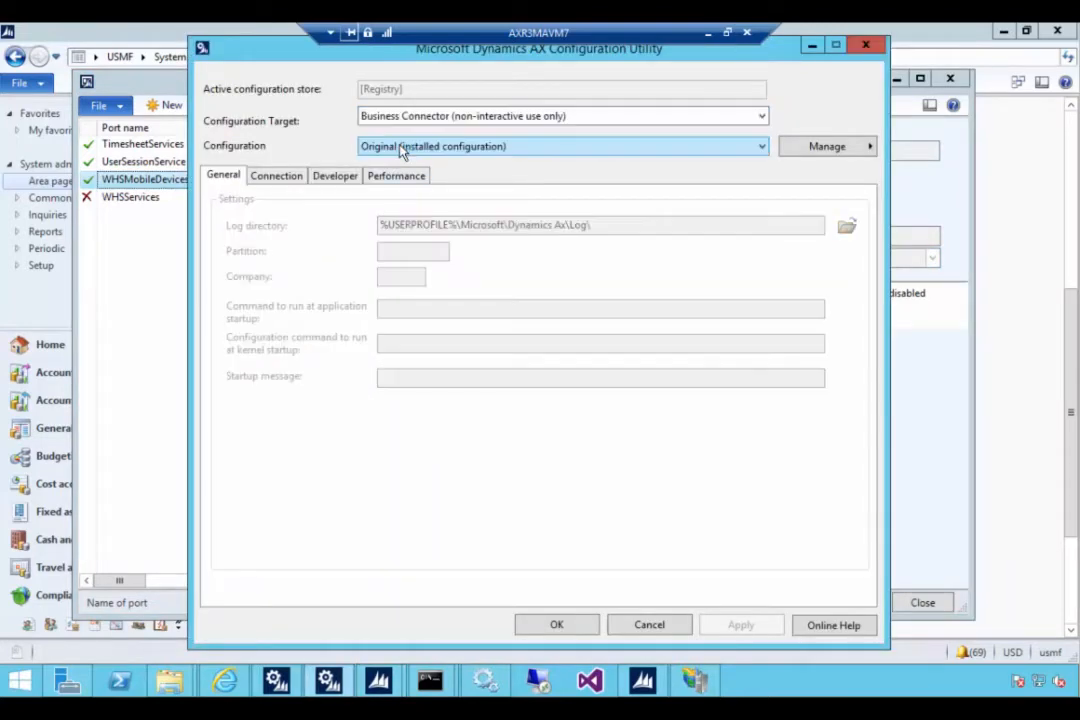
pyautogui.click(276, 176)
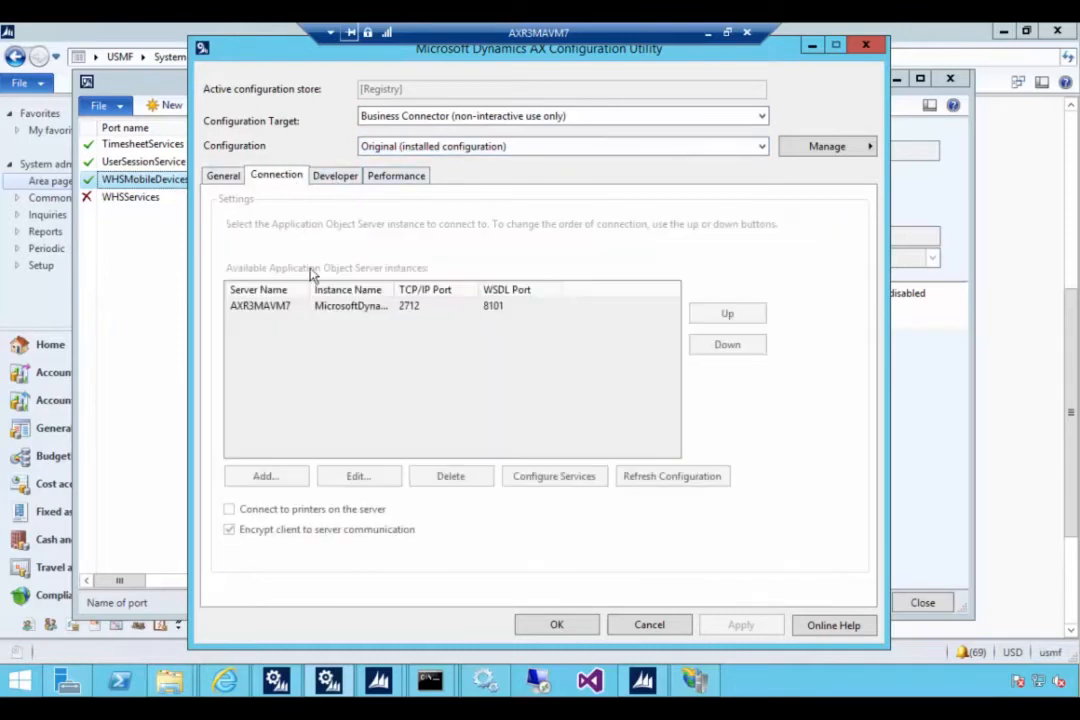
pyautogui.moveTo(284, 312)
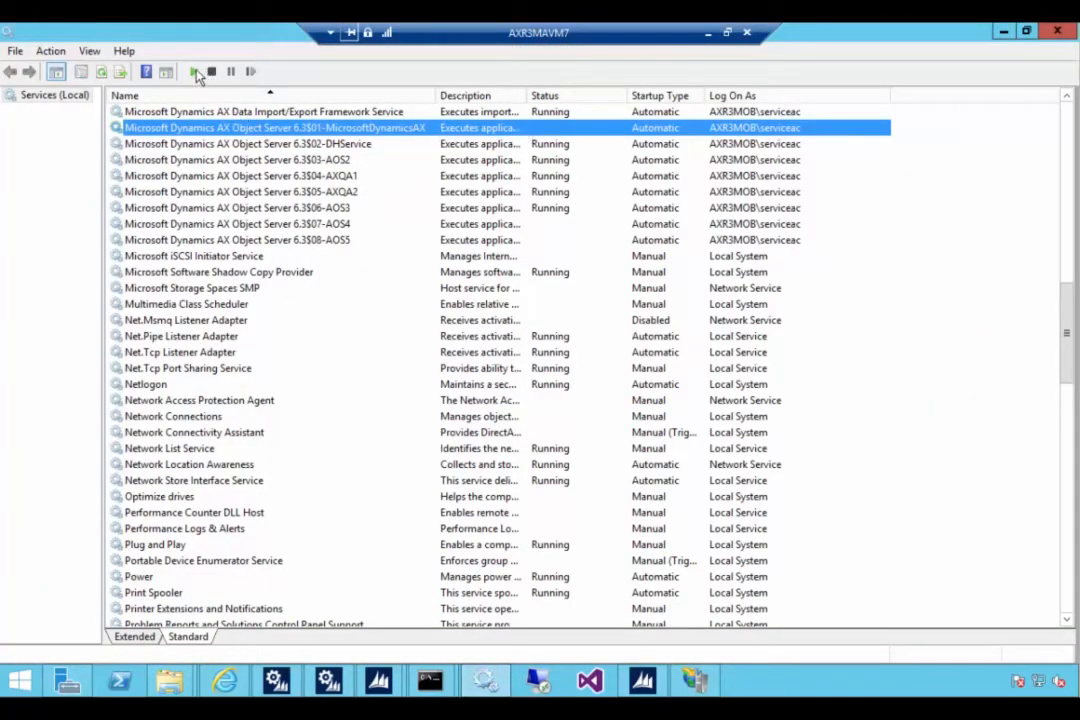
# Restart the Microsoft Dynamics AX Object Server service.
pyautogui.click(192, 72)
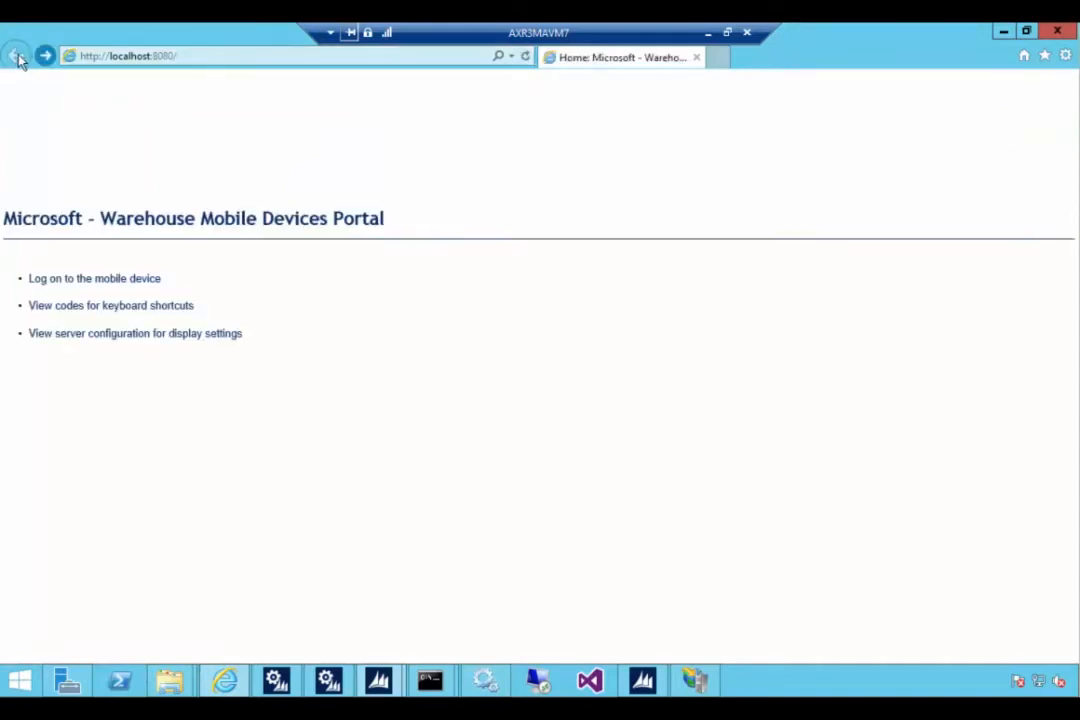
# Reload the portal home page and attempt the mobile device logon, which reports unconfigured display settings.
pyautogui.click(94, 278)
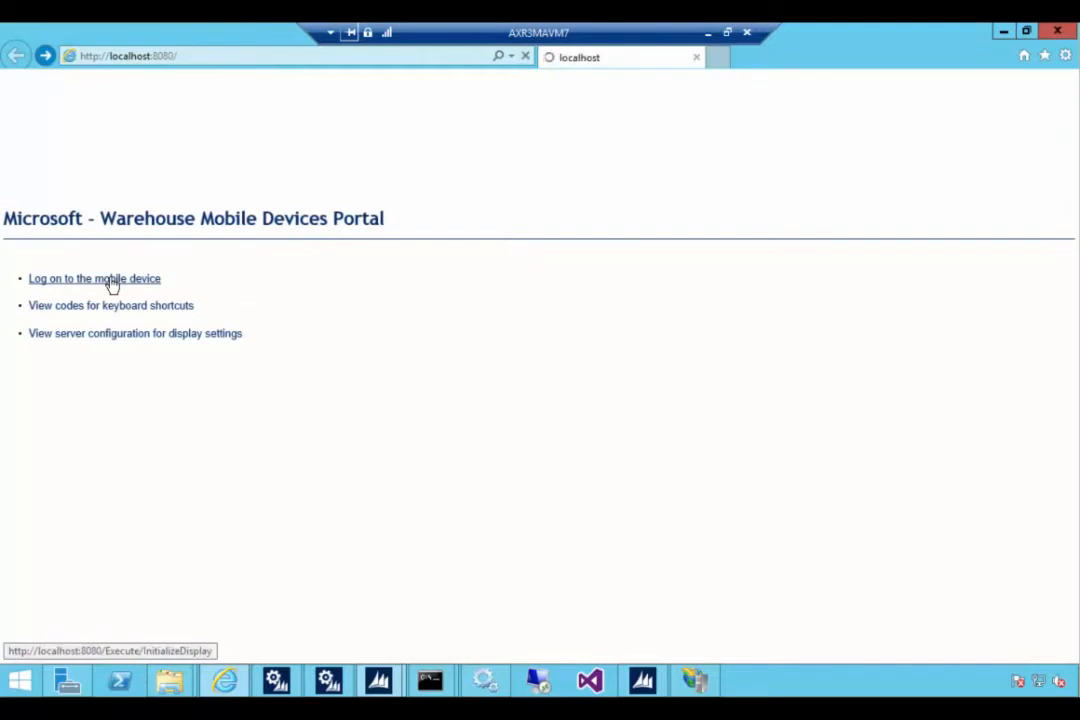
pyautogui.click(94, 278)
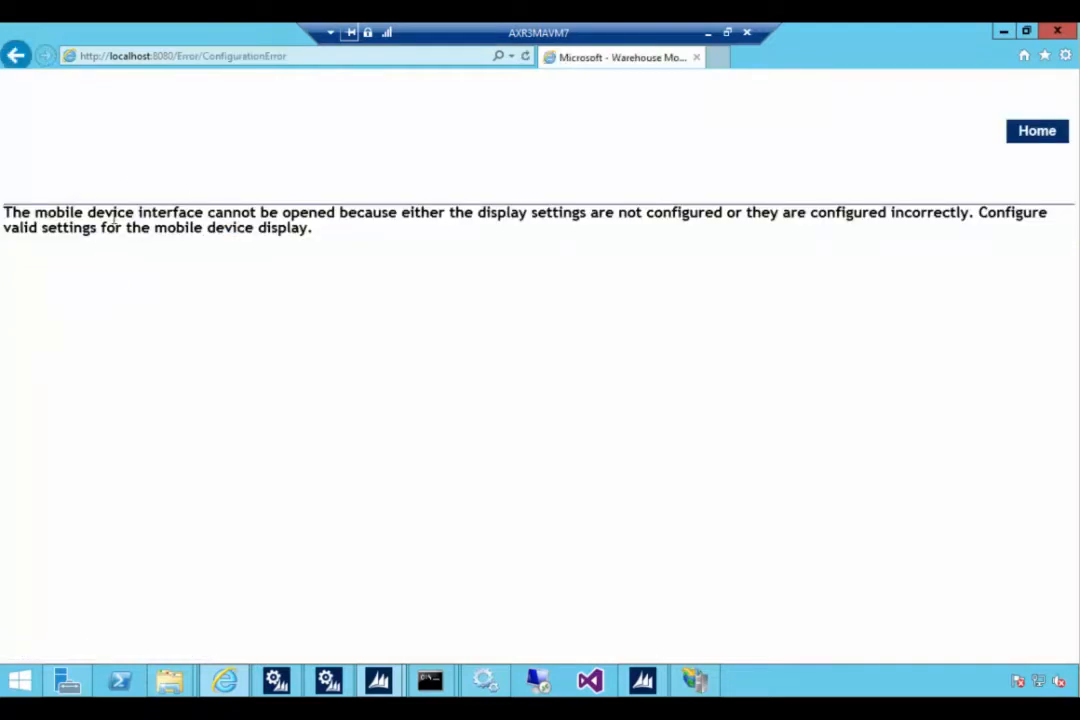
pyautogui.moveTo(458, 232)
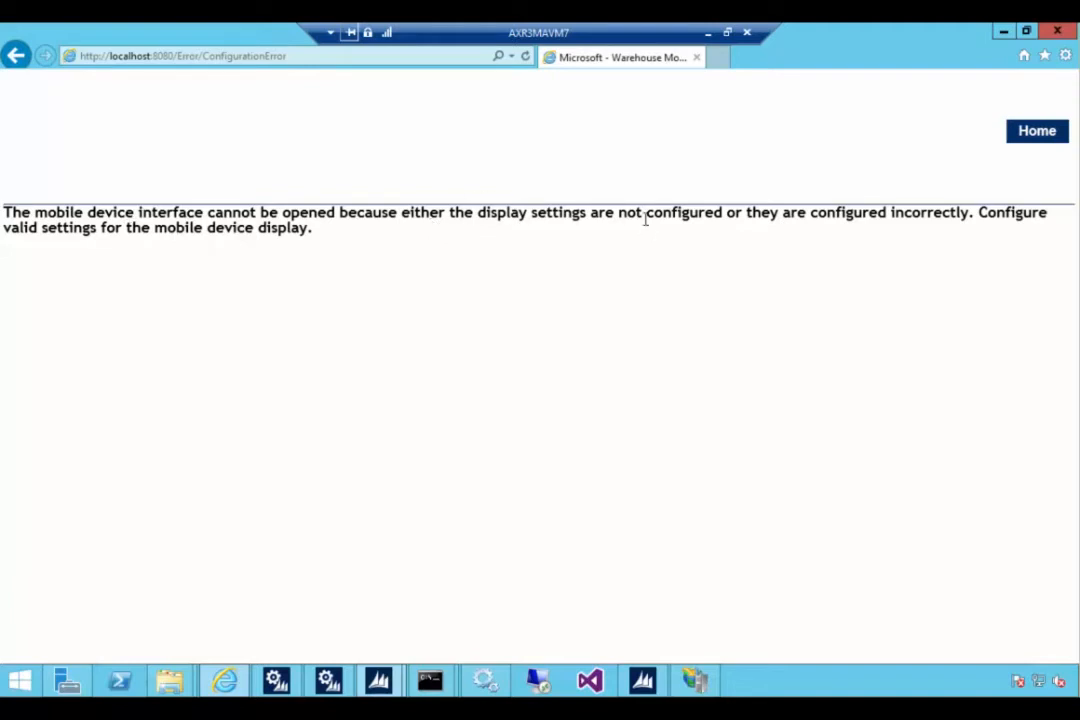
pyautogui.moveTo(564, 240)
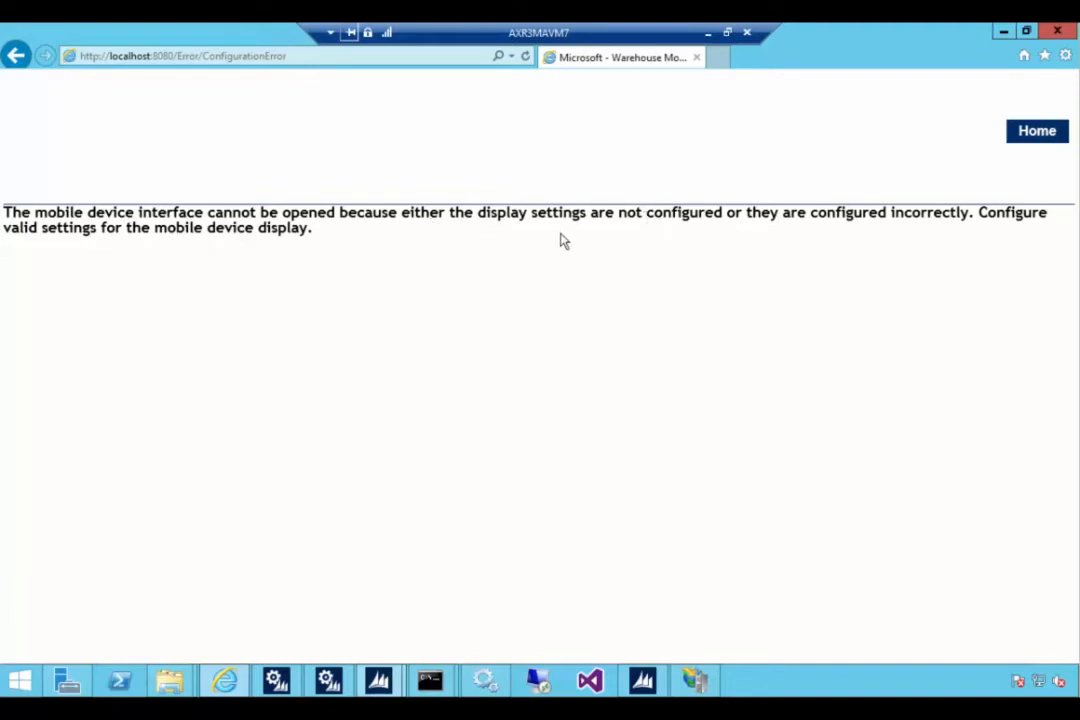
pyautogui.moveTo(448, 230)
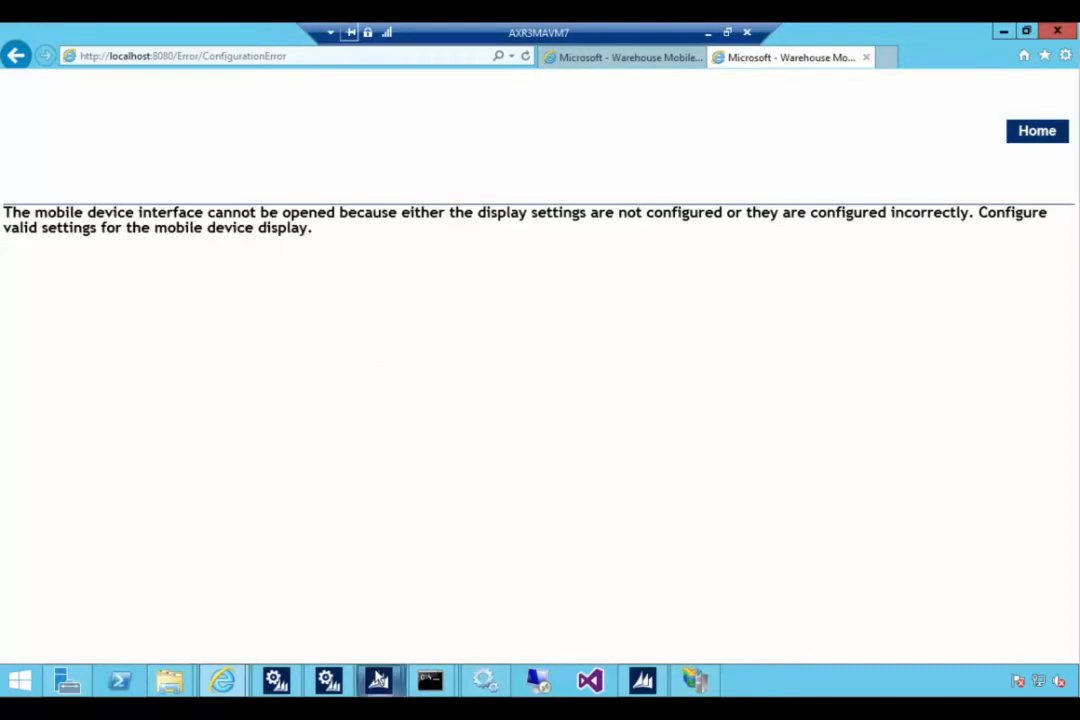
pyautogui.moveTo(378, 680)
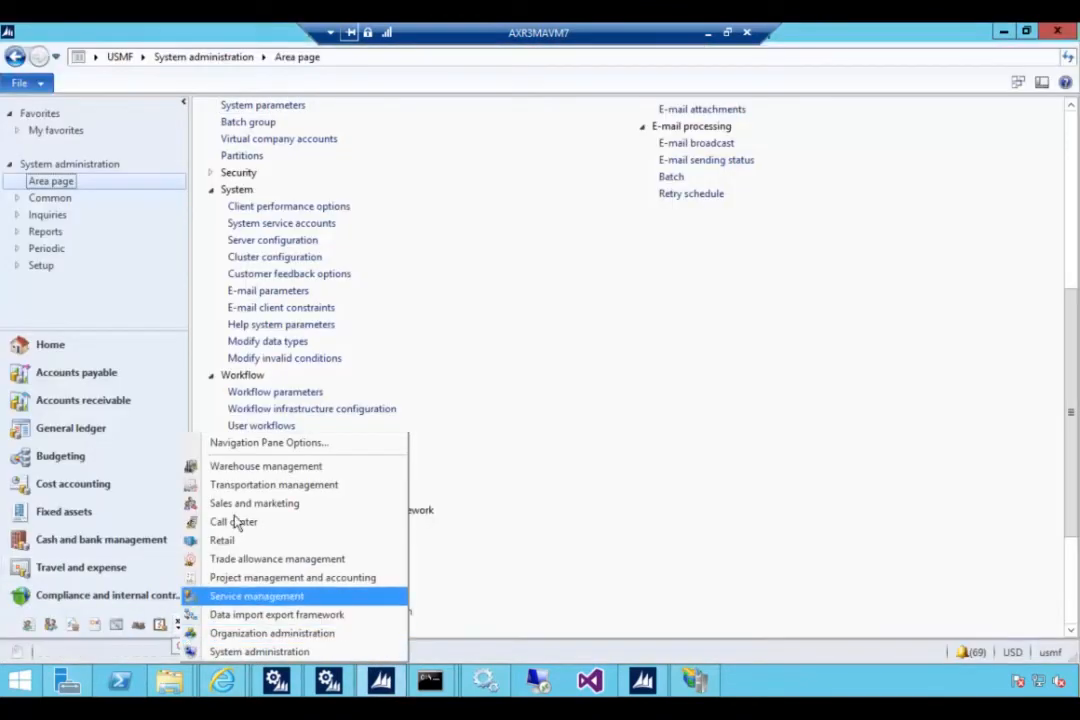
# Show the Work user mobile device display settings under Warehouse management's Mobile device setup.
pyautogui.click(266, 466)
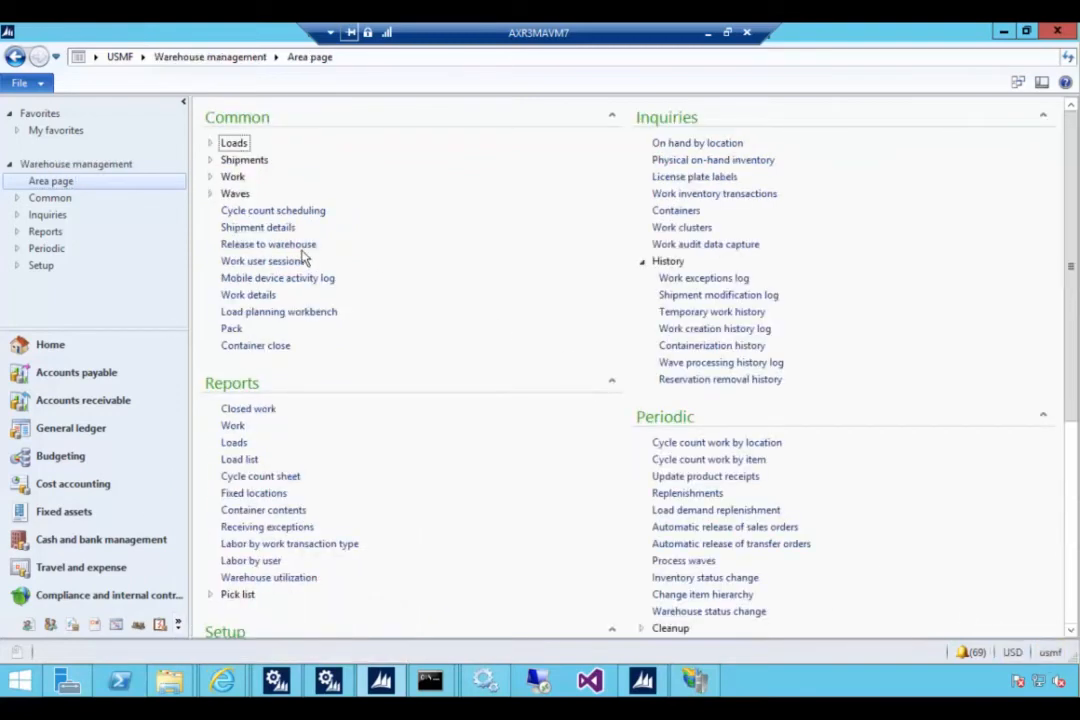
pyautogui.moveTo(372, 384)
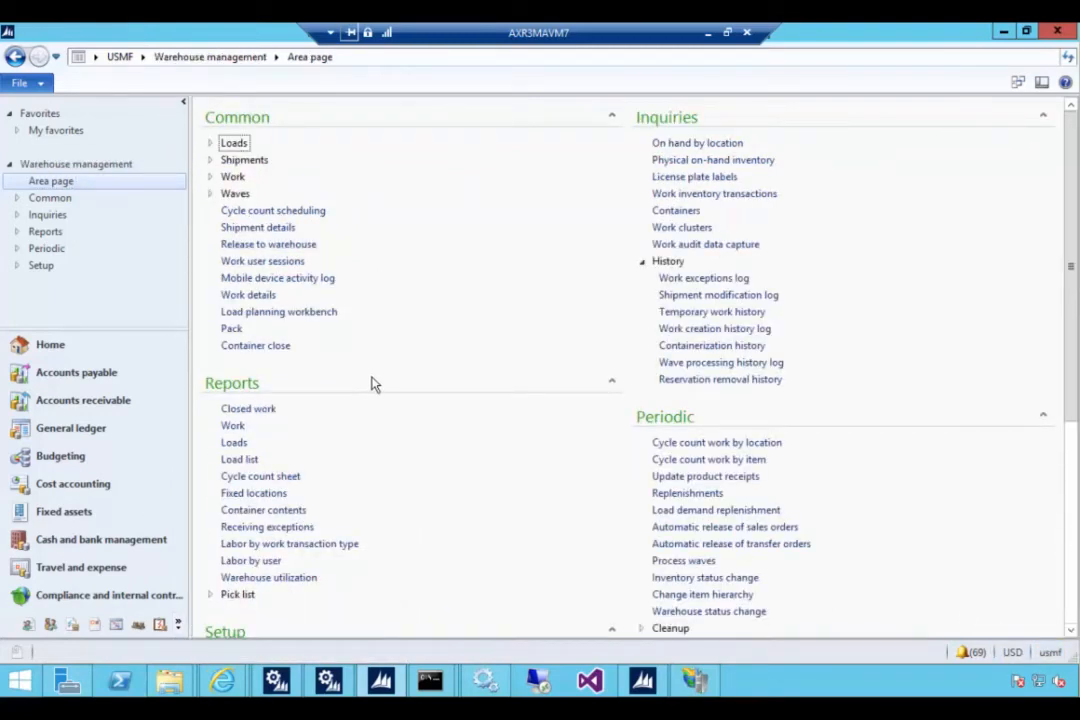
pyautogui.scroll(-3)
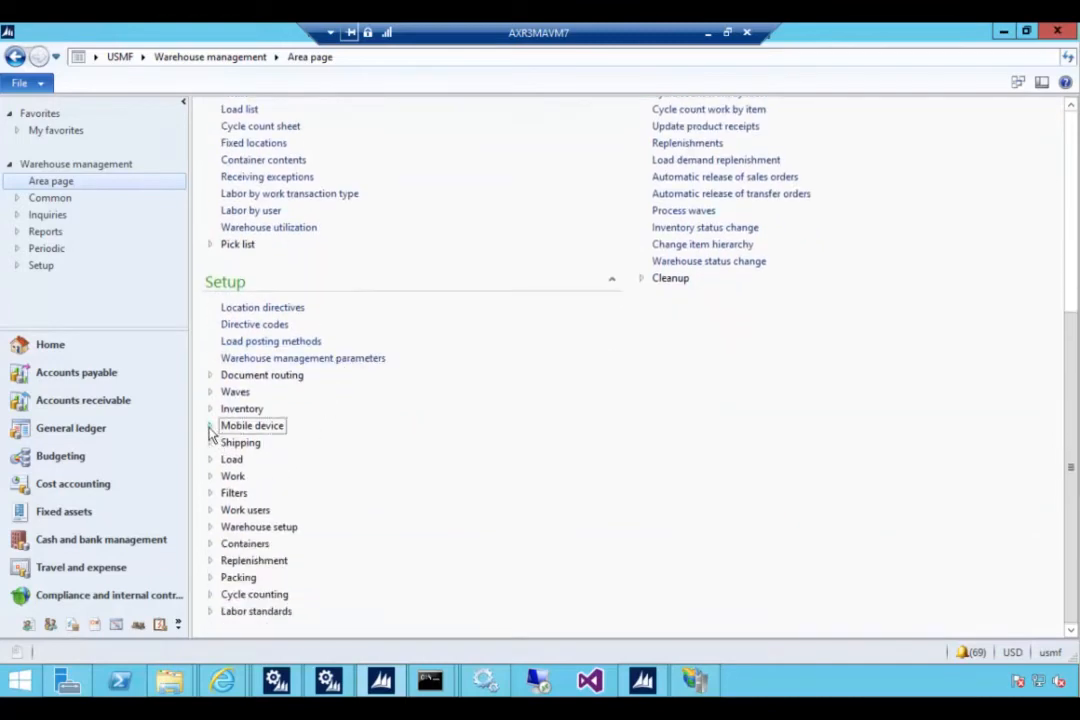
pyautogui.click(210, 424)
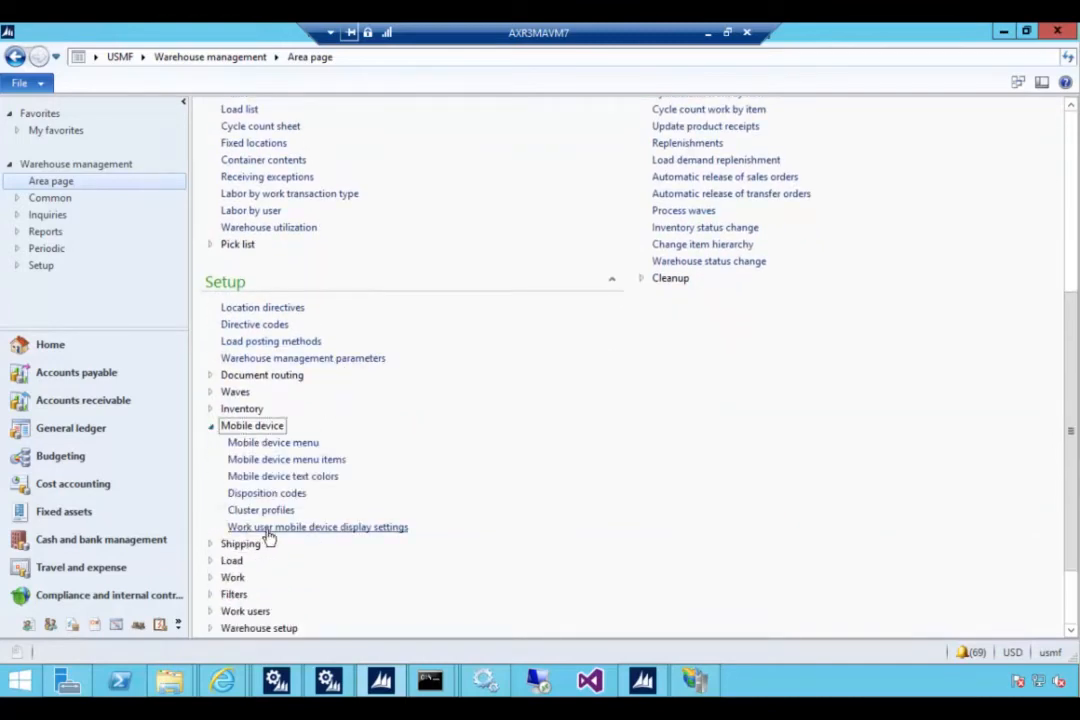
pyautogui.moveTo(348, 528)
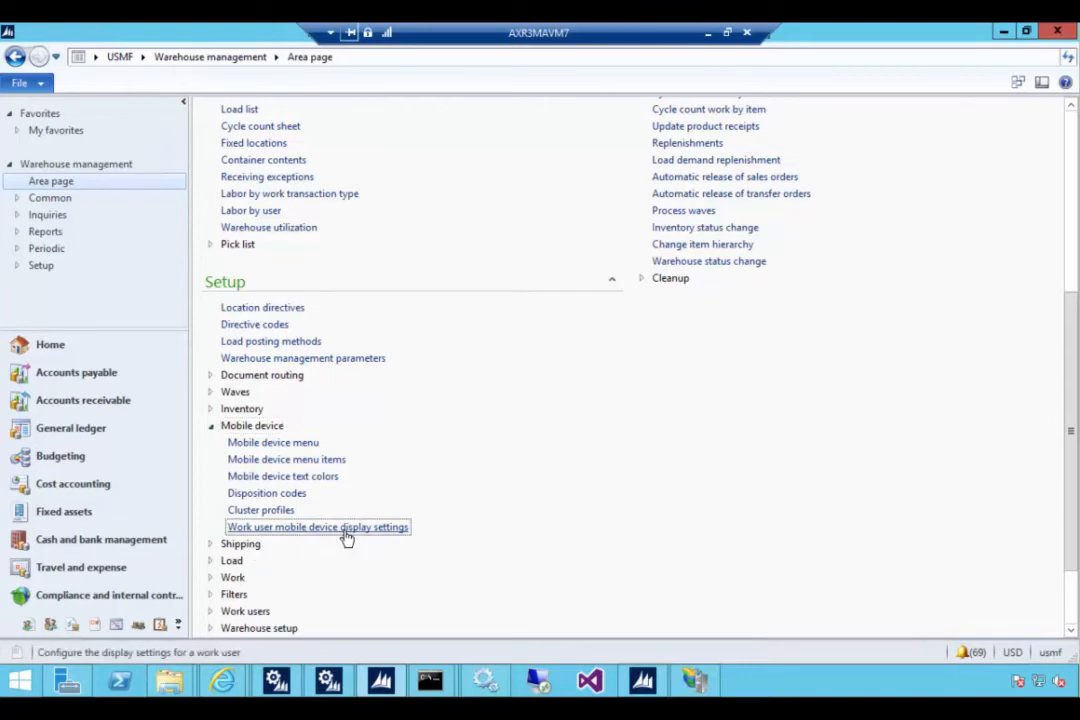
pyautogui.click(316, 528)
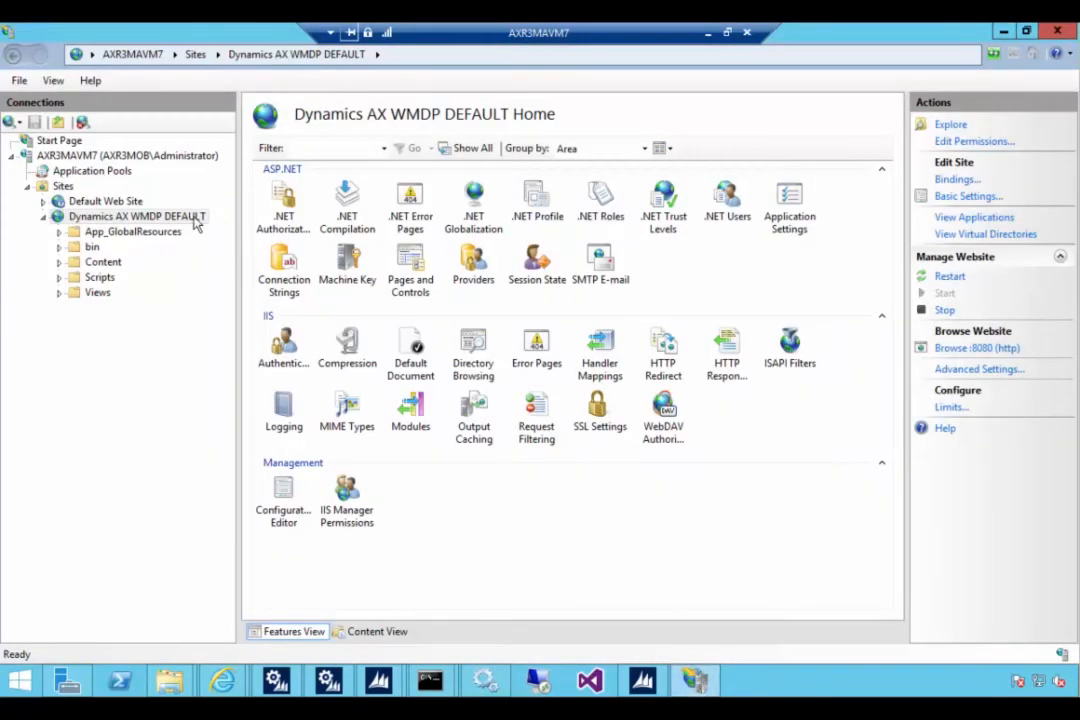
# Explore the WMDP DEFAULT site's files down to the Content\CSS\RFCSS stylesheet folder.
pyautogui.rightClick(136, 216)
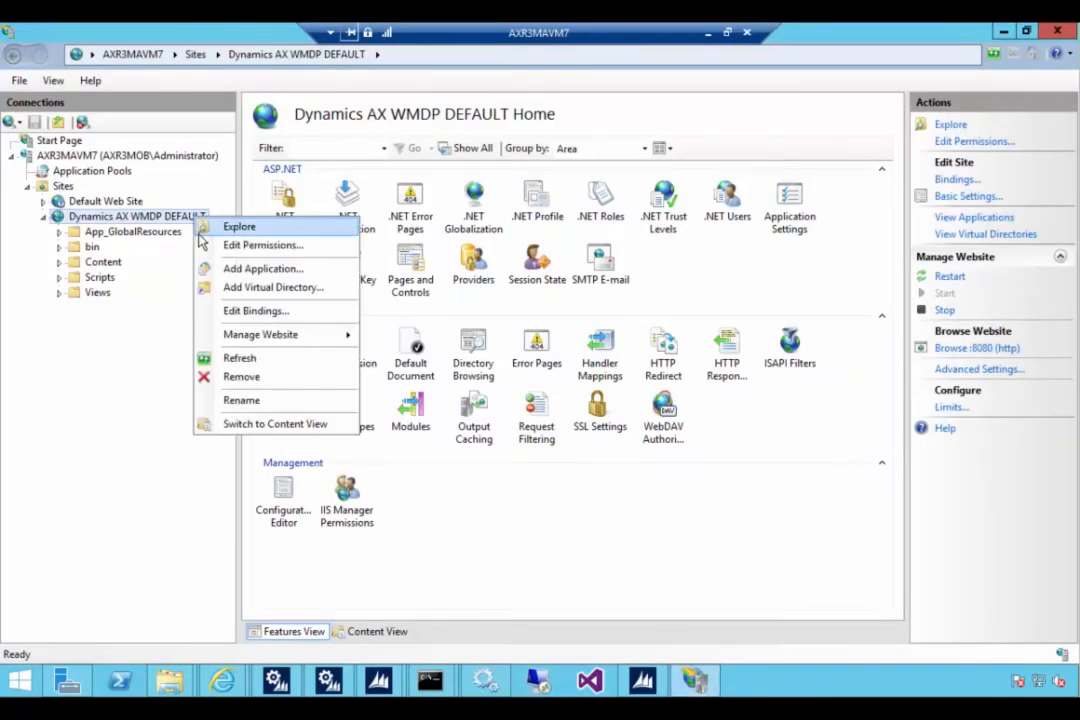
pyautogui.click(240, 226)
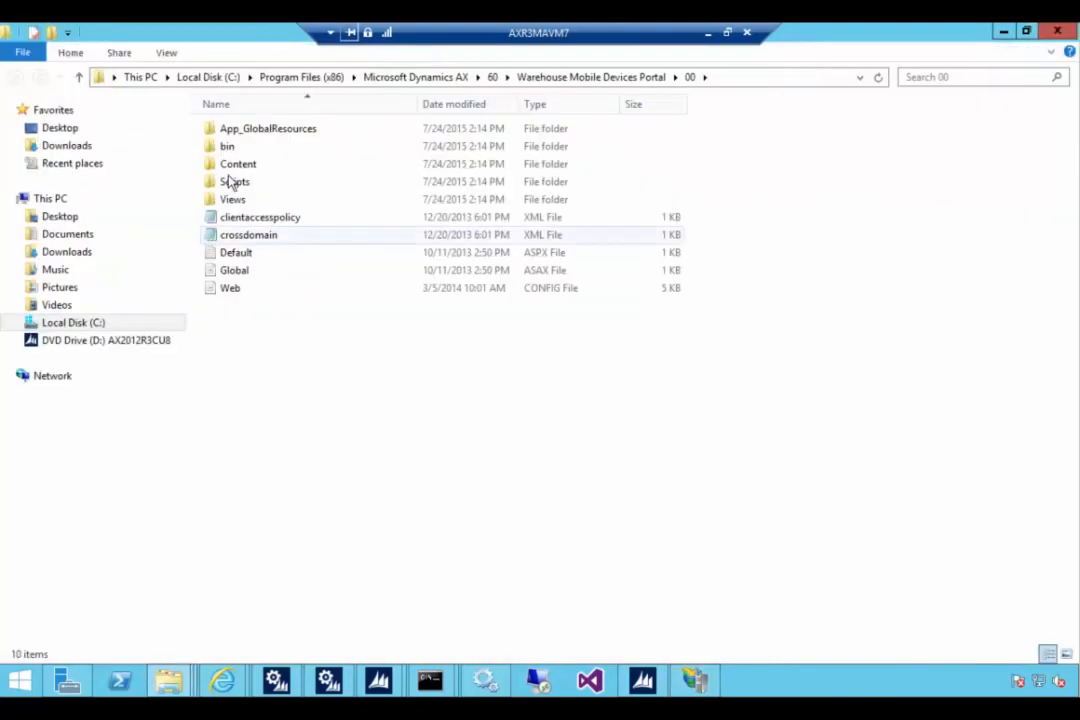
pyautogui.doubleClick(238, 164)
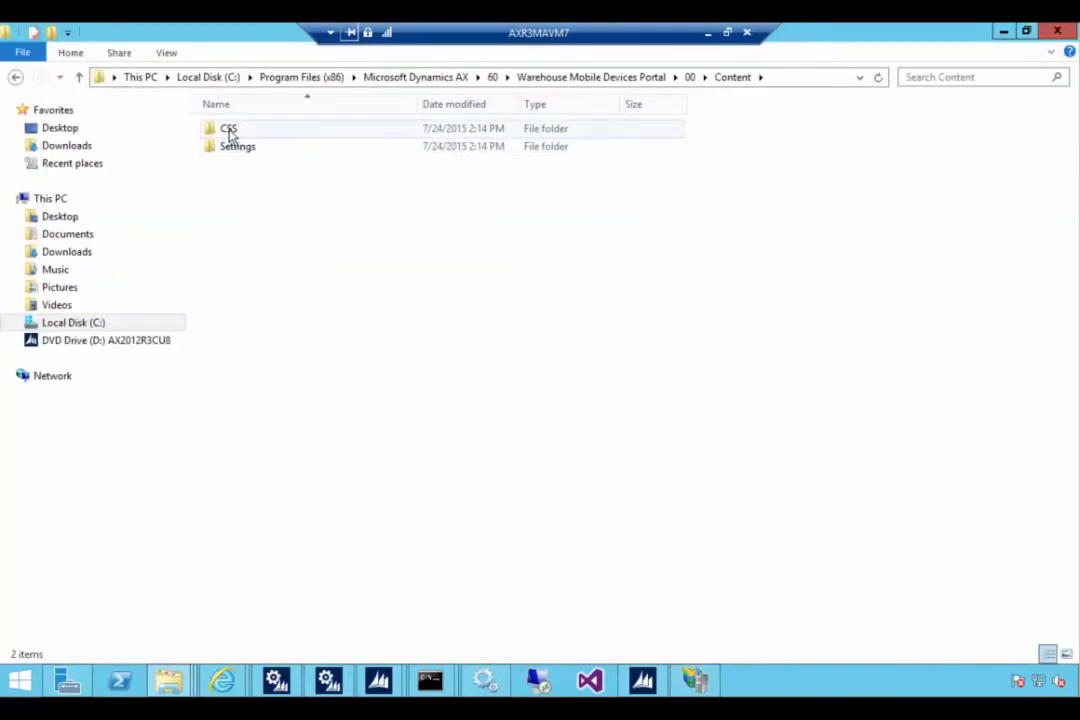
pyautogui.doubleClick(228, 128)
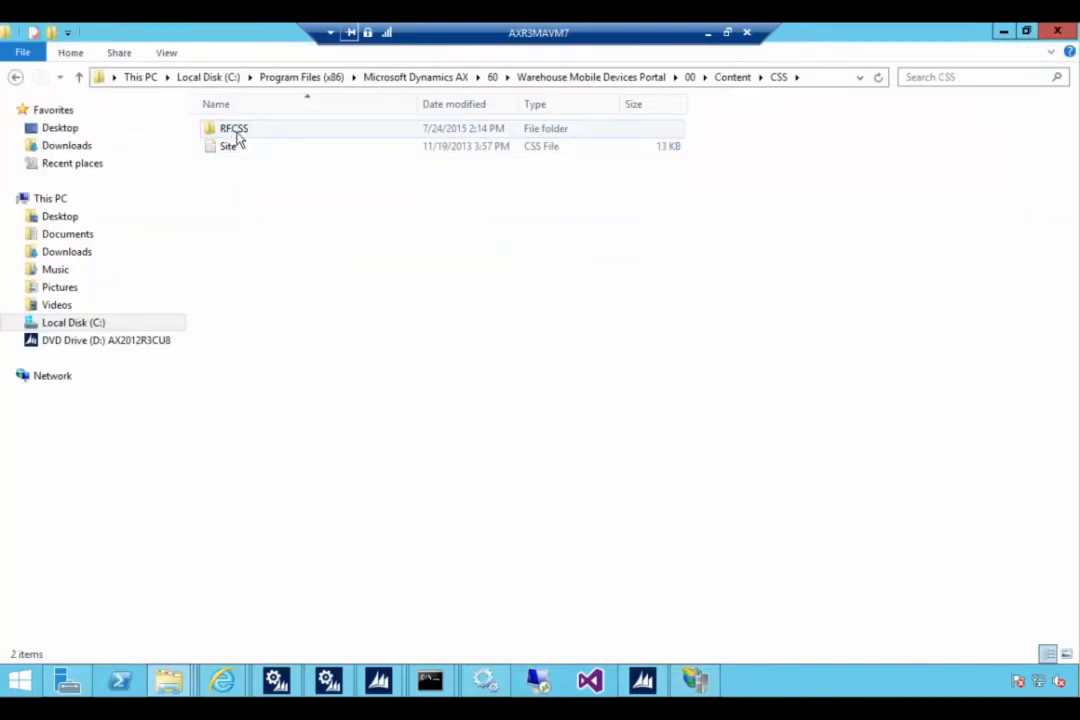
pyautogui.doubleClick(234, 128)
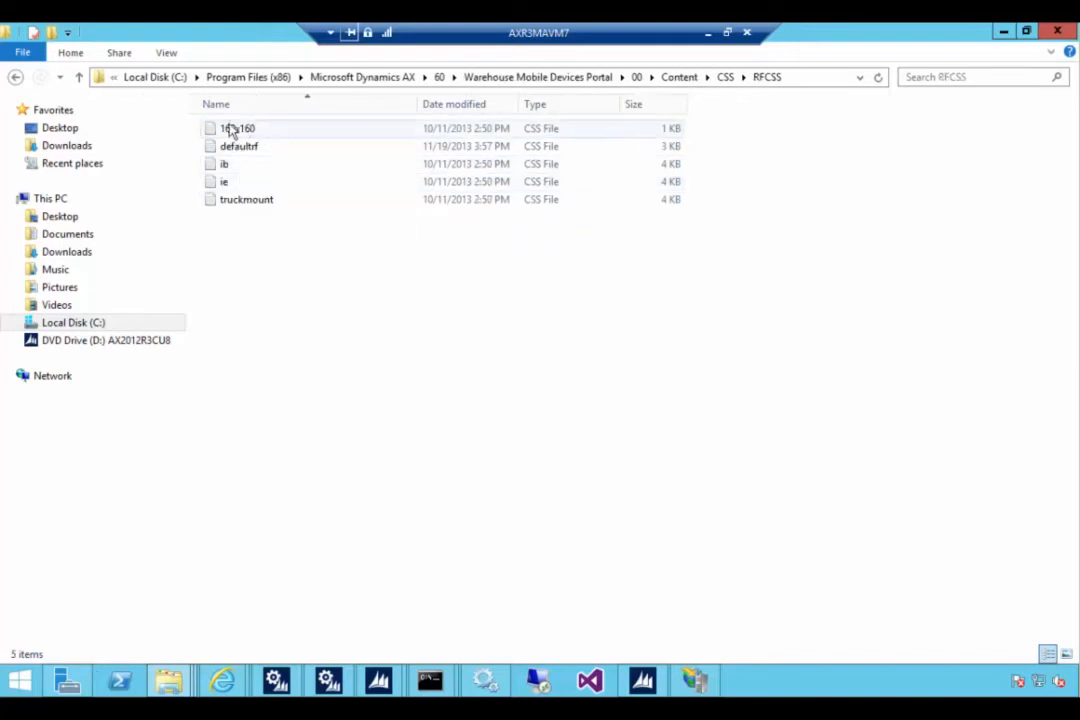
pyautogui.moveTo(292, 180)
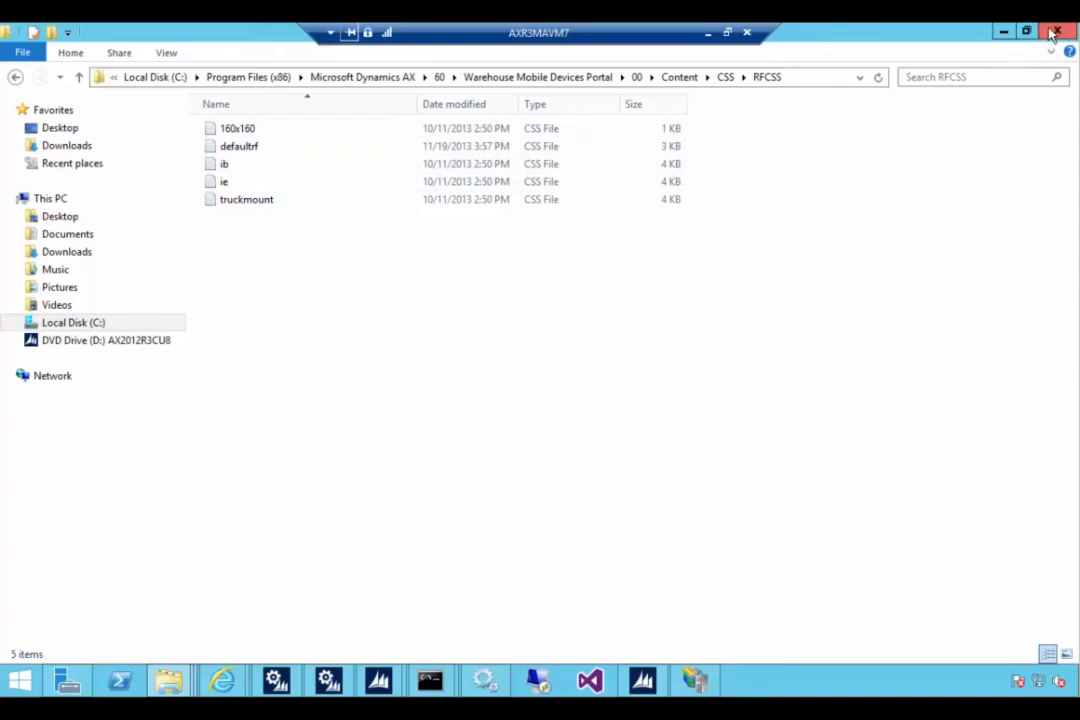
pyautogui.moveTo(904, 92)
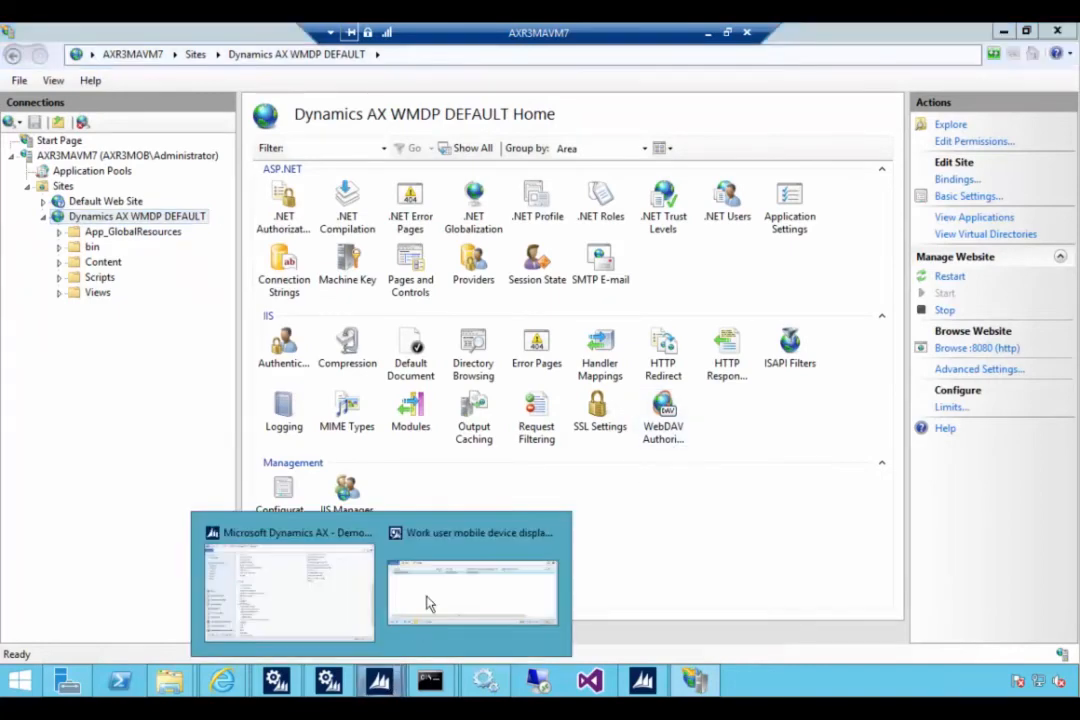
# Close the display settings form and select the wfexc service account in the Users list.
pyautogui.click(472, 590)
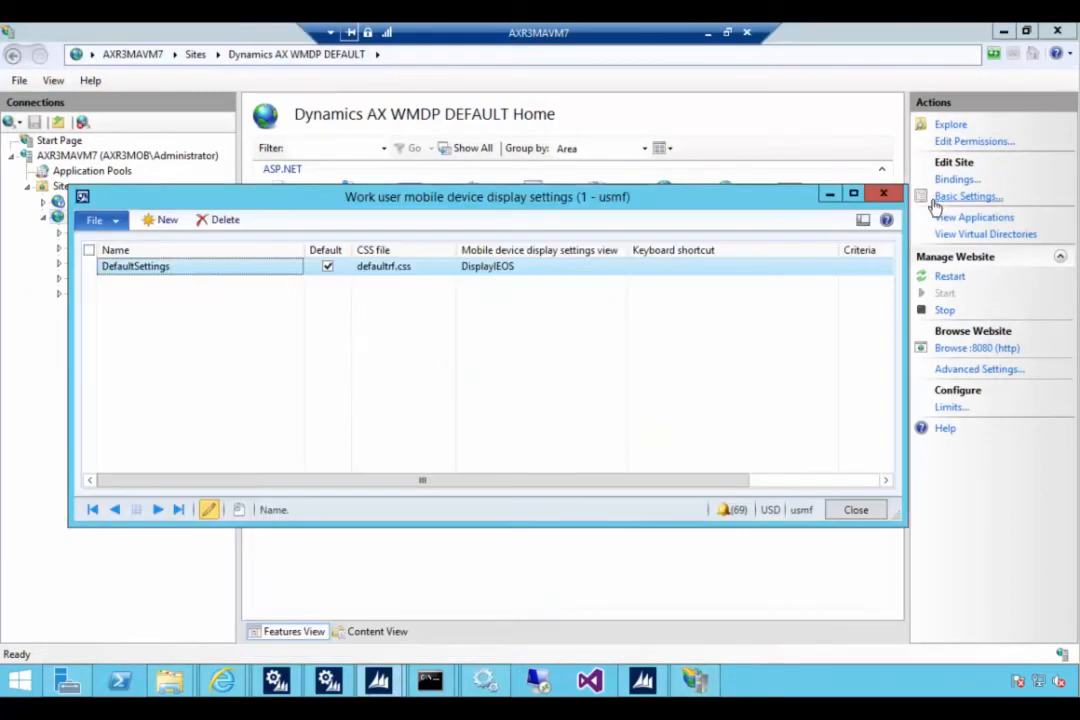
pyautogui.click(856, 510)
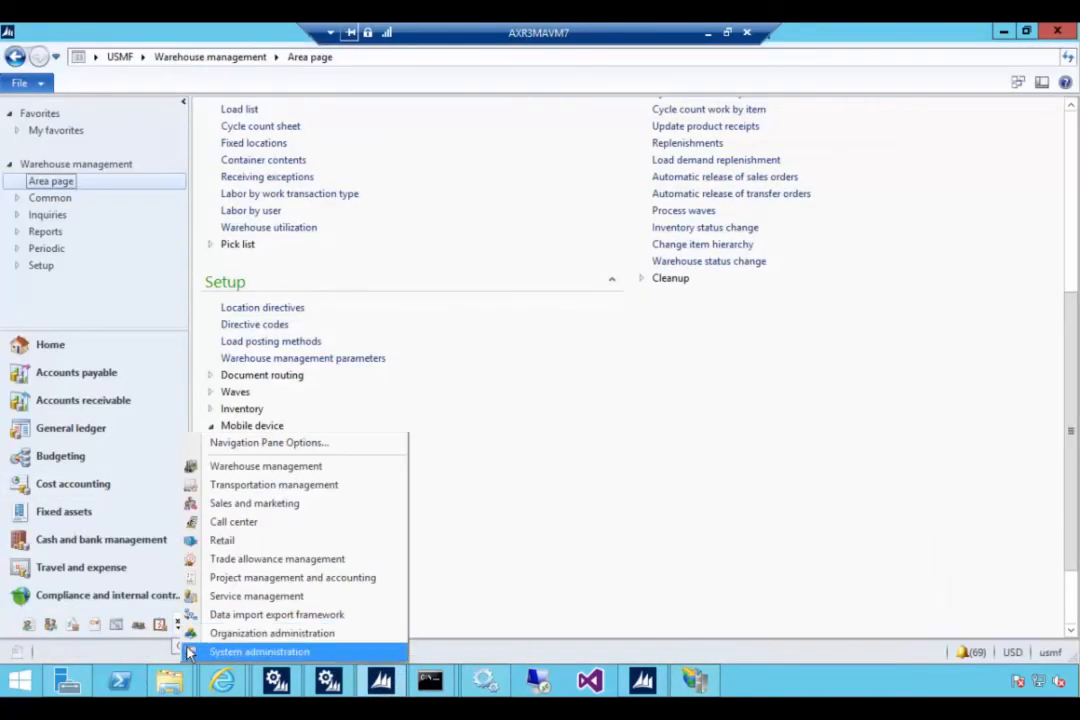
pyautogui.click(260, 652)
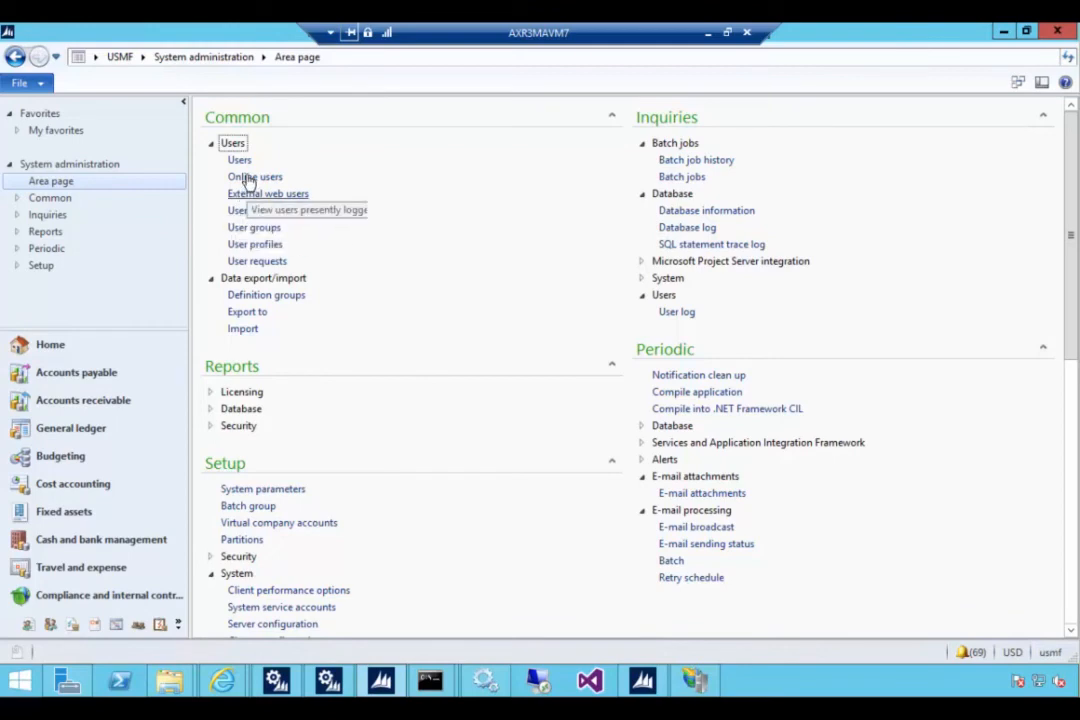
pyautogui.click(238, 160)
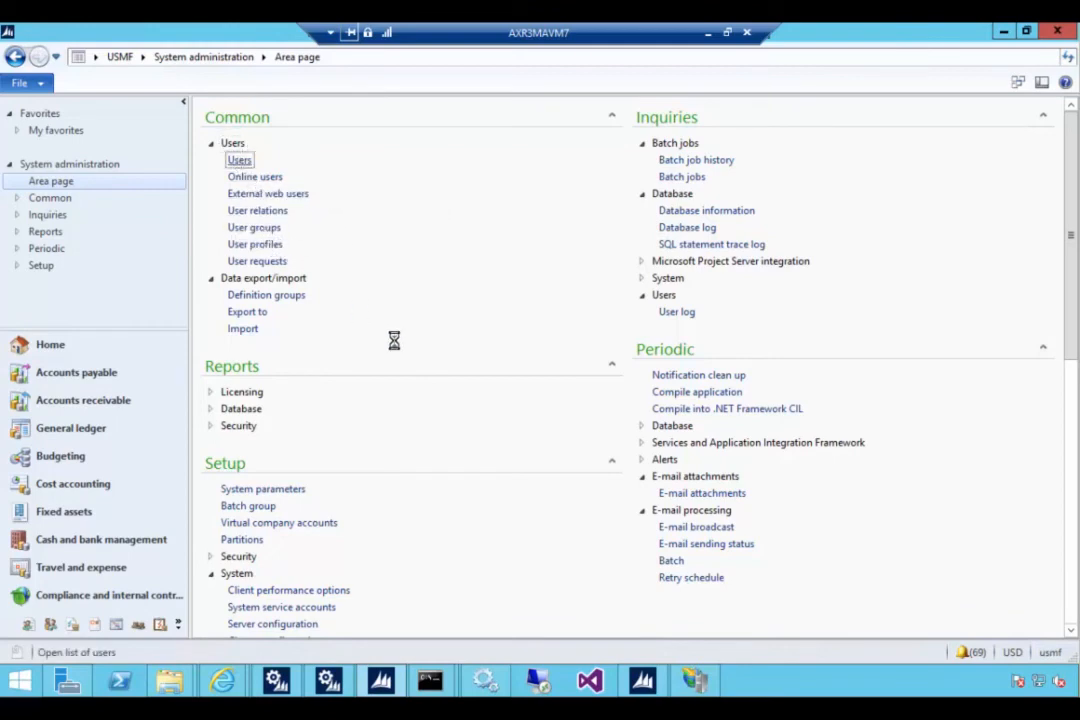
pyautogui.click(240, 160)
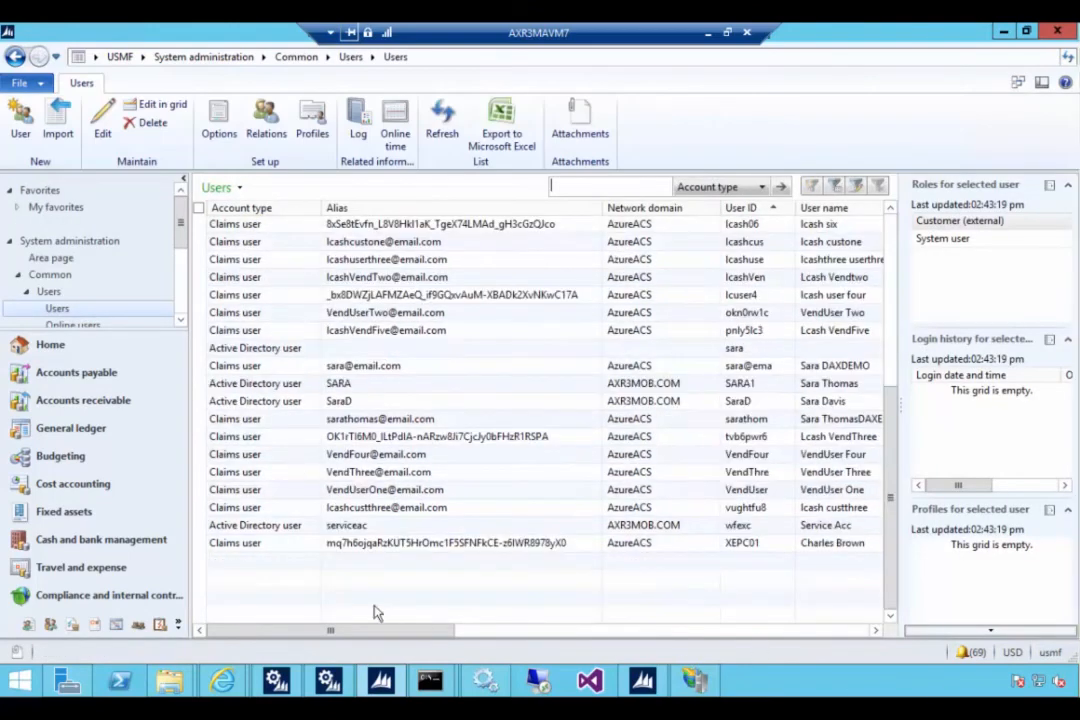
pyautogui.click(348, 524)
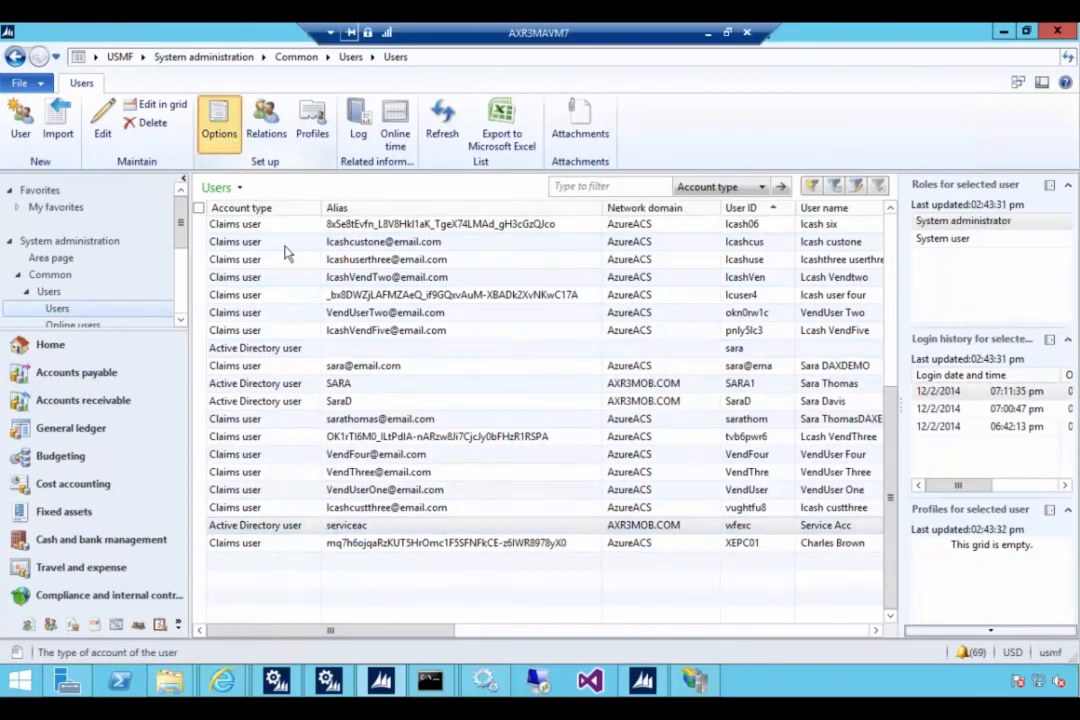
# Choose a start company account in the service account user's options.
pyautogui.click(218, 120)
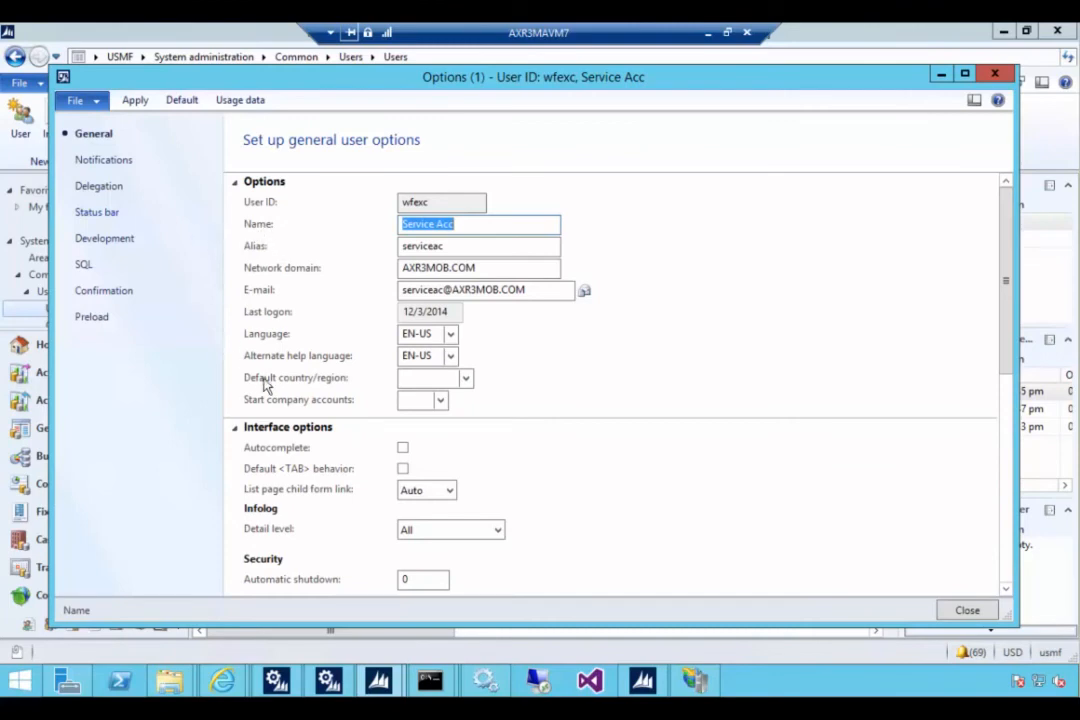
pyautogui.moveTo(268, 404)
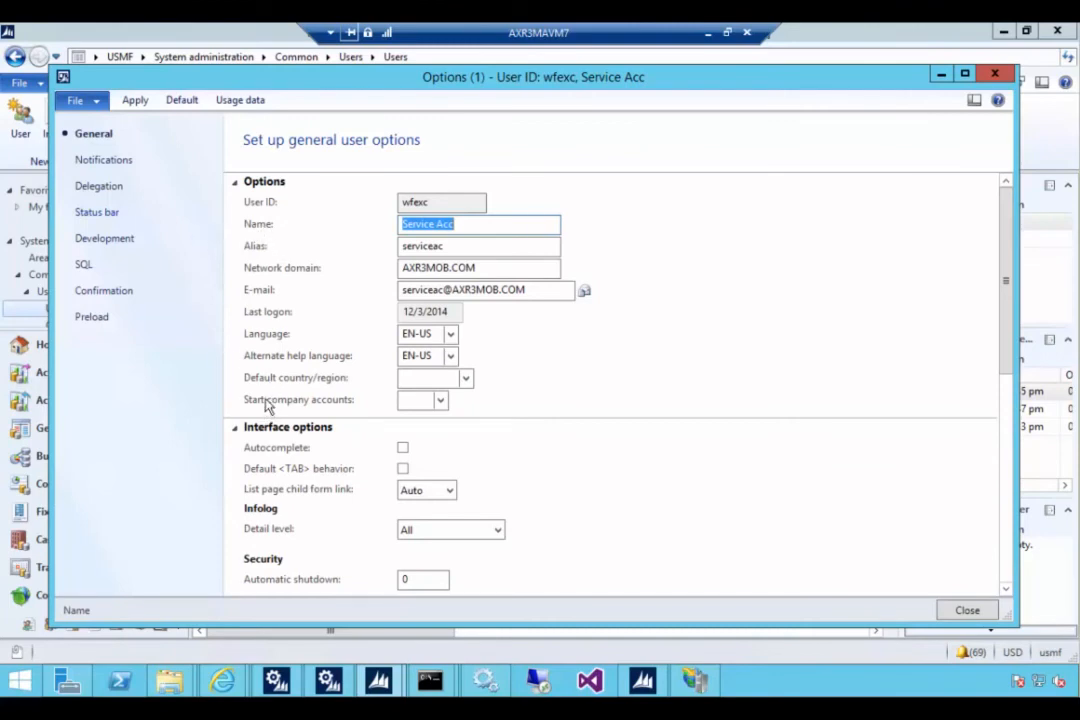
pyautogui.click(416, 400)
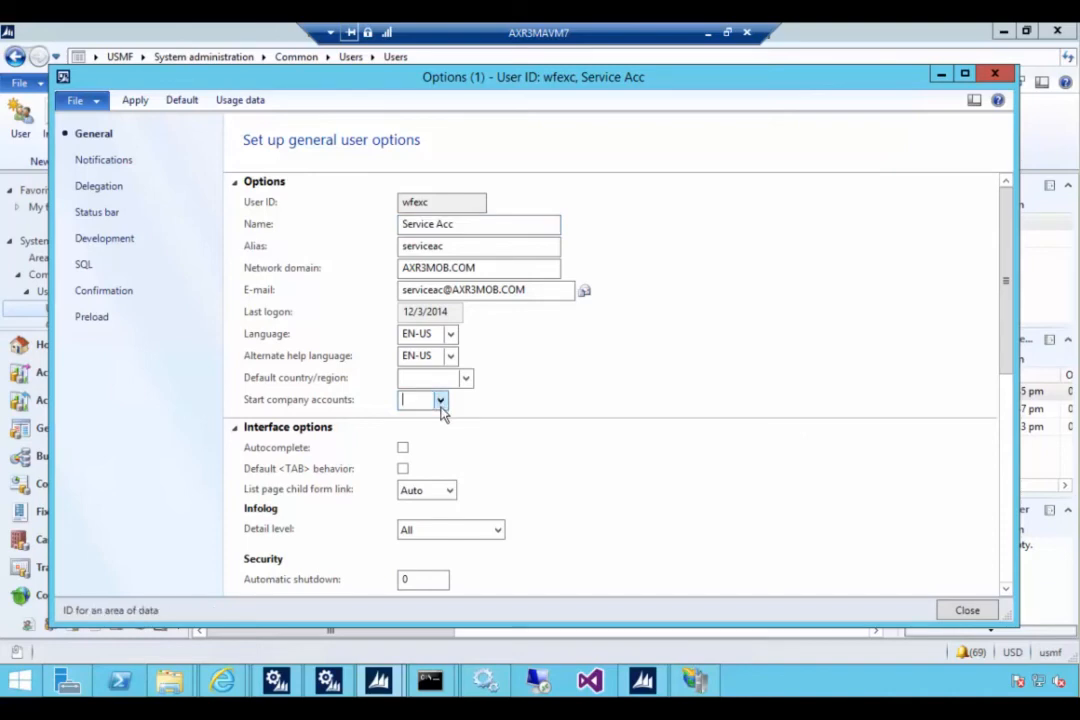
pyautogui.click(440, 400)
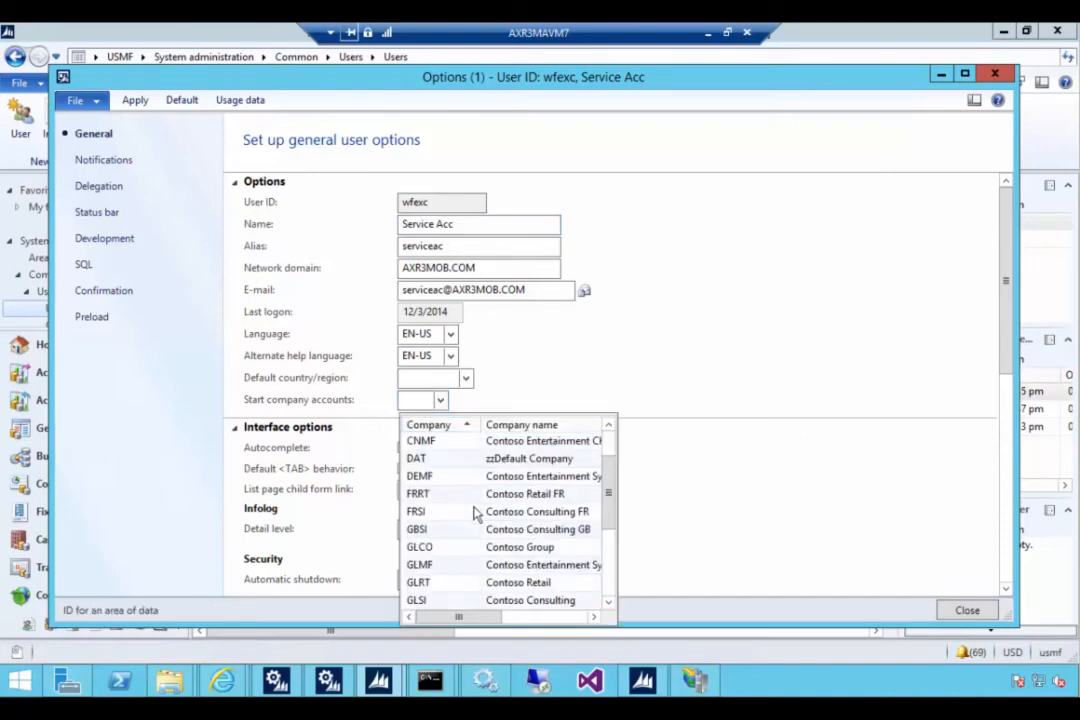
pyautogui.scroll(-3)
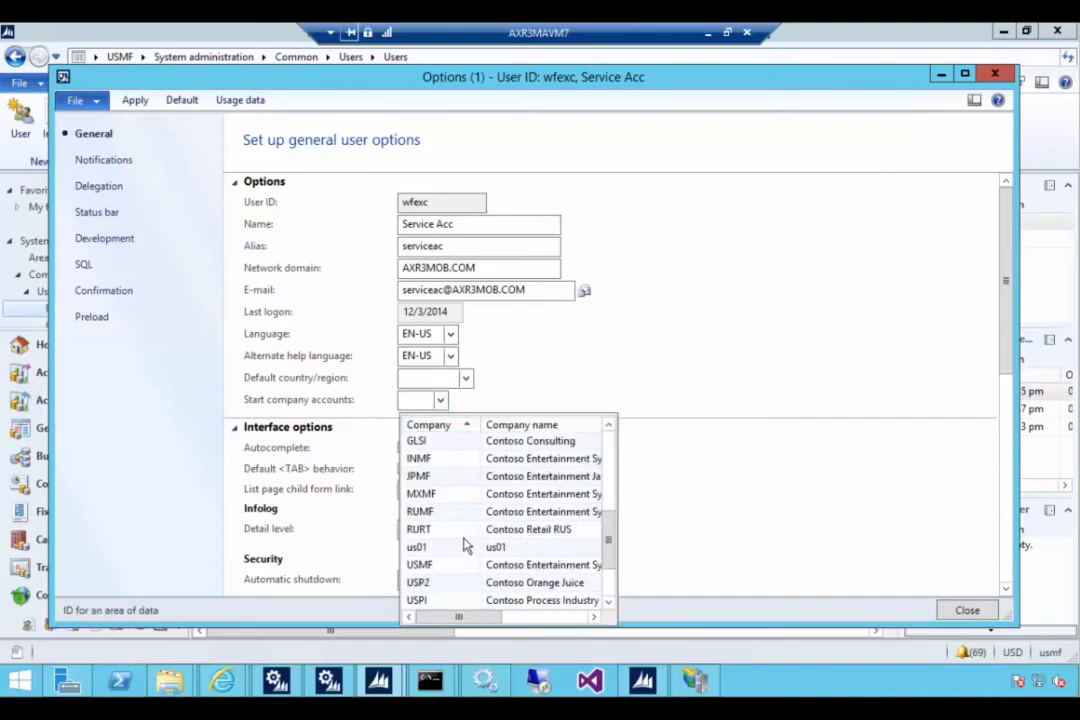
pyautogui.click(420, 564)
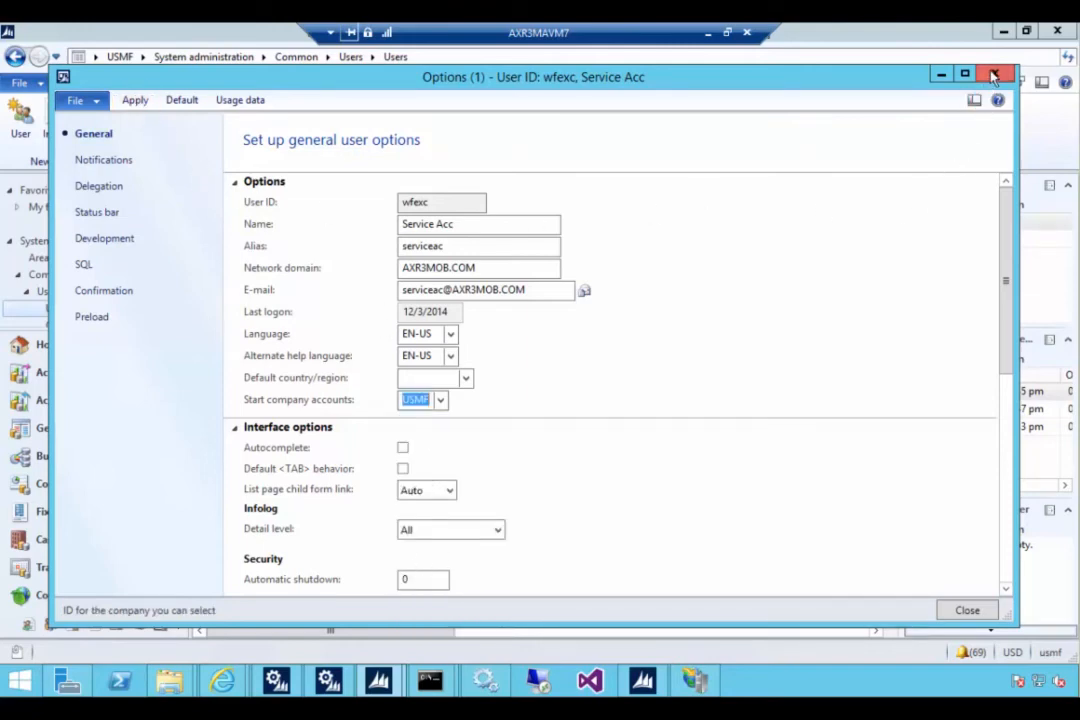
pyautogui.click(994, 74)
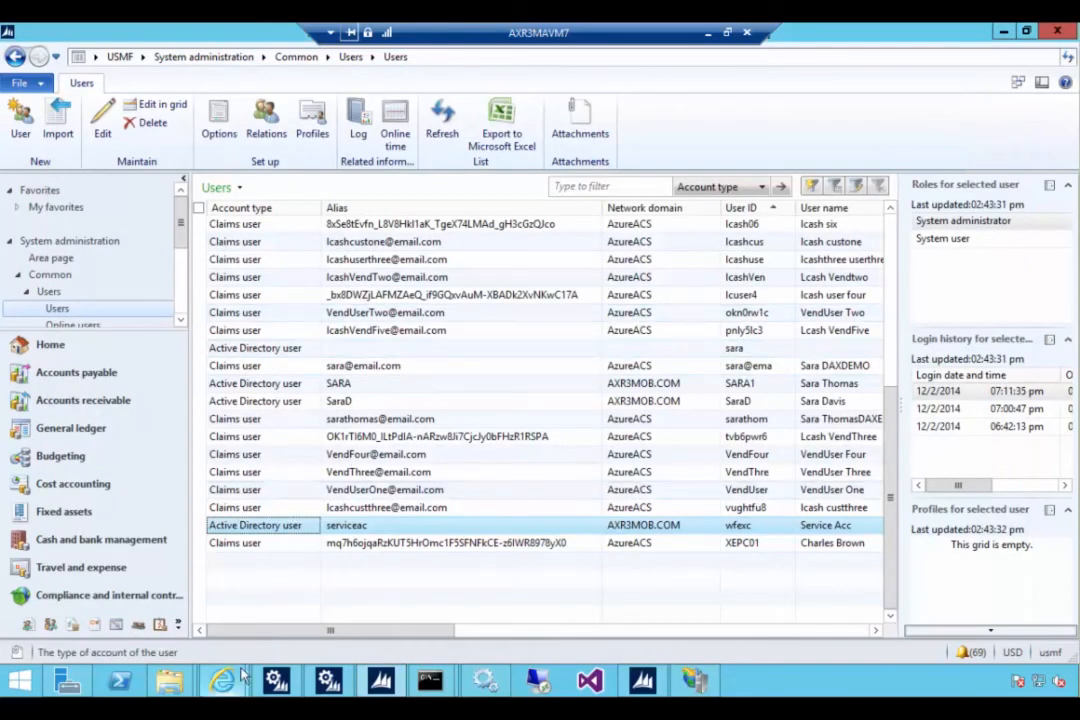
pyautogui.moveTo(224, 680)
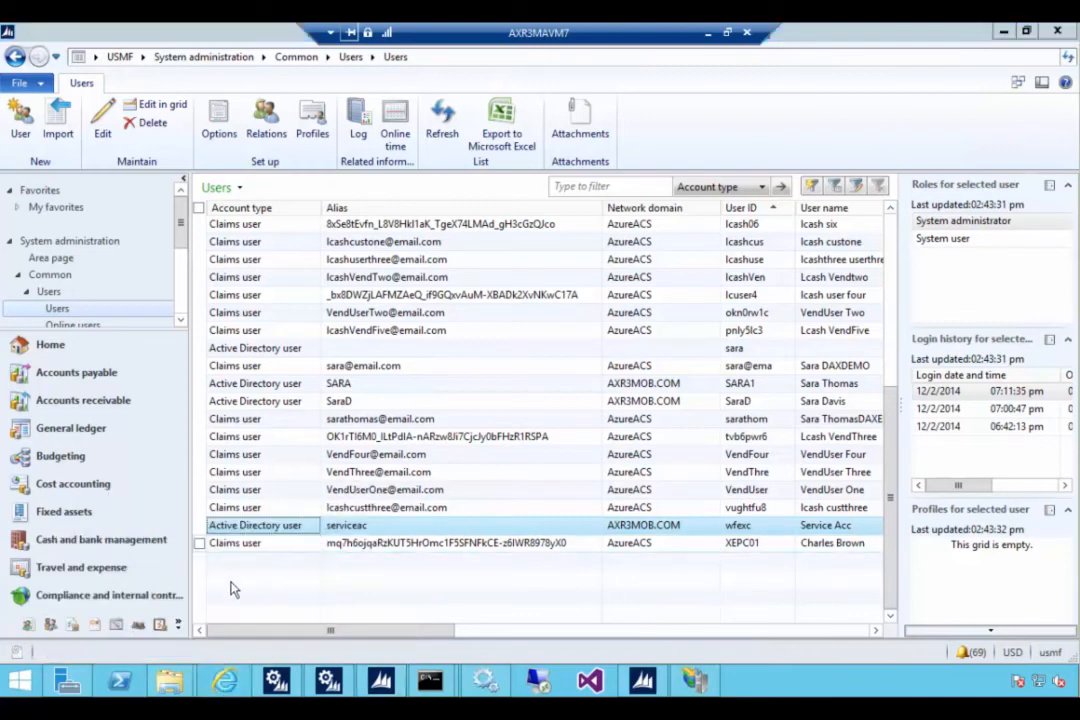
# Run iisreset from an administrator Command Prompt to restart the web server.
pyautogui.rightClick(18, 680)
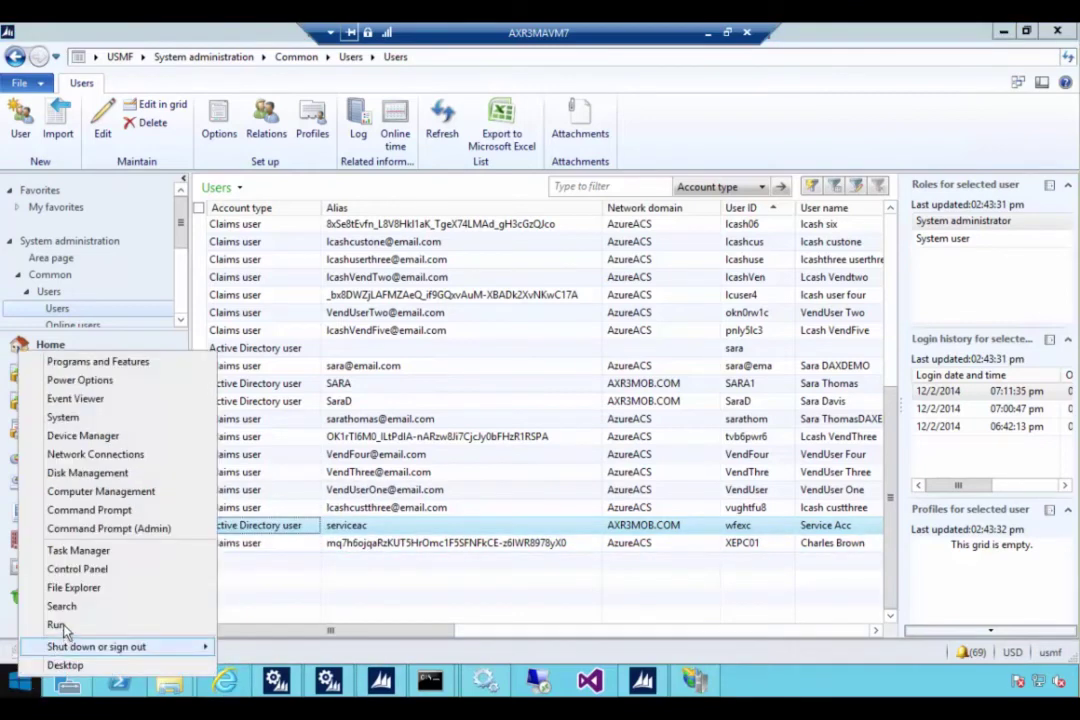
pyautogui.click(56, 624)
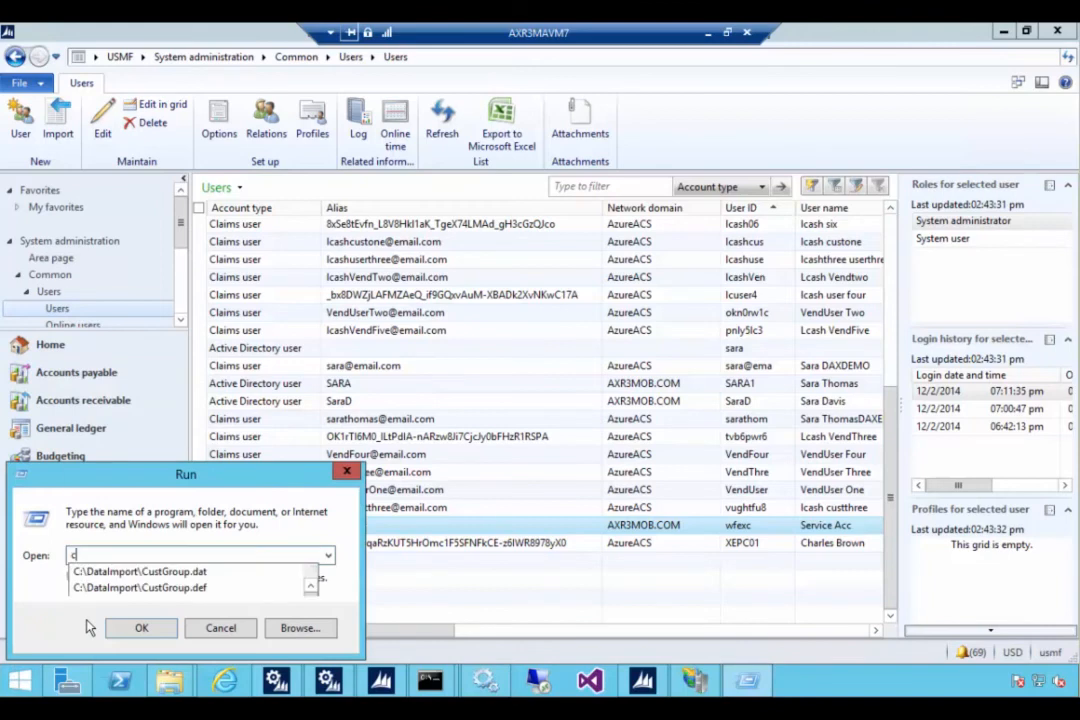
pyautogui.click(140, 628)
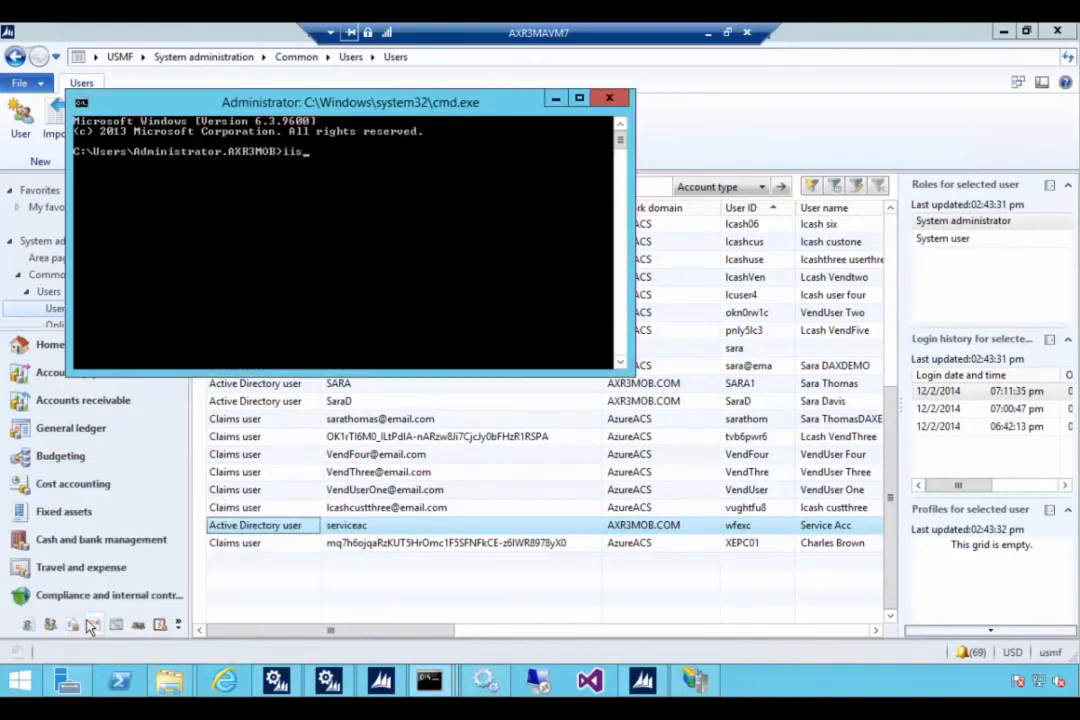
pyautogui.write('rest')
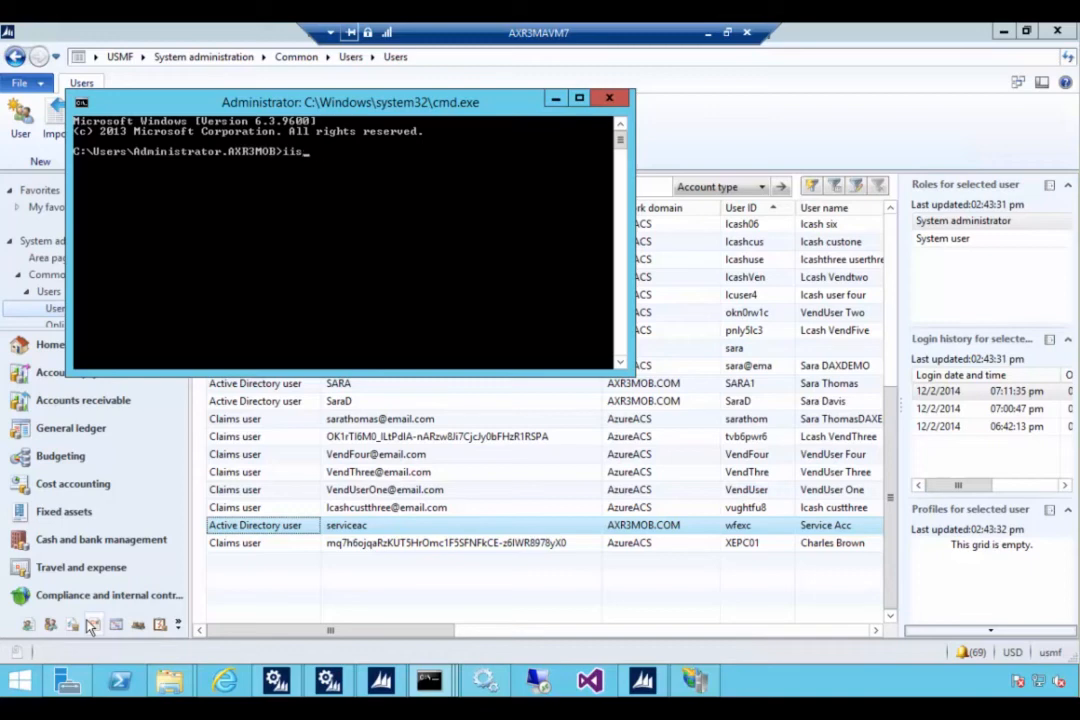
pyautogui.press('Return')
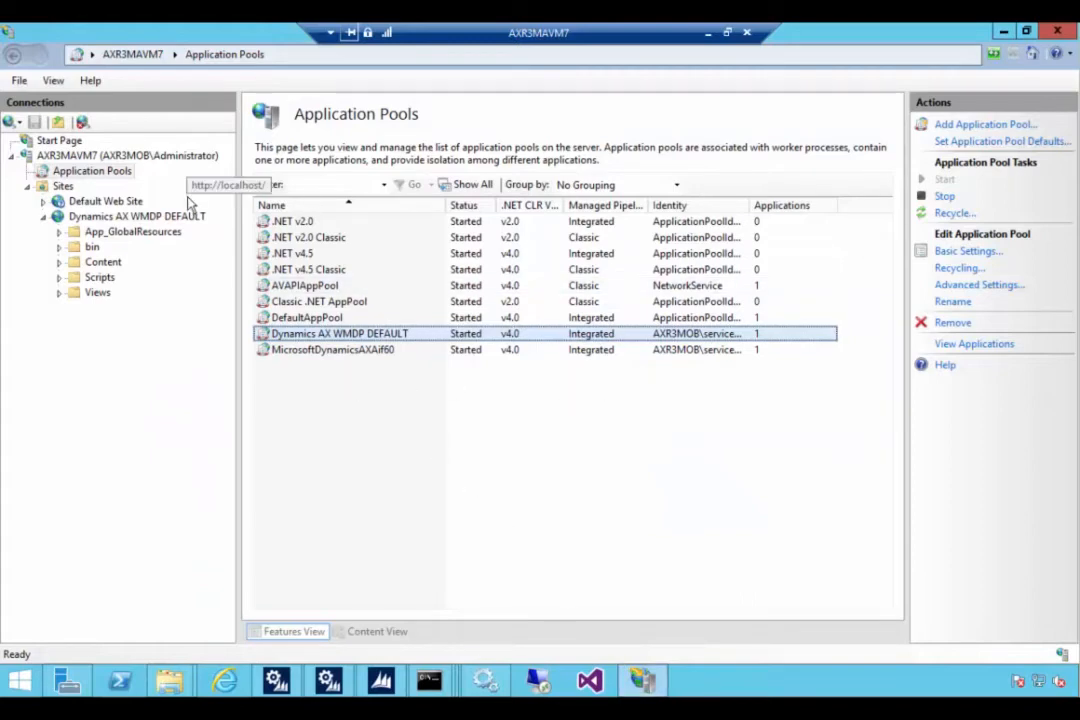
# Browse the Dynamics AX WMDP DEFAULT site on *:8080 and reach the mobile device sign-in page.
pyautogui.click(136, 216)
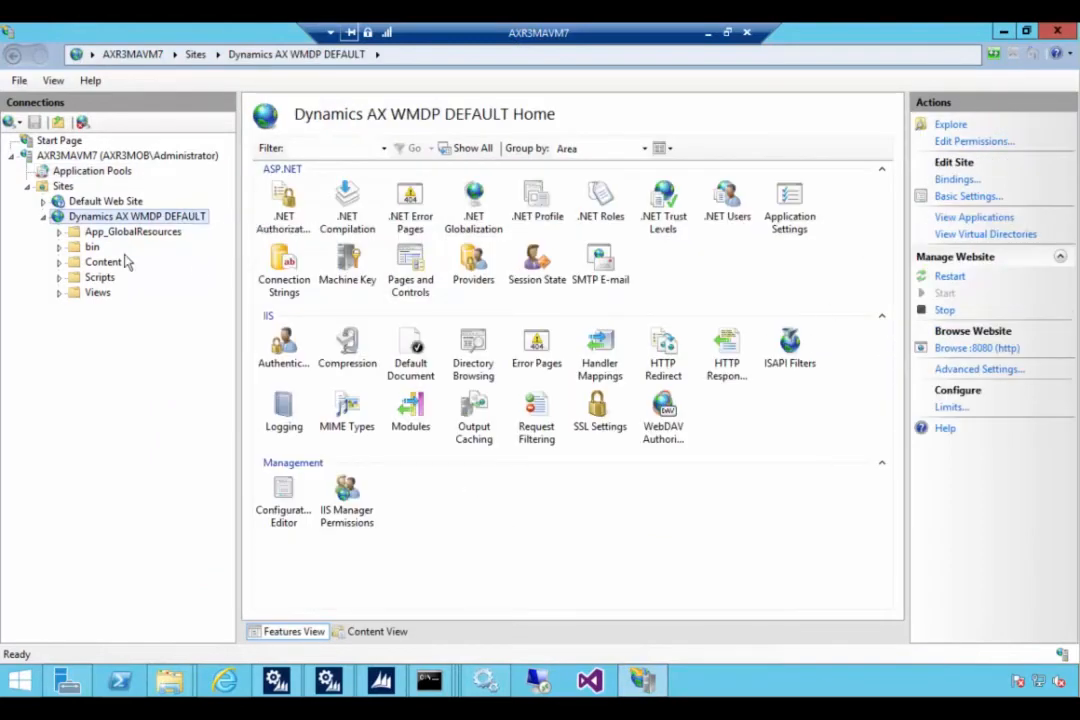
pyautogui.moveTo(976, 348)
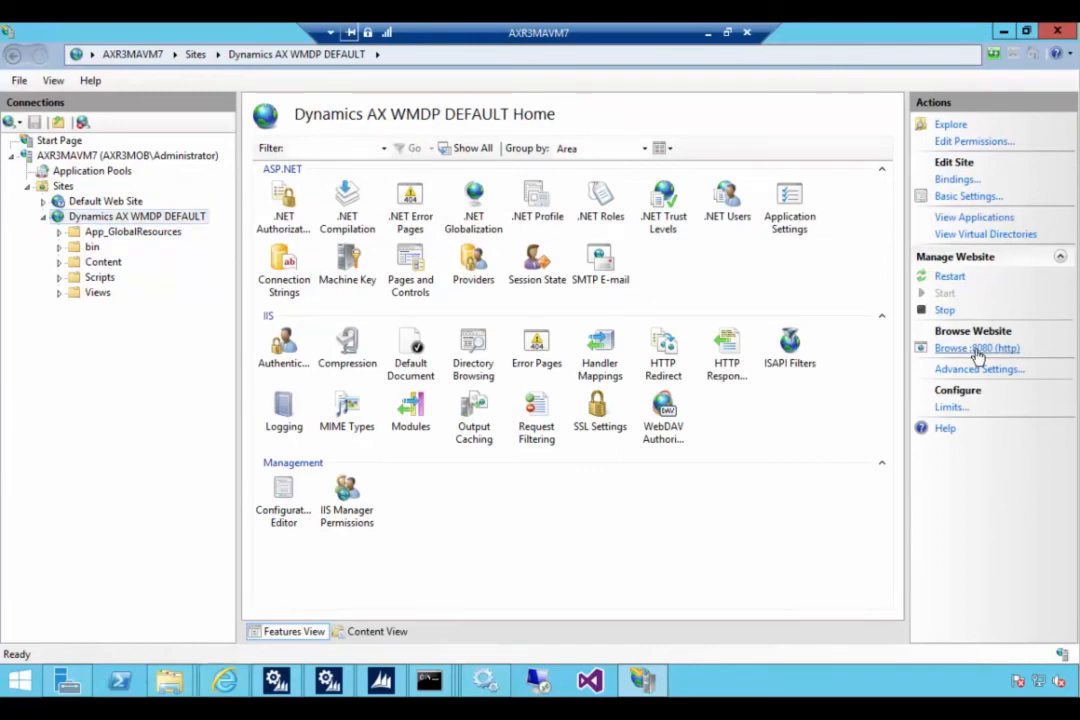
pyautogui.click(976, 348)
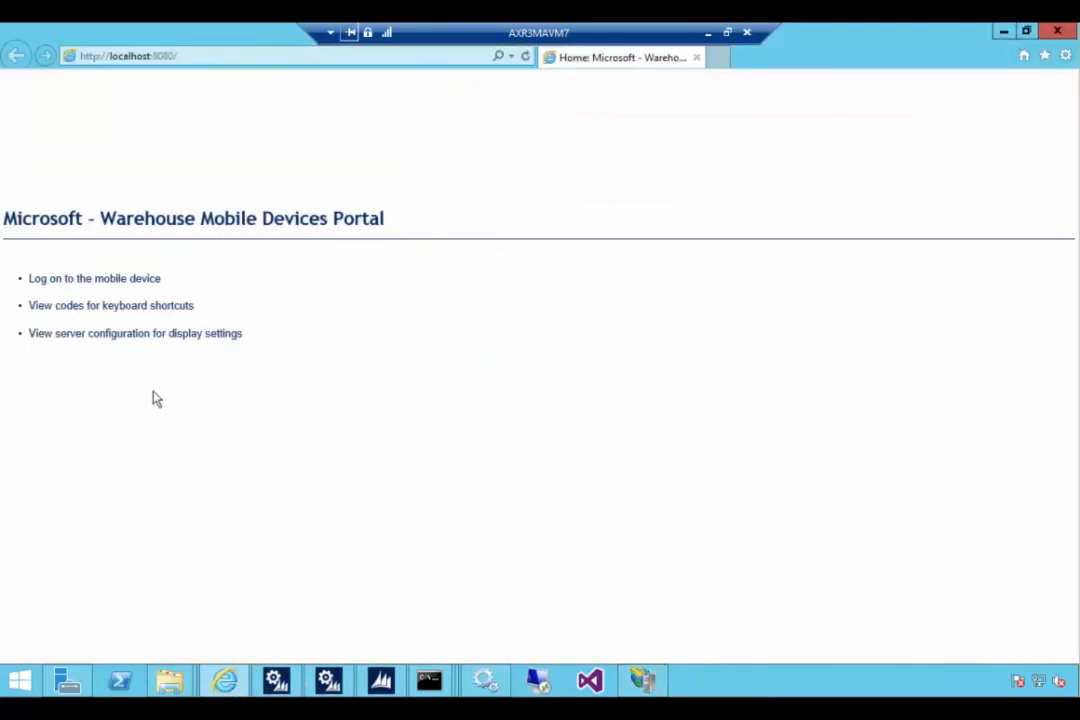
pyautogui.click(94, 278)
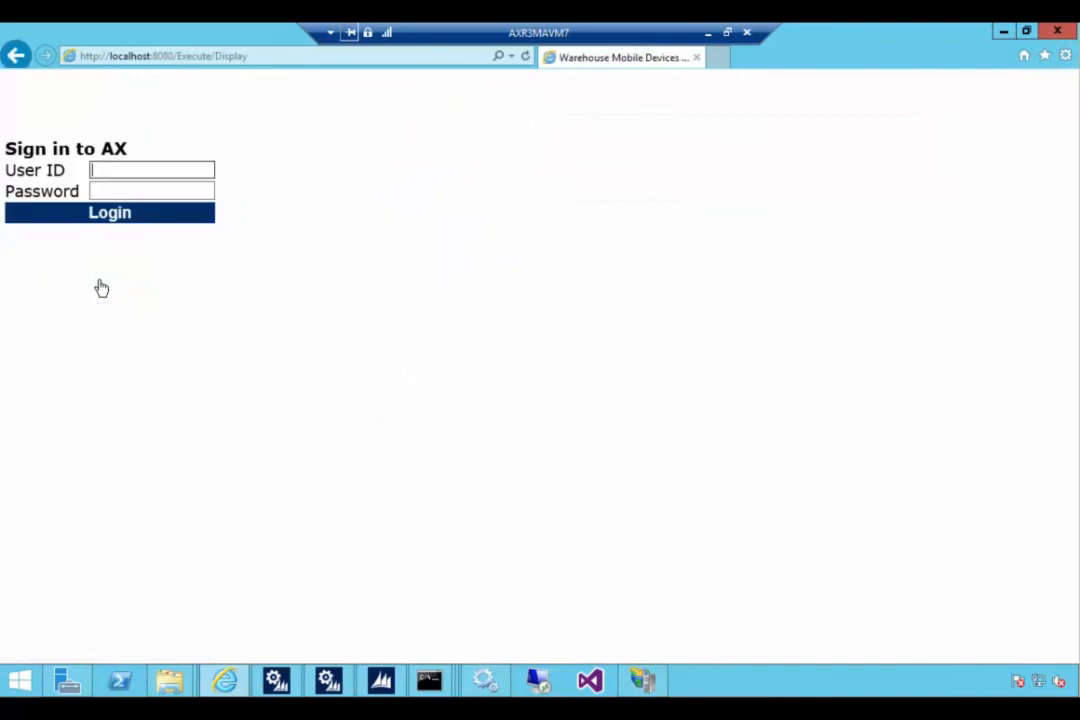
pyautogui.moveTo(64, 192)
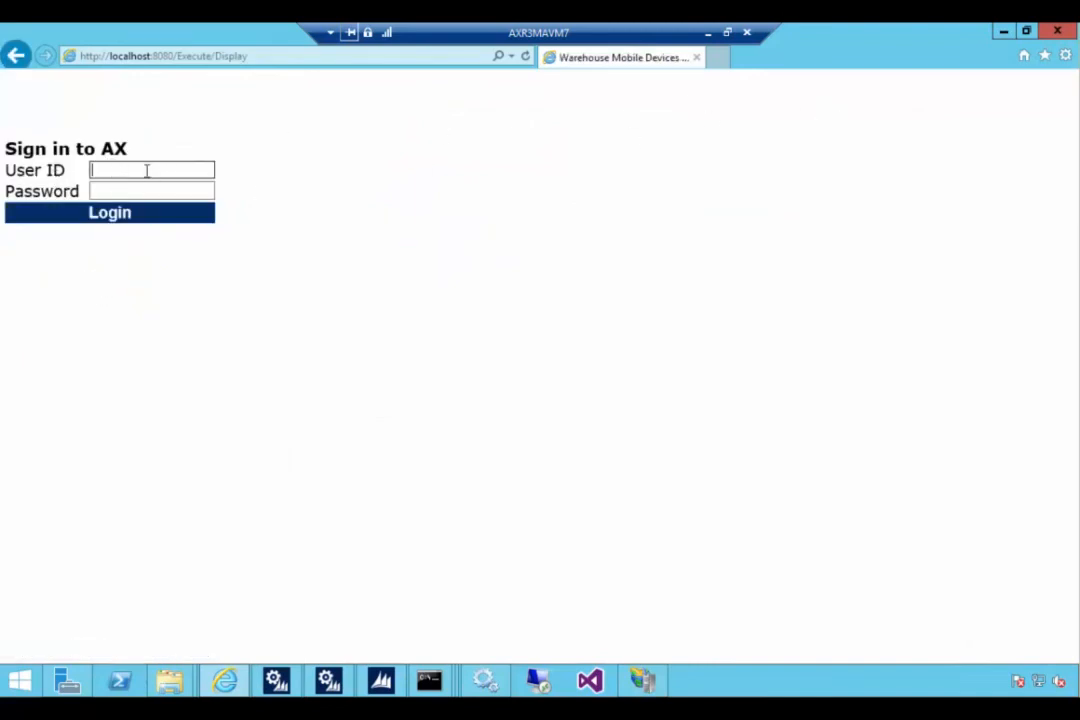
pyautogui.moveTo(380, 680)
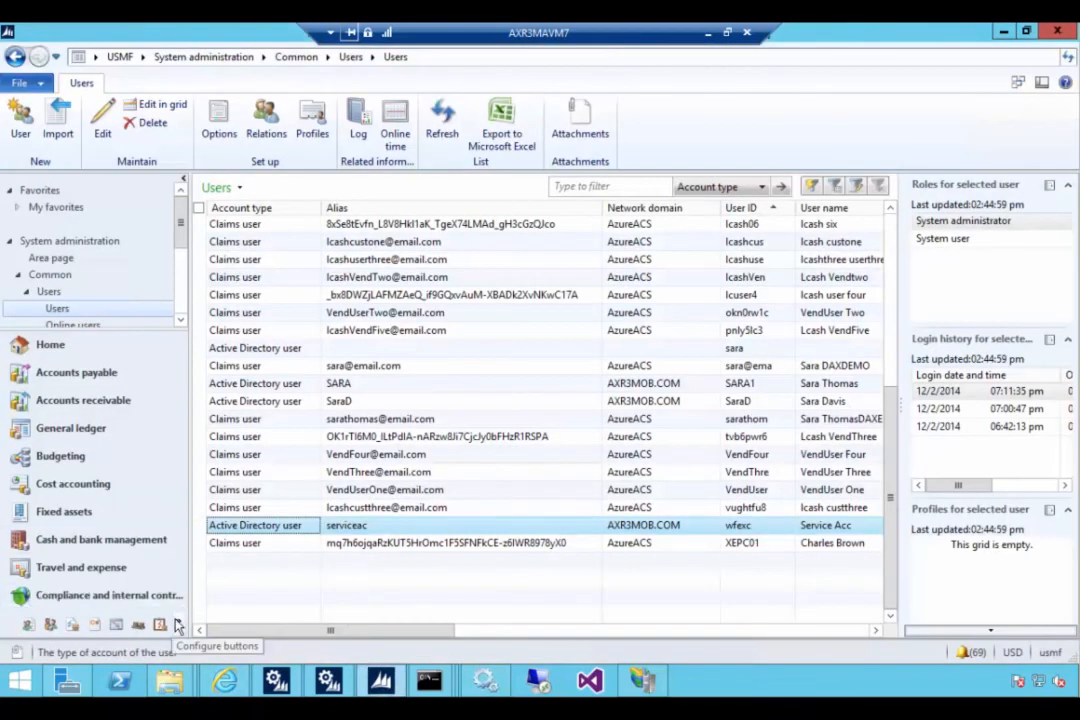
# Navigate to Warehouse management > Setup > Work users > Worker.
pyautogui.click(178, 622)
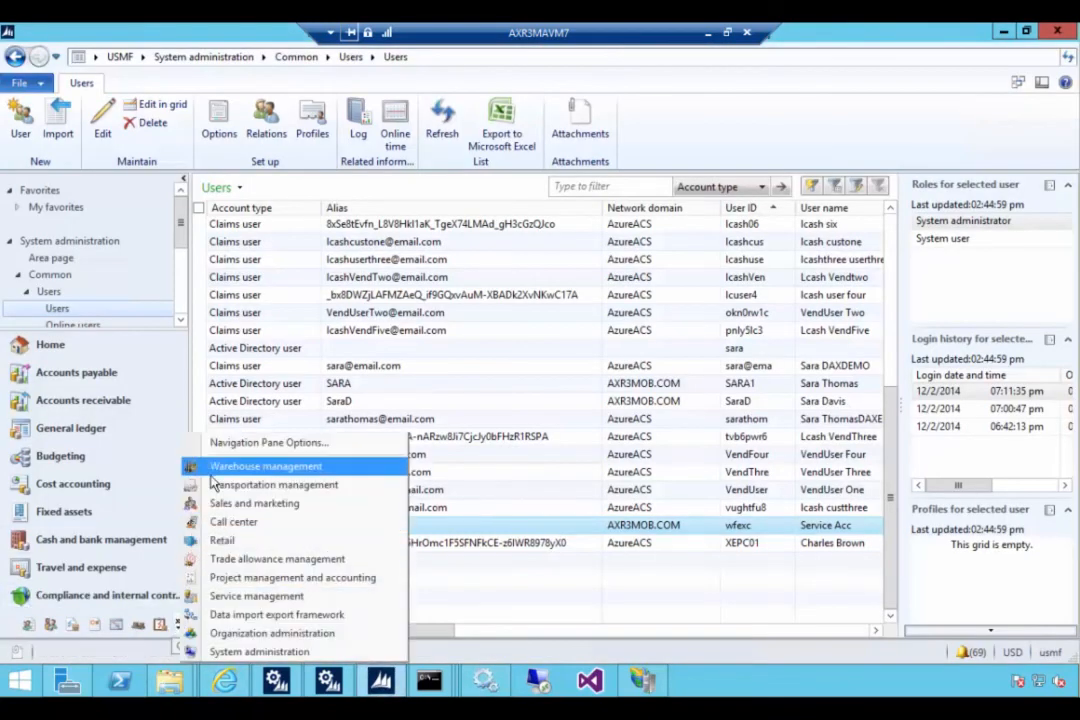
pyautogui.click(266, 466)
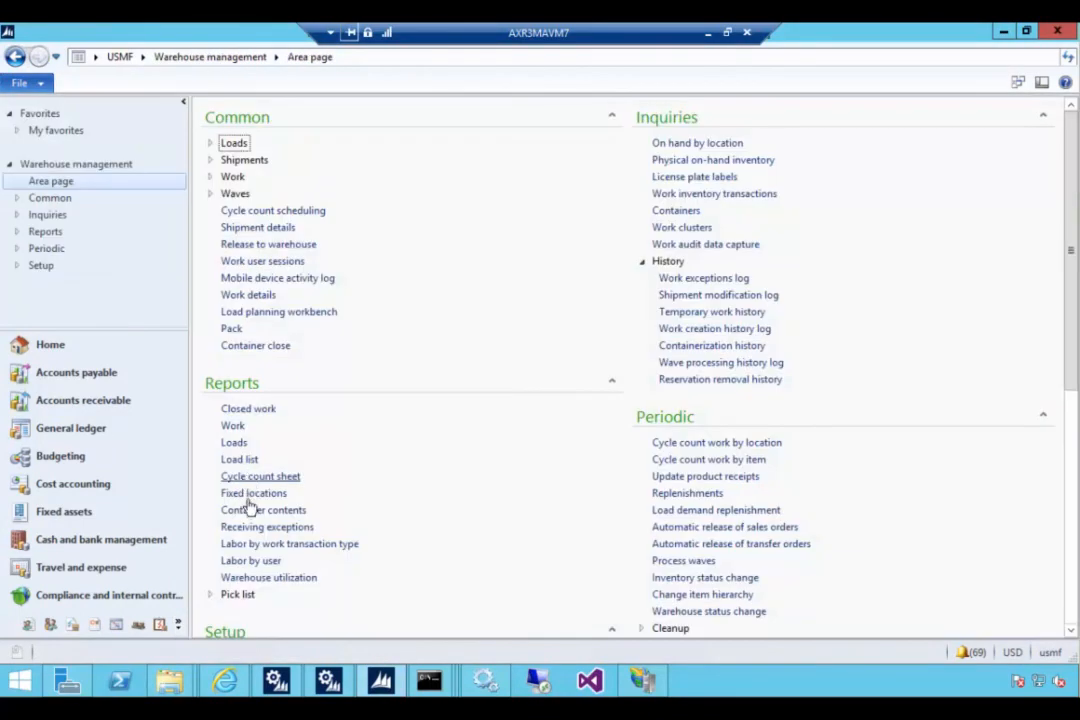
pyautogui.scroll(-3)
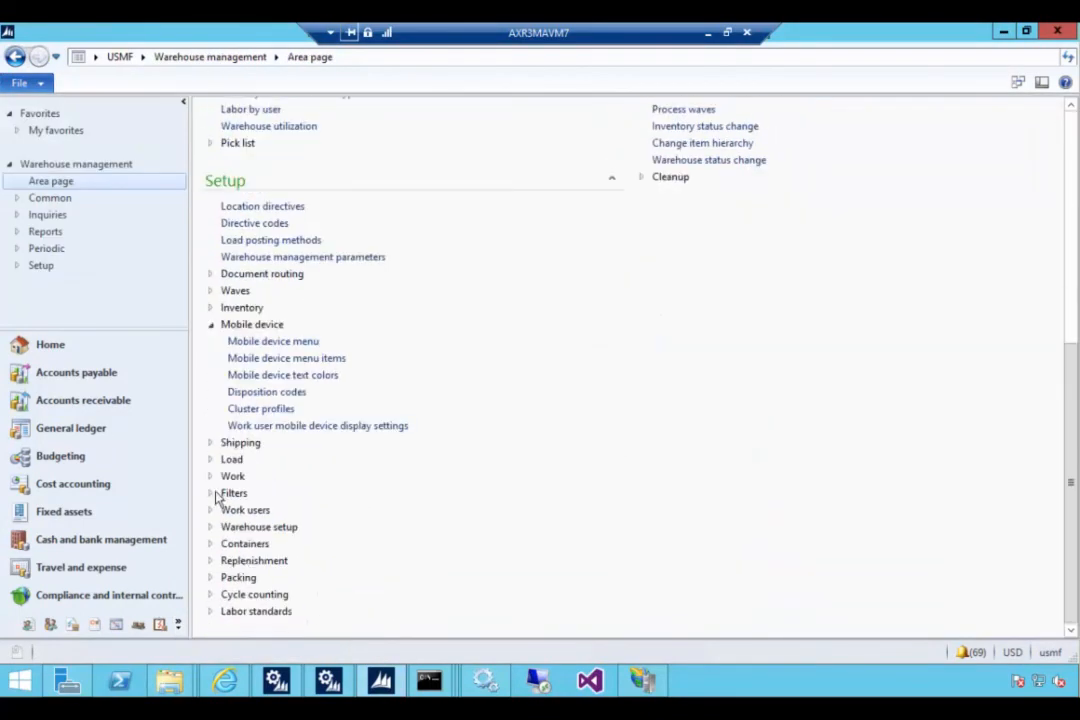
pyautogui.click(232, 476)
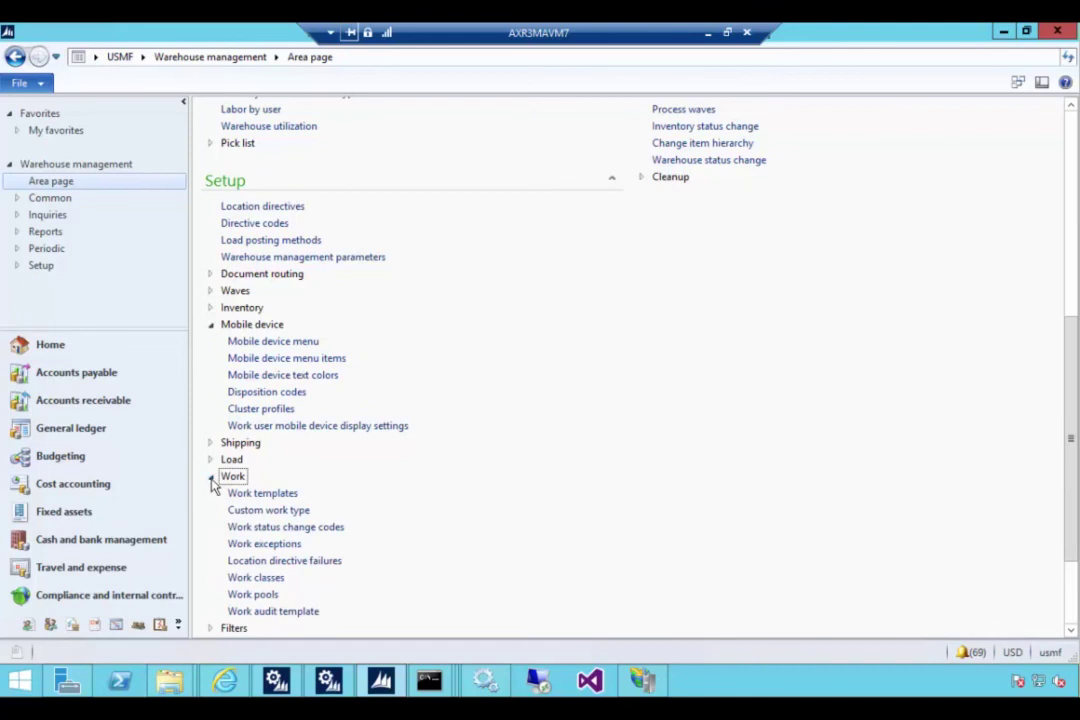
pyautogui.click(210, 476)
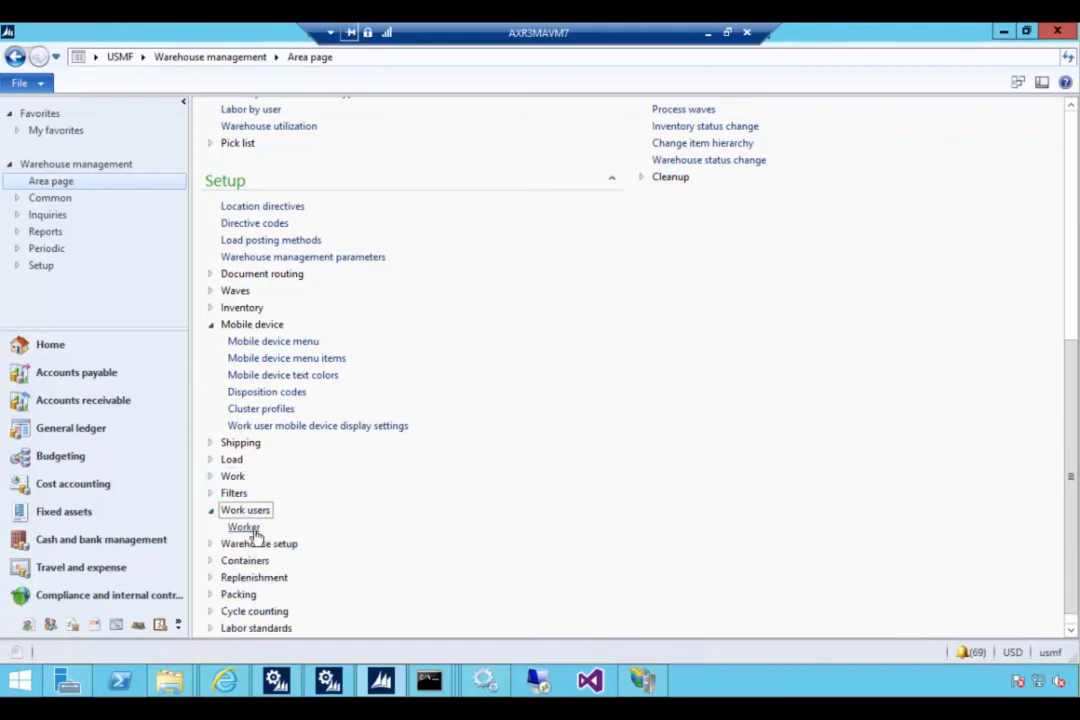
pyautogui.click(244, 528)
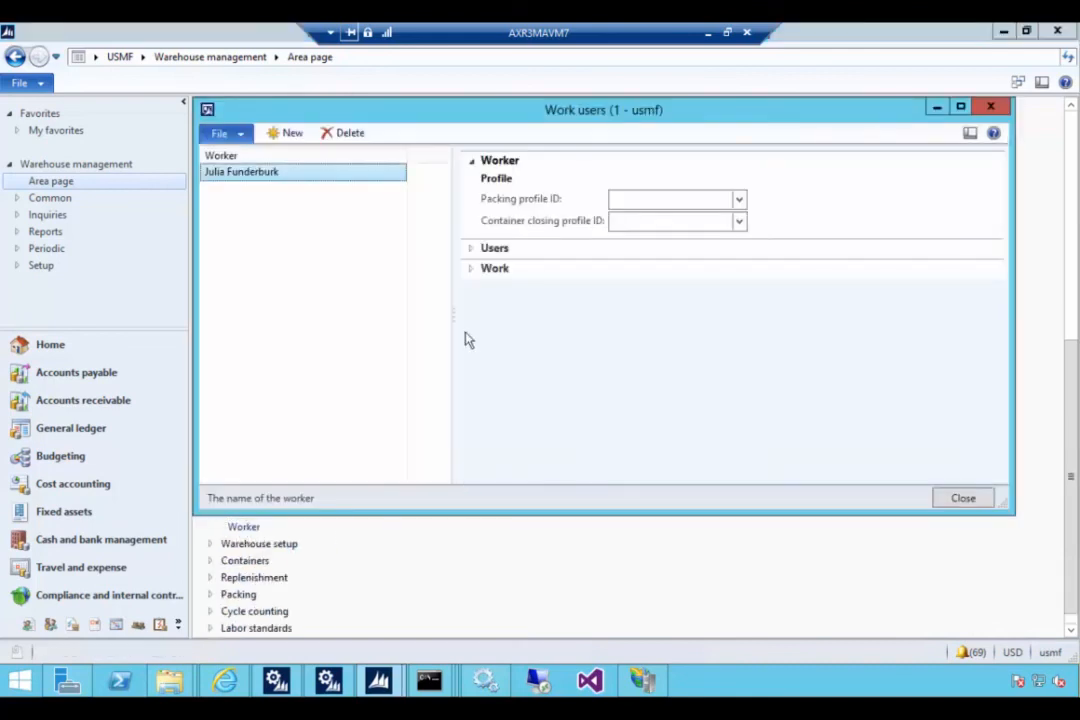
# Reset the password for work user 24 and apply the new password.
pyautogui.click(496, 248)
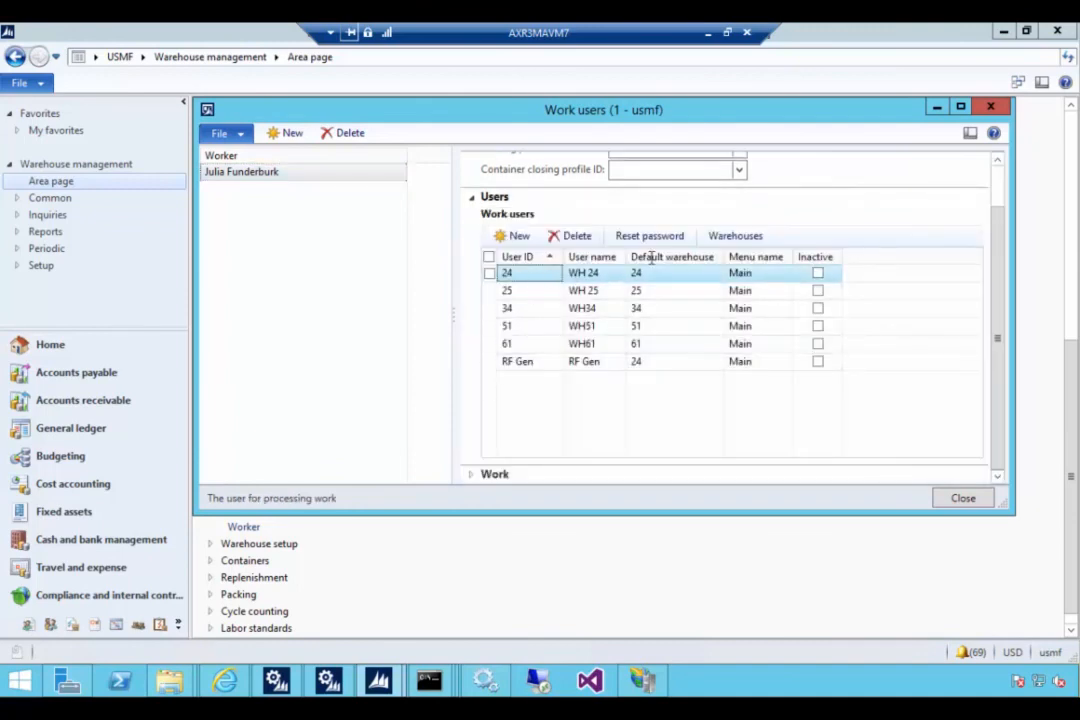
pyautogui.click(648, 236)
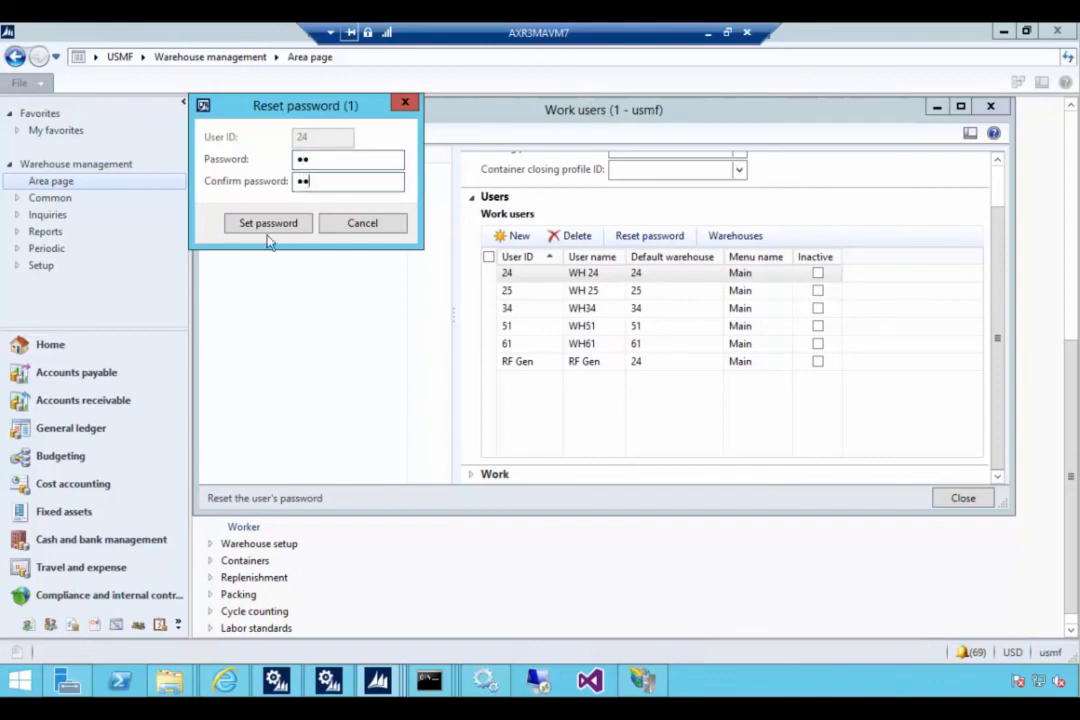
pyautogui.click(268, 224)
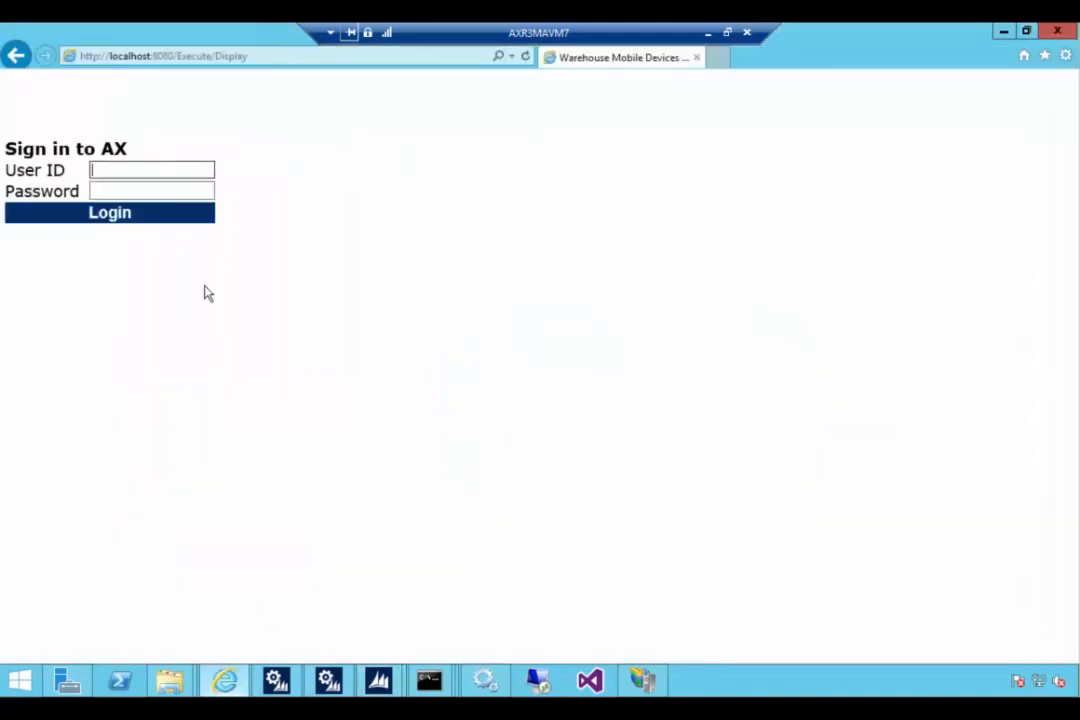
# Sign in to the portal as user 24 without saving the password for this site.
pyautogui.write('24')
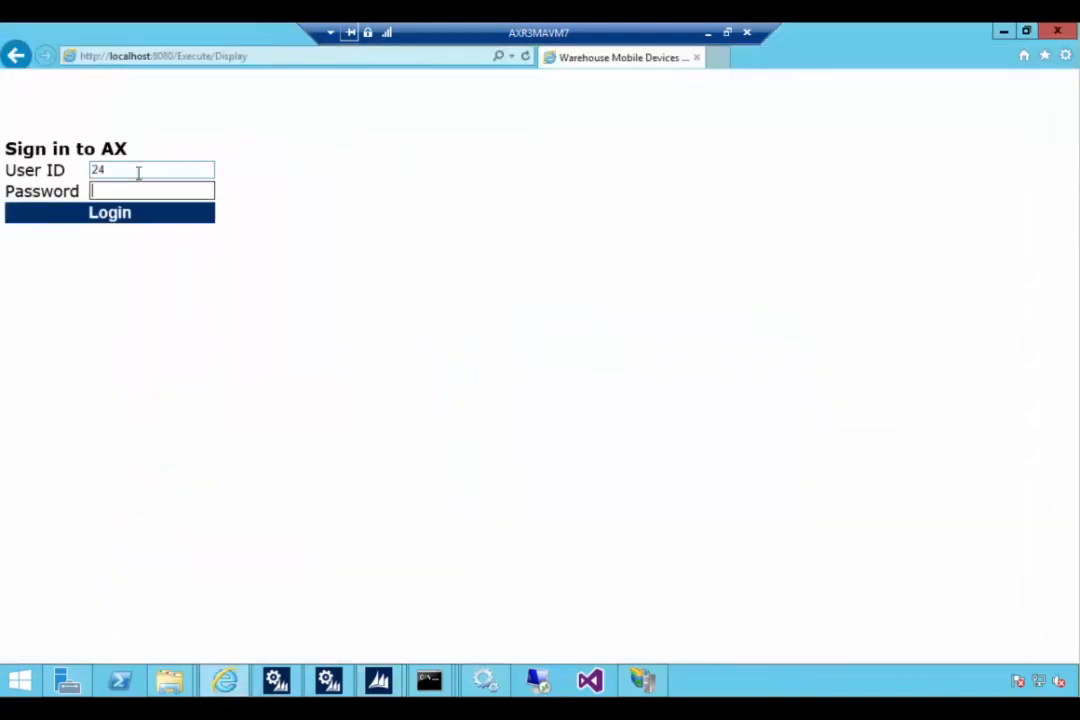
pyautogui.click(110, 212)
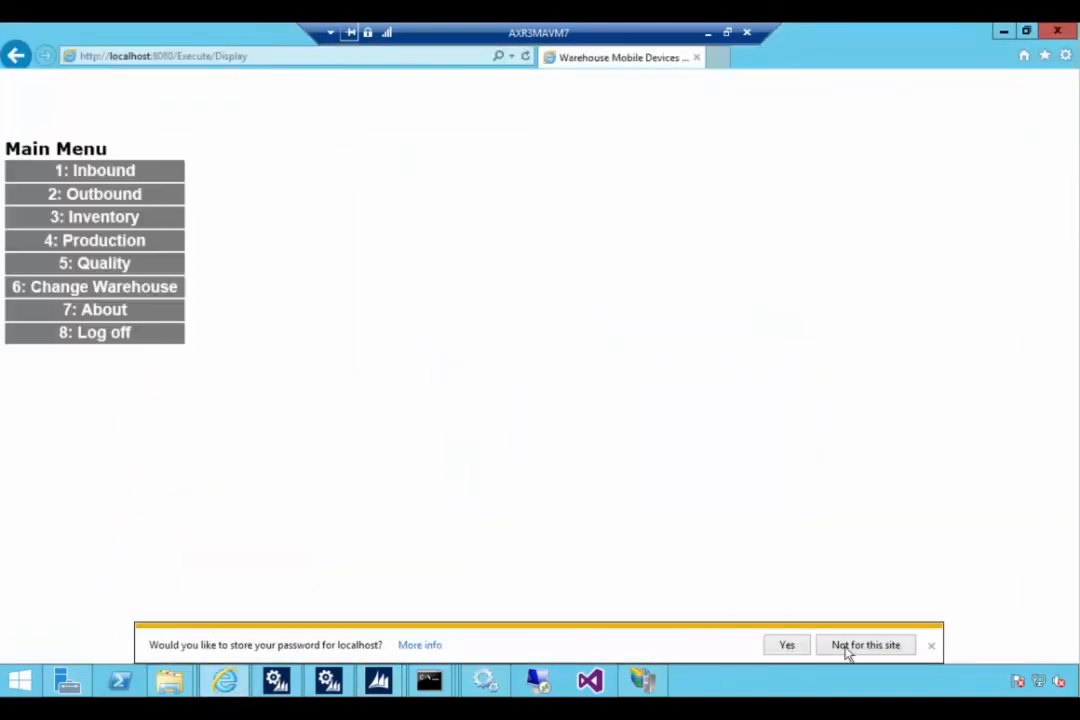
pyautogui.click(864, 644)
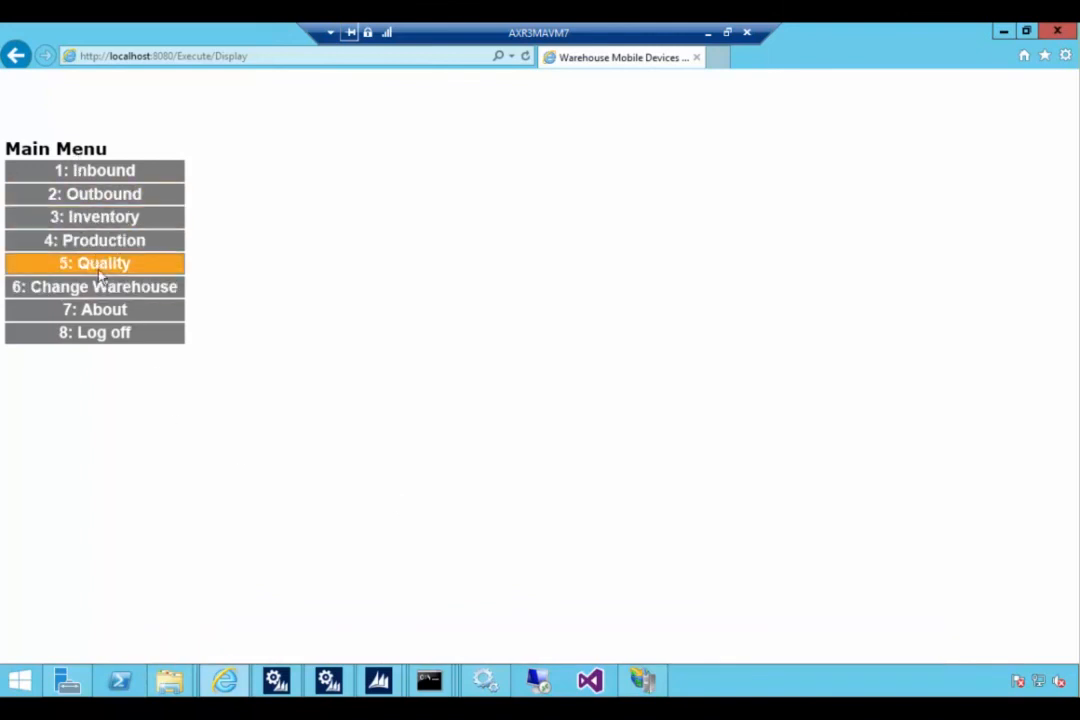
pyautogui.moveTo(300, 432)
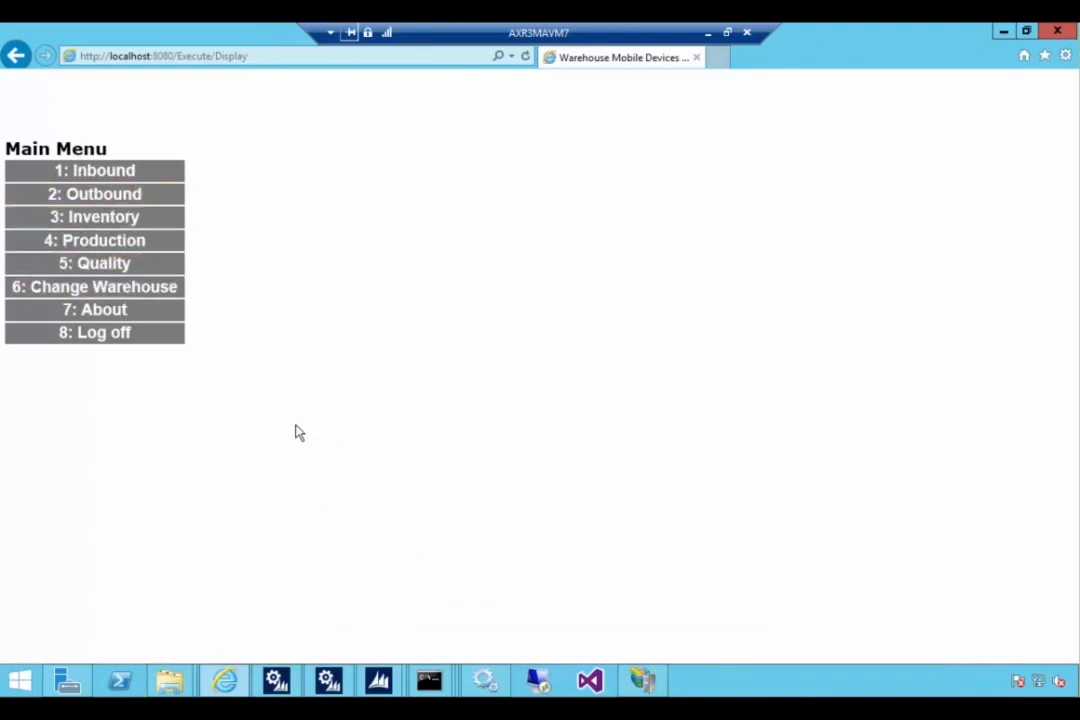
pyautogui.moveTo(248, 384)
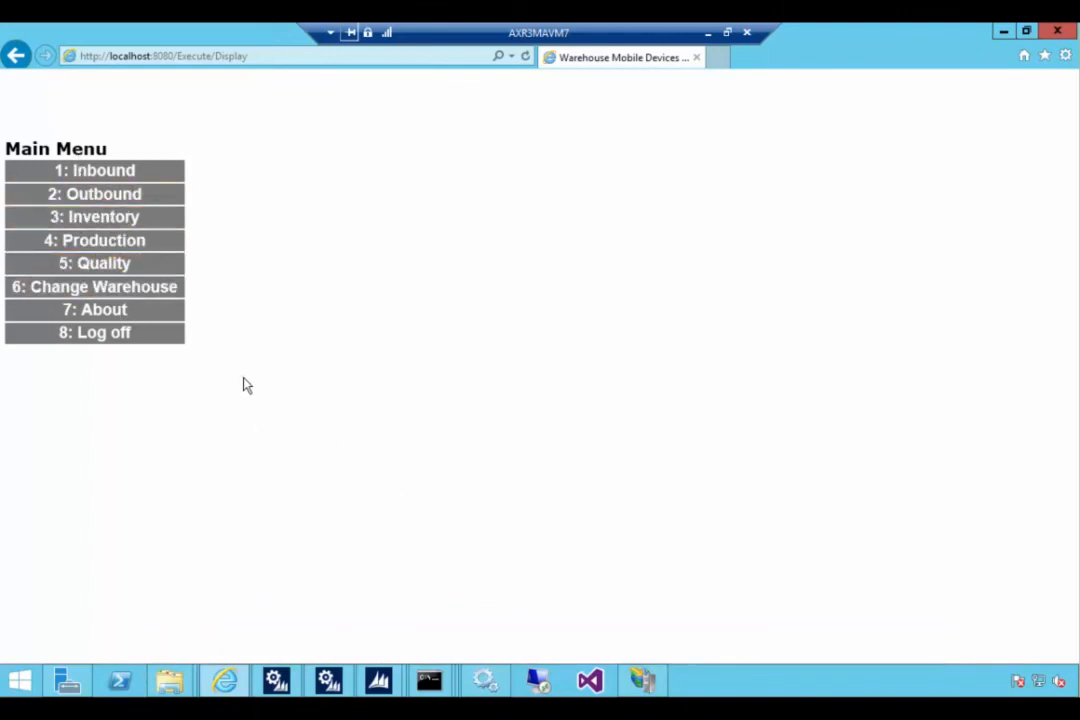
pyautogui.moveTo(490, 290)
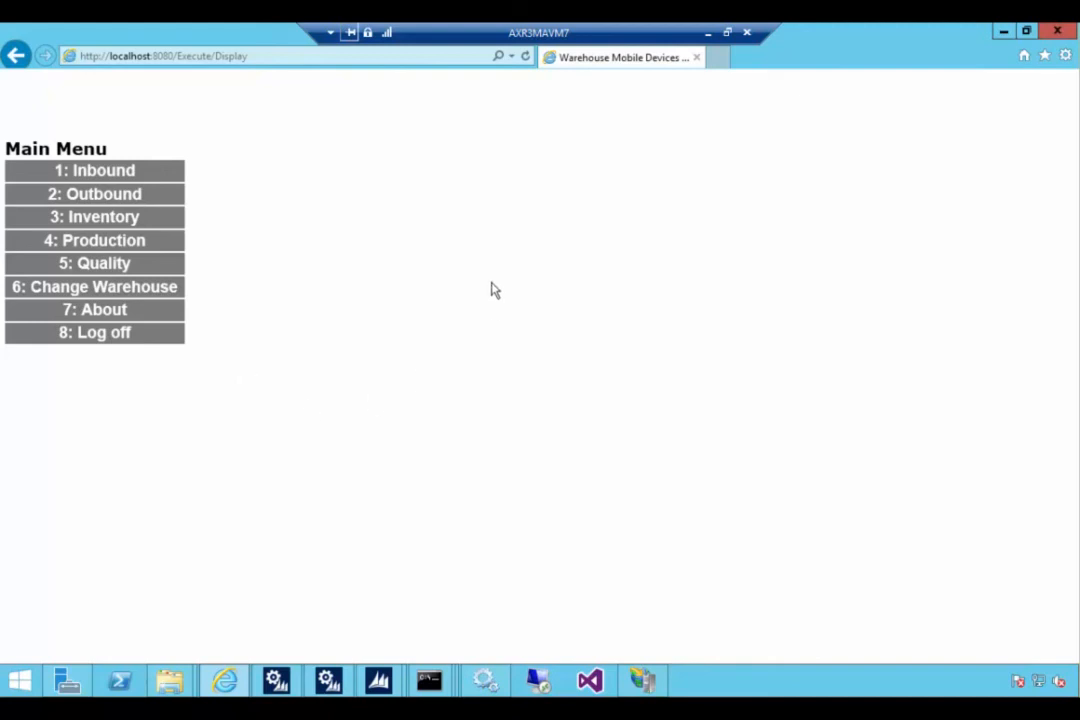
pyautogui.moveTo(500, 360)
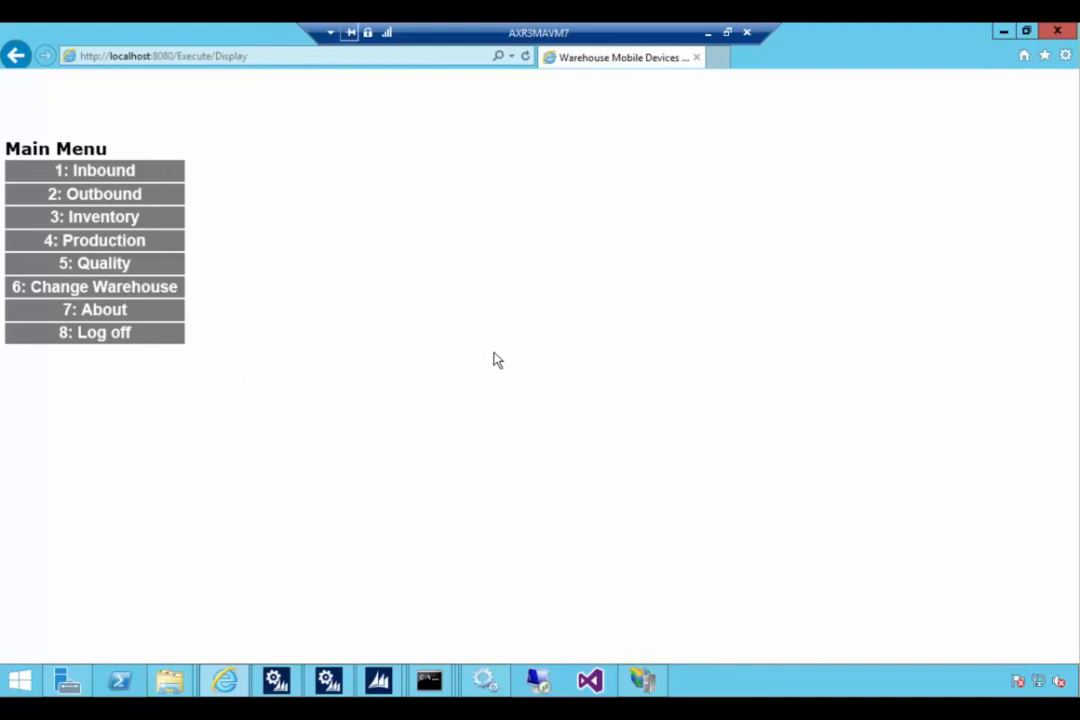
pyautogui.moveTo(436, 448)
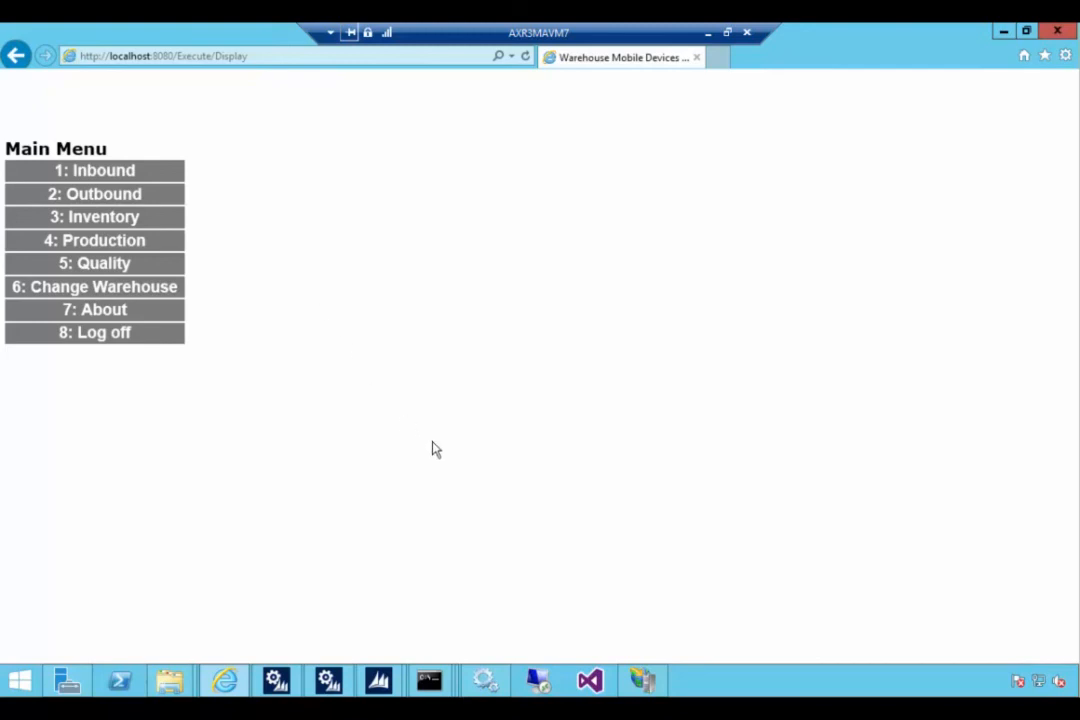
pyautogui.moveTo(446, 476)
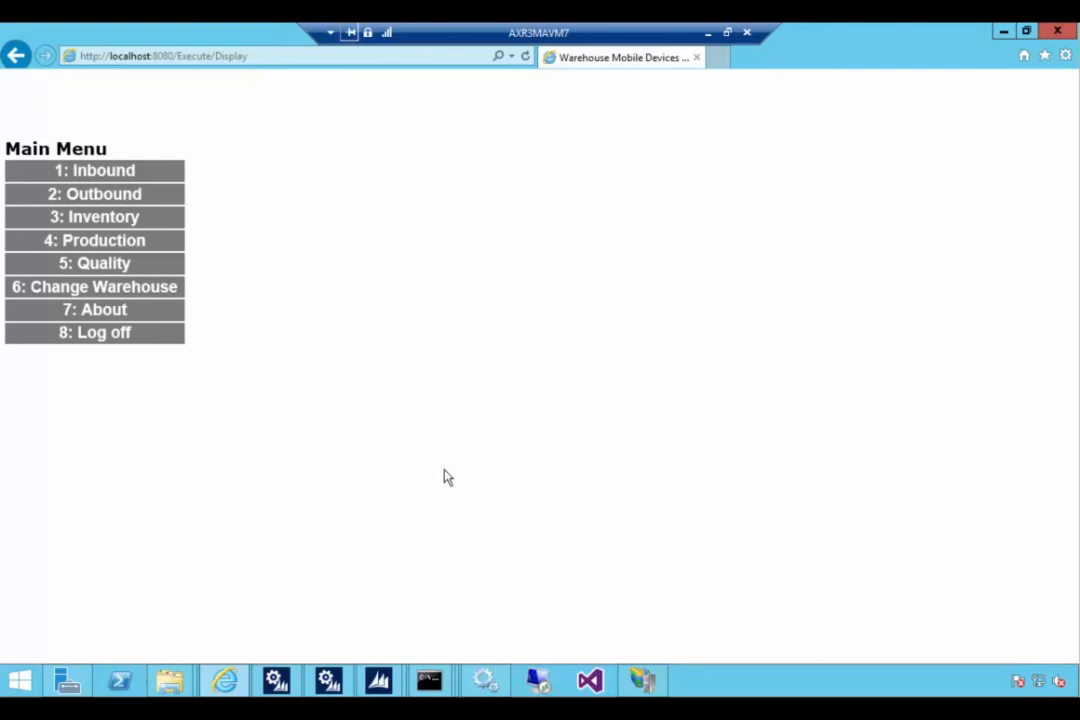
pyautogui.moveTo(932, 496)
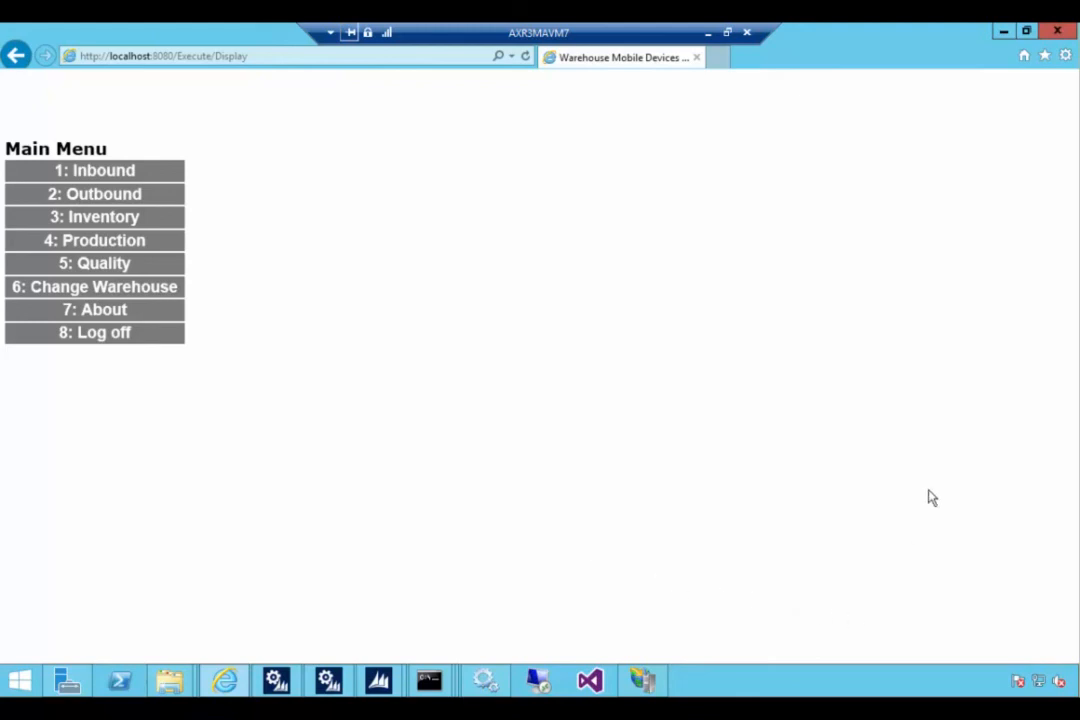